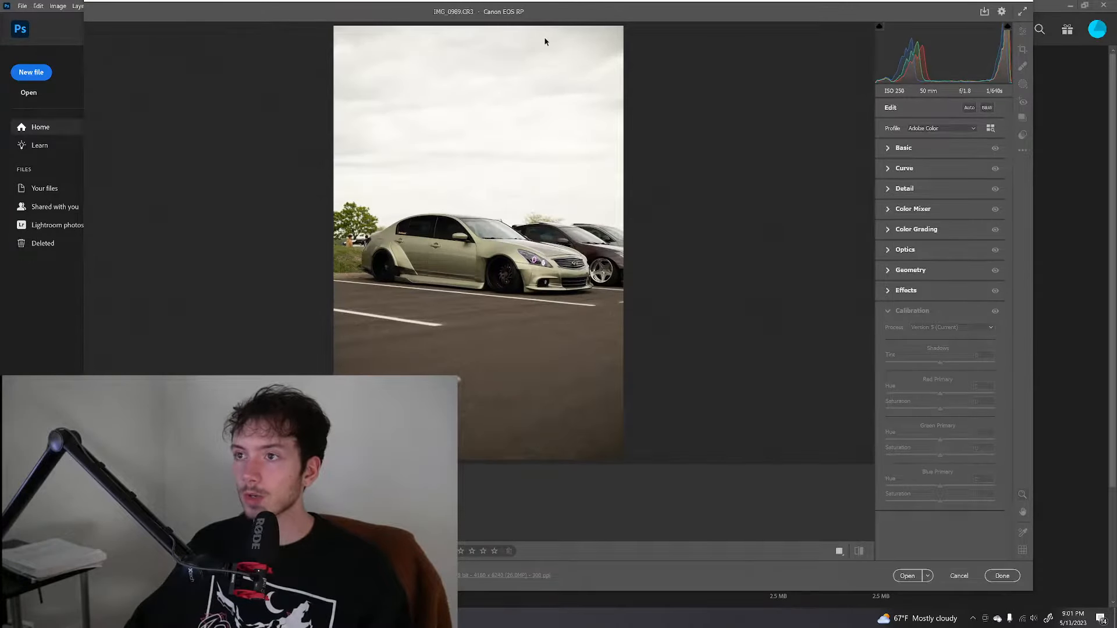
Open IMG_0989 via Camera Raw, check the other car photos, then return to IMG_0989
click(911, 311)
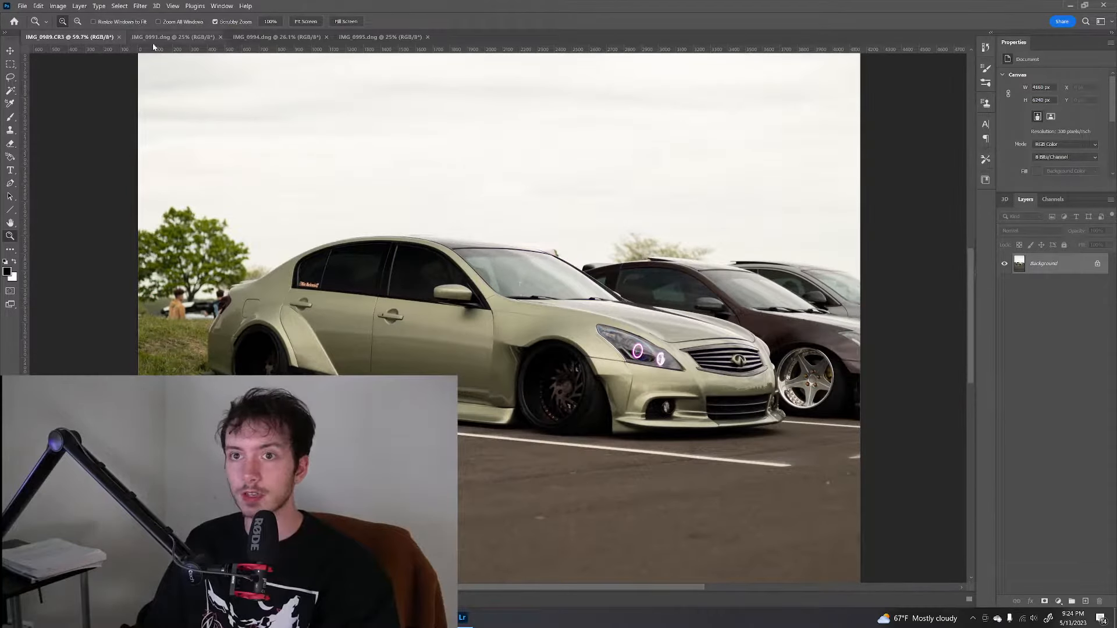
click(276, 36)
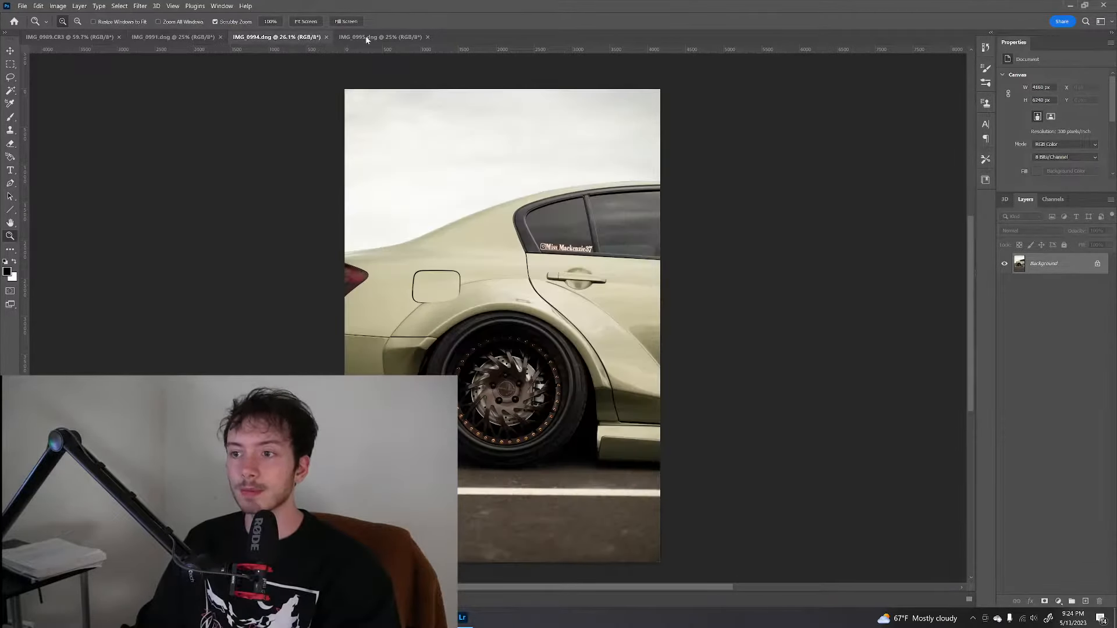
click(67, 38)
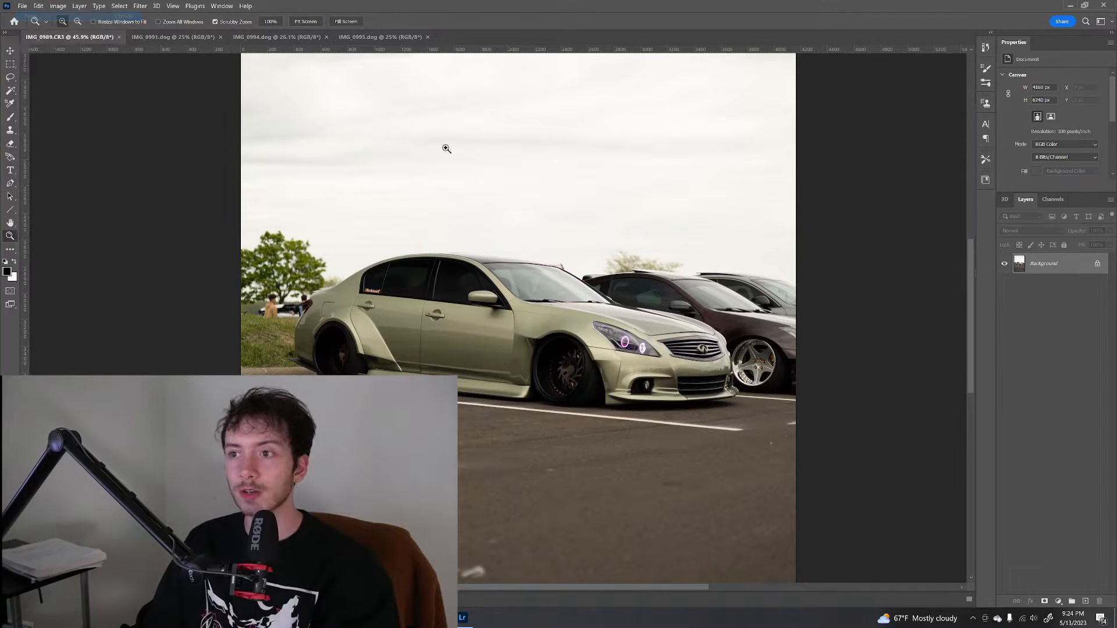
Create a blank white portrait document of 3000 × 3750 pixels
click(22, 6)
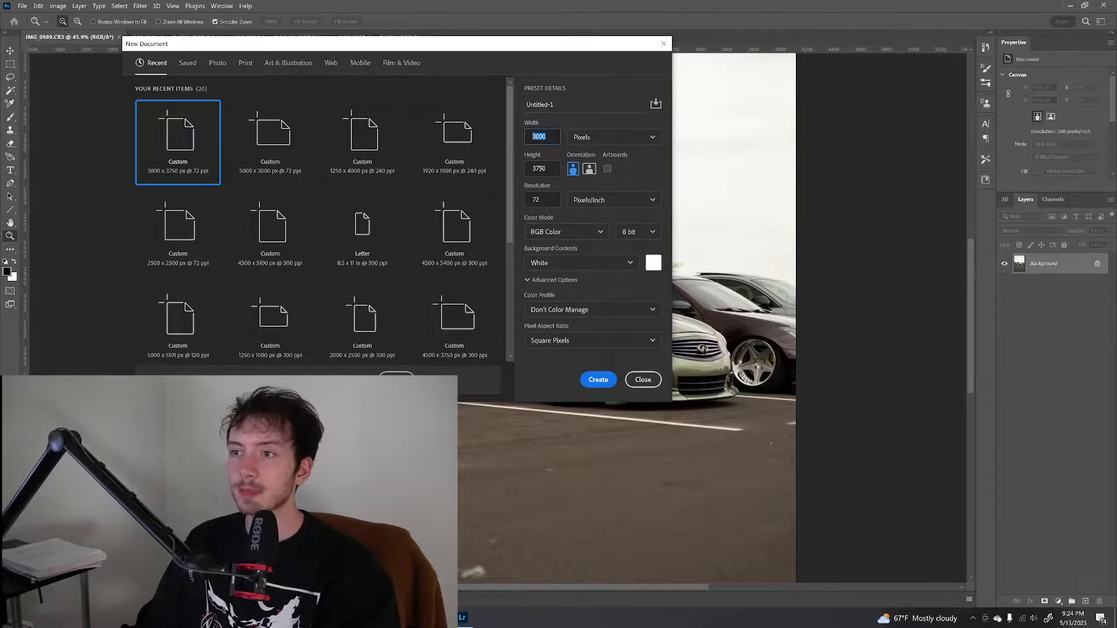
click(542, 169)
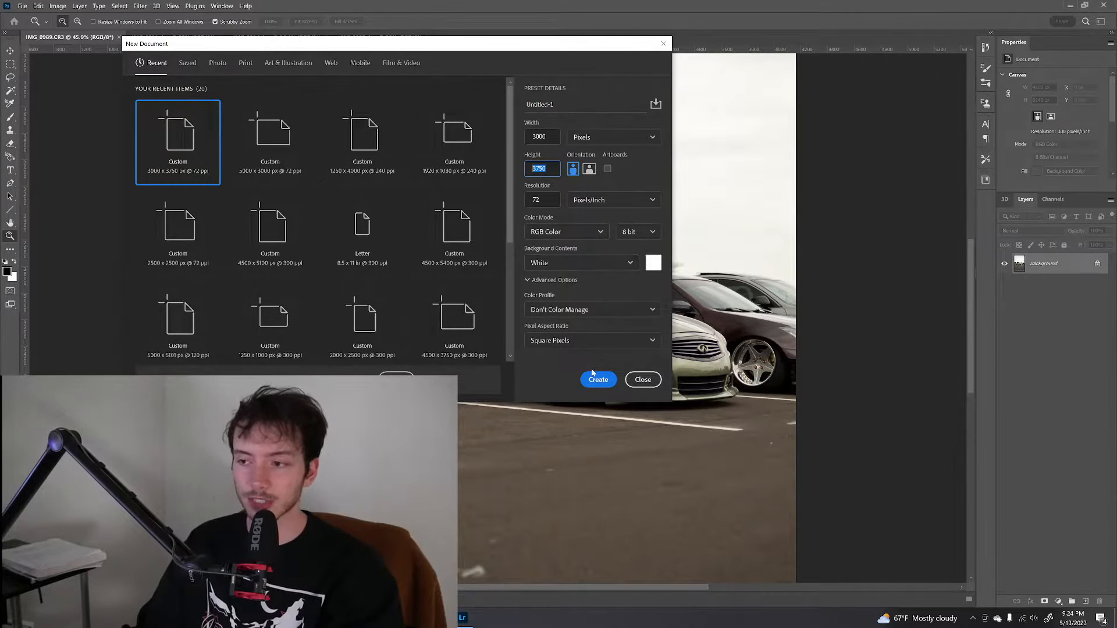
click(598, 379)
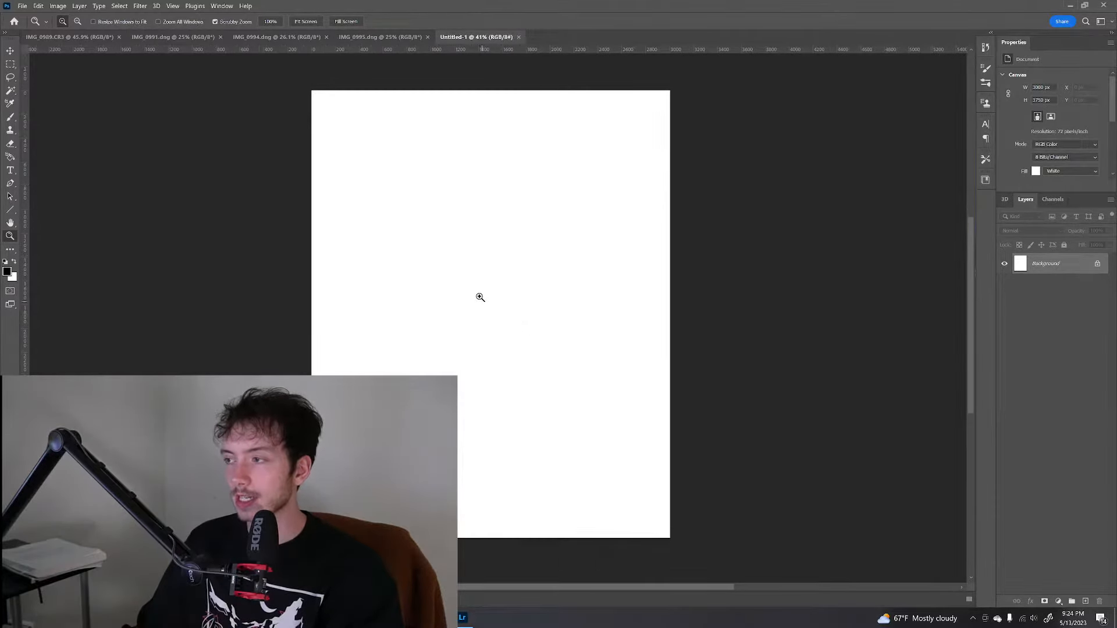
Place IMG_0989 in Untitled-1 and scale it to fill the portrait canvas
click(68, 36)
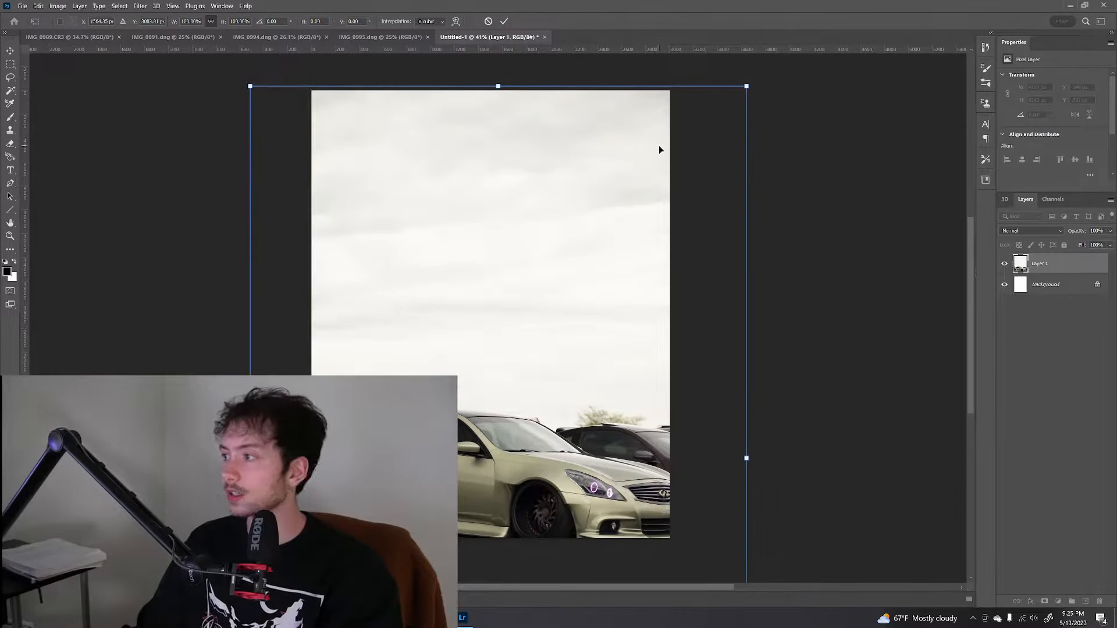
drag(659, 149, 642, 250)
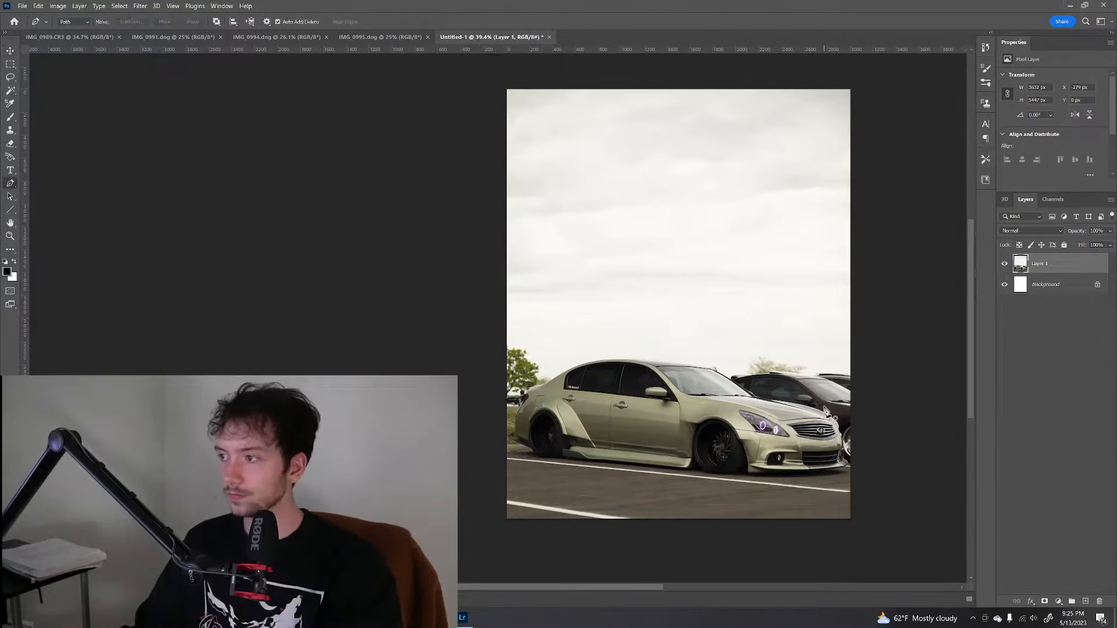
Trace a Pen path along the front bumper, lip and around the tyre bottoms
click(278, 36)
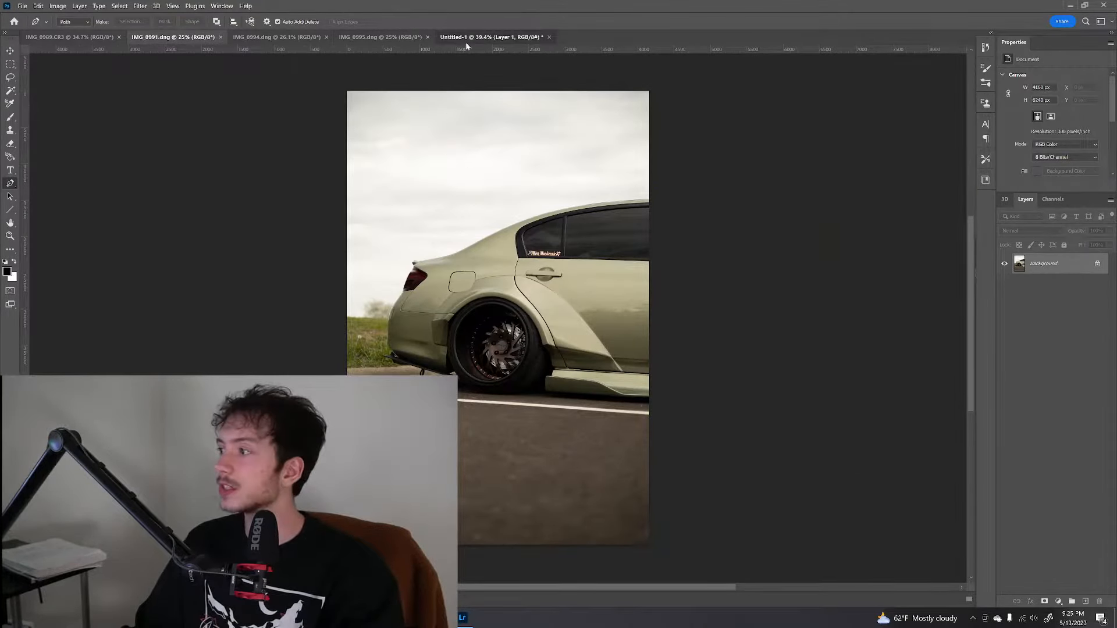
click(10, 236)
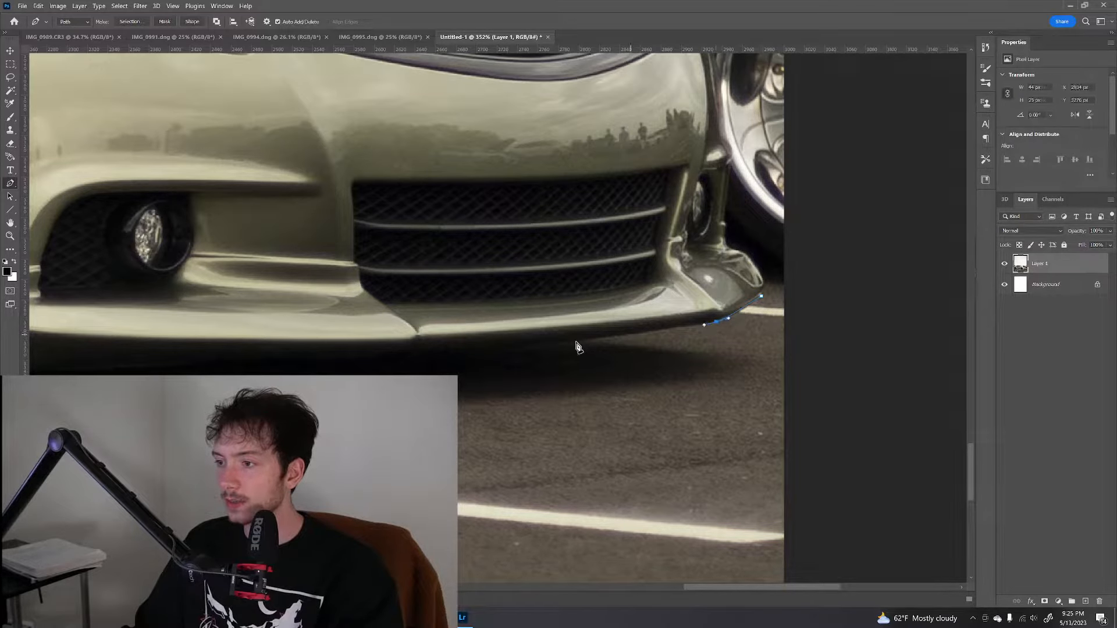
click(440, 356)
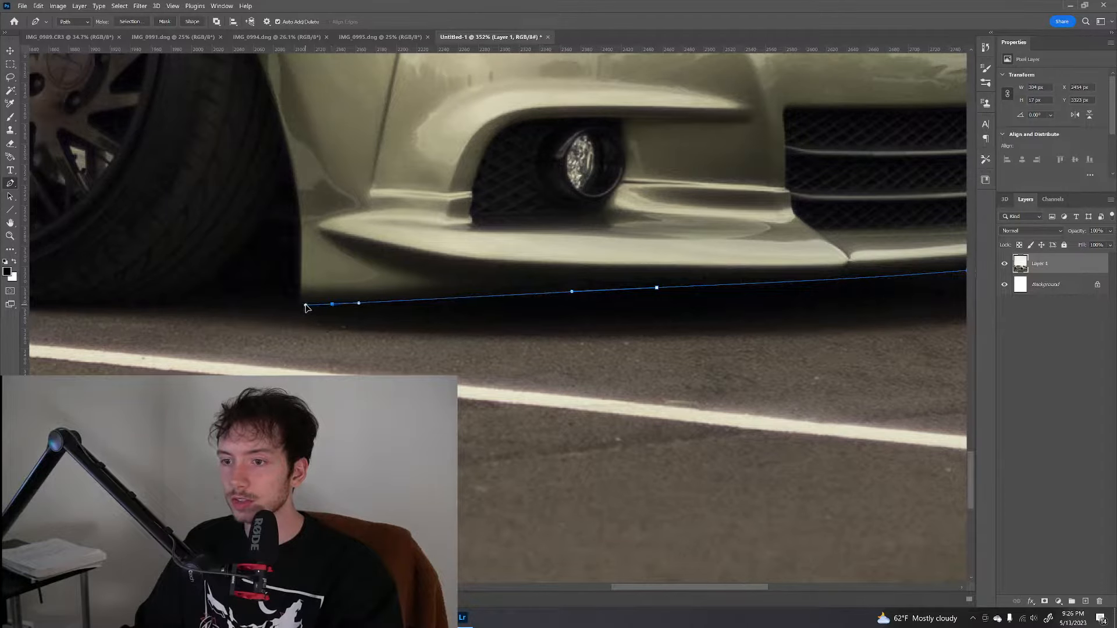
drag(331, 303, 301, 298)
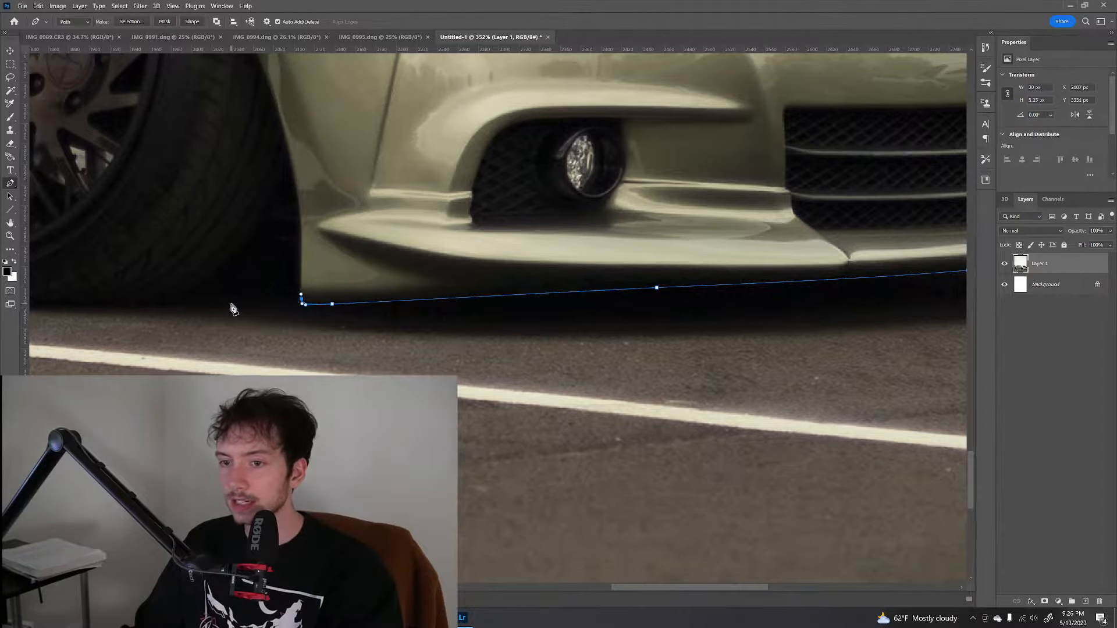
click(202, 305)
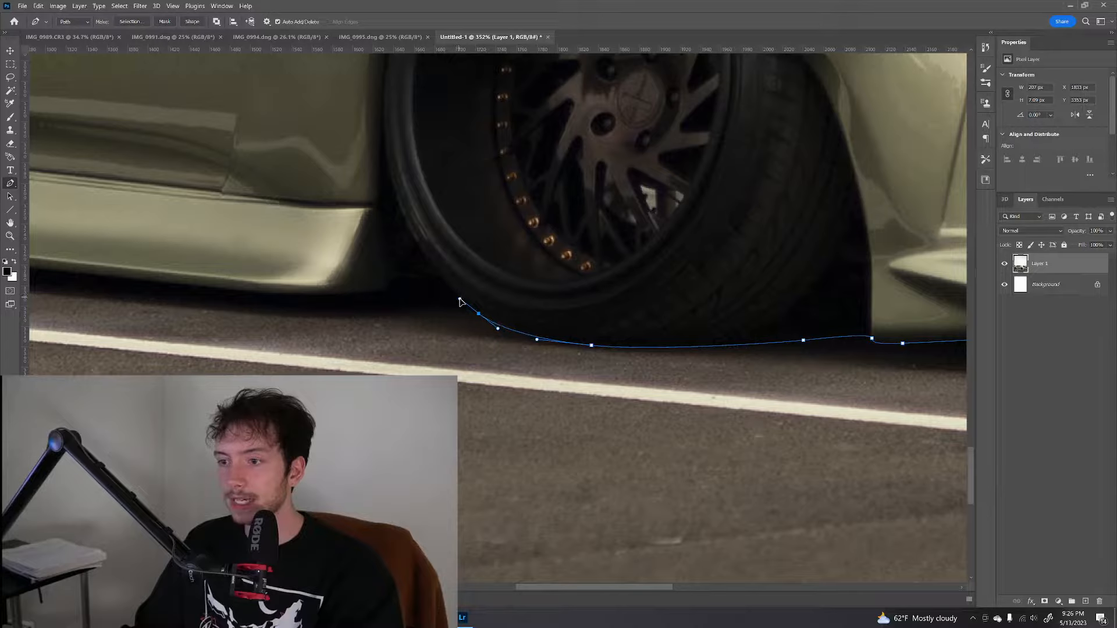
drag(477, 315, 446, 287)
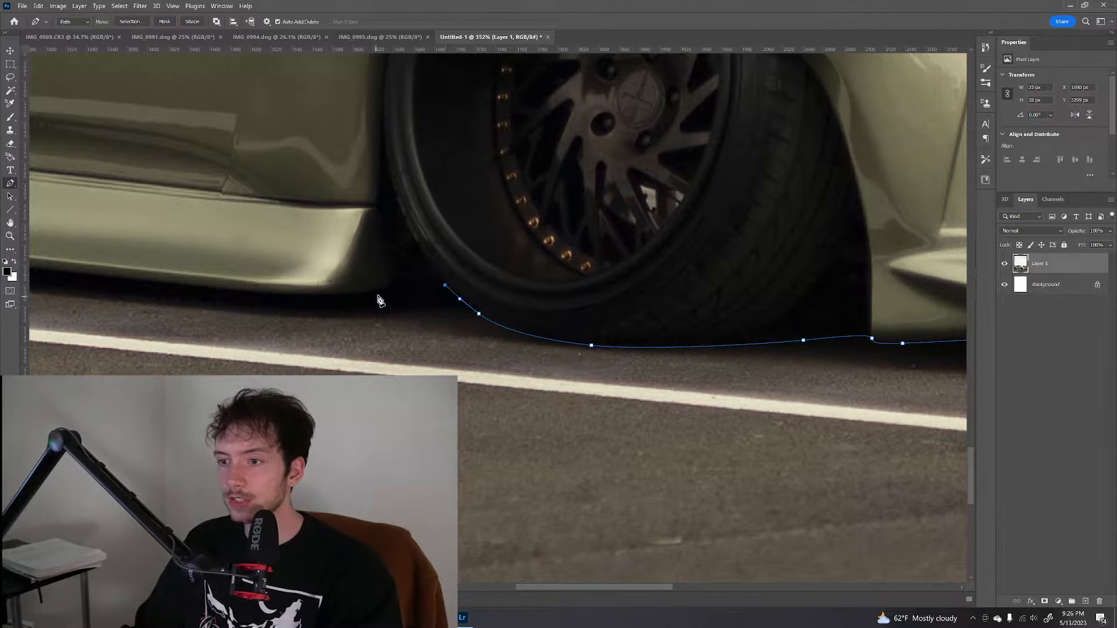
drag(378, 299, 552, 307)
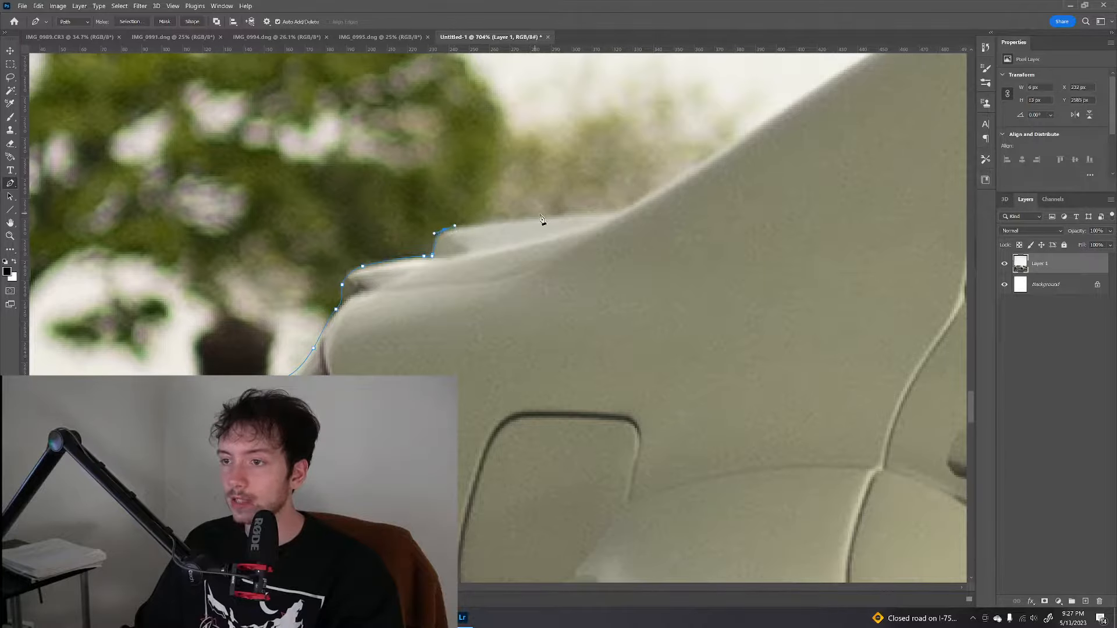
Extend the Pen path from the rear quarter over the roof, hood and front bumper
click(616, 213)
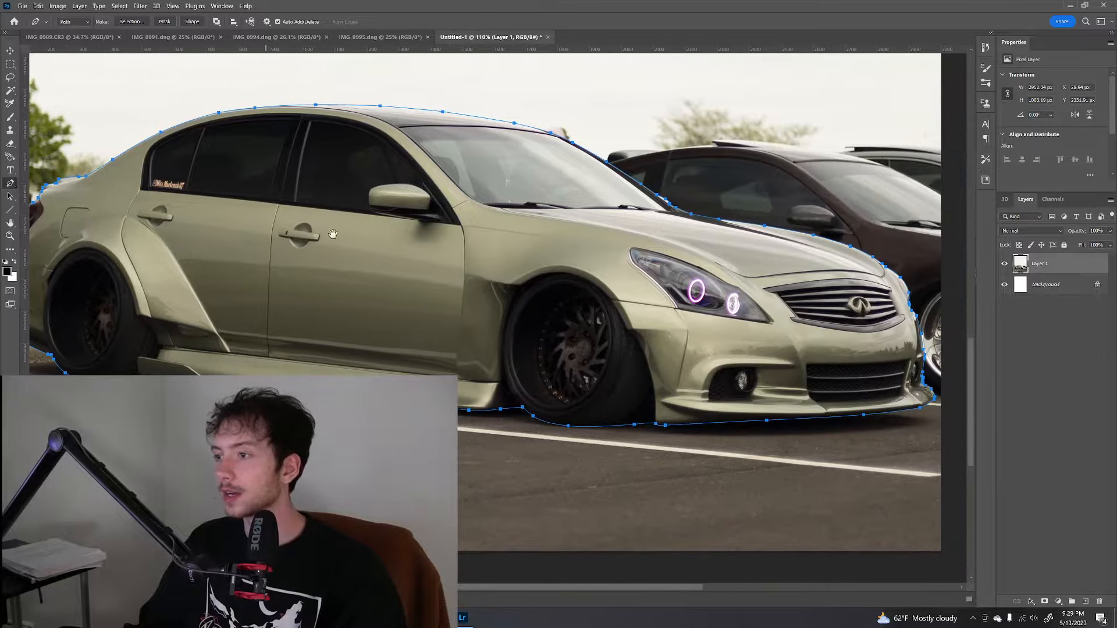
Bend the roofline anchors to fit, then copy the selected car to a new layer
drag(333, 234, 552, 276)
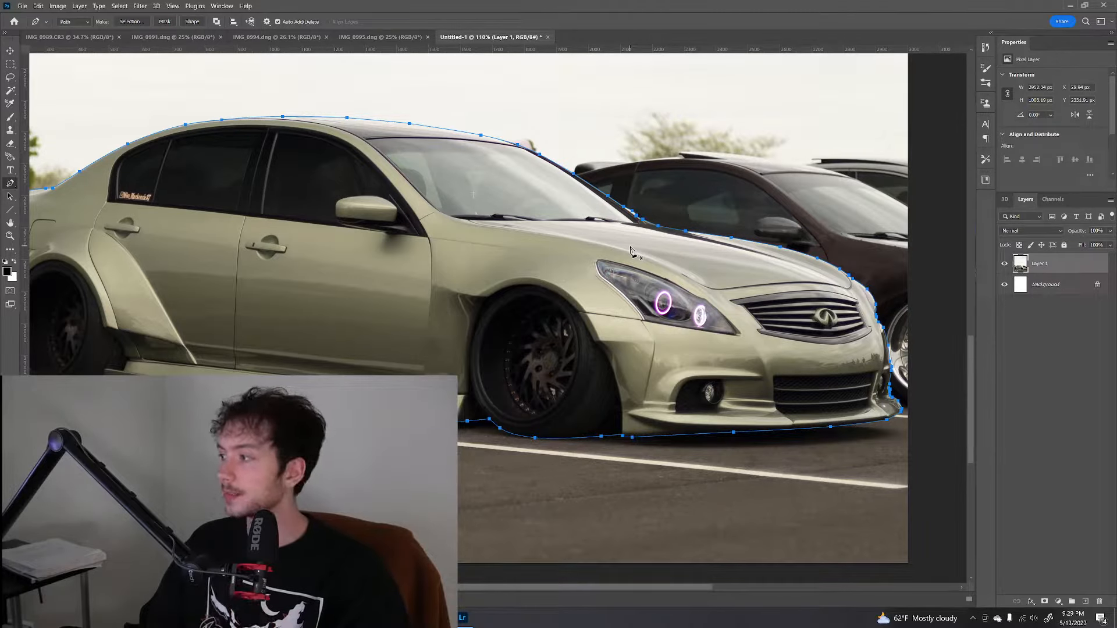
click(10, 235)
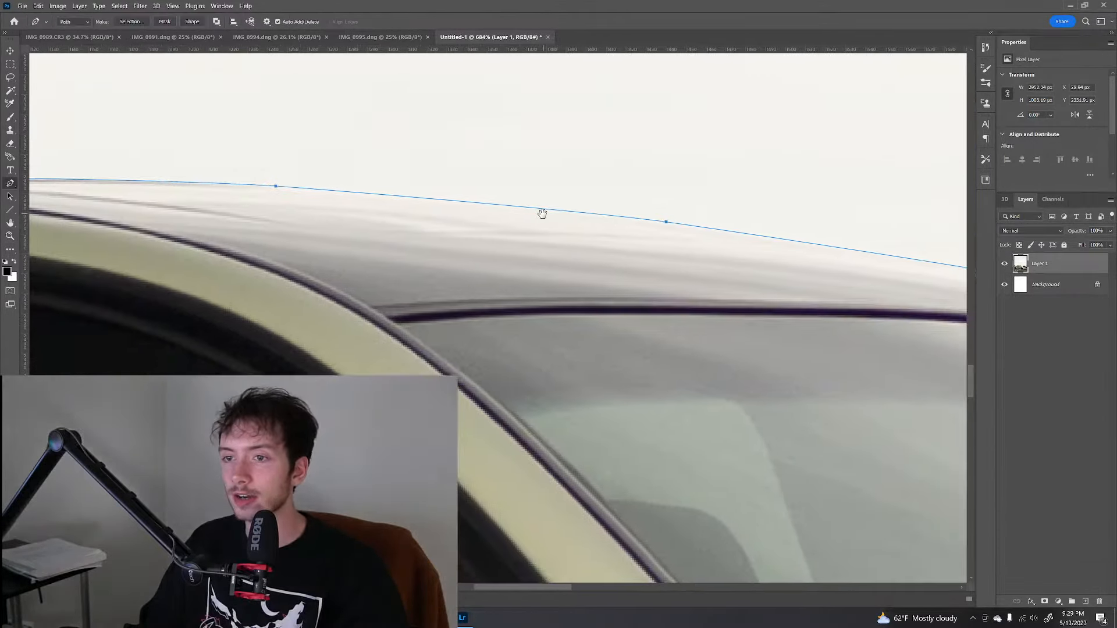
drag(541, 214, 533, 260)
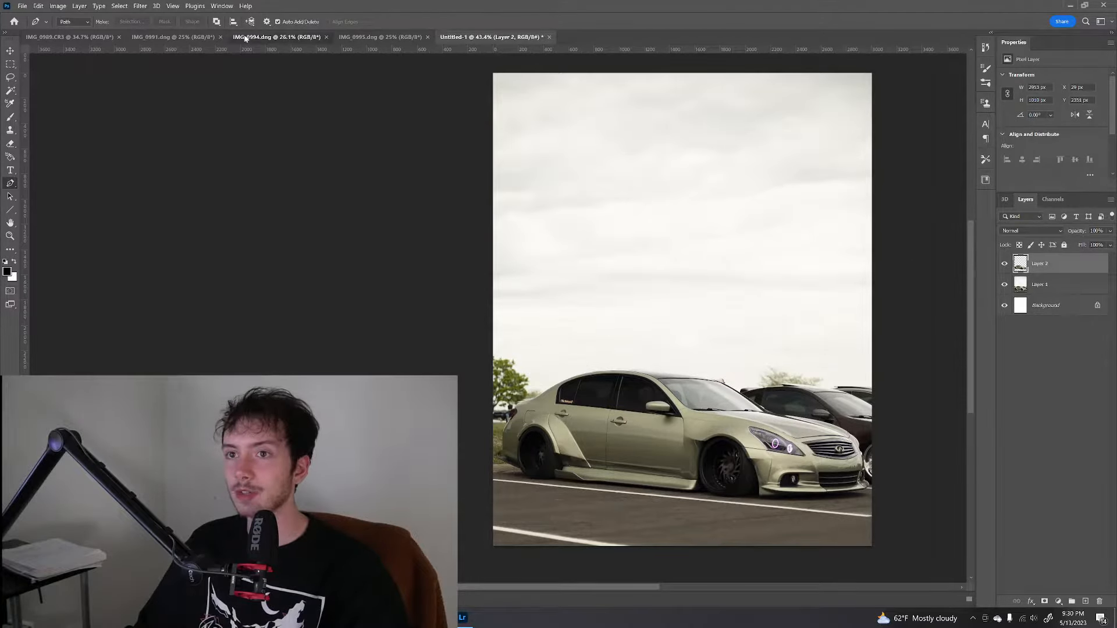
Bring the IMG_0994 rear-wheel close-up below Layer 2 and enlarge it with Free Transform
click(175, 36)
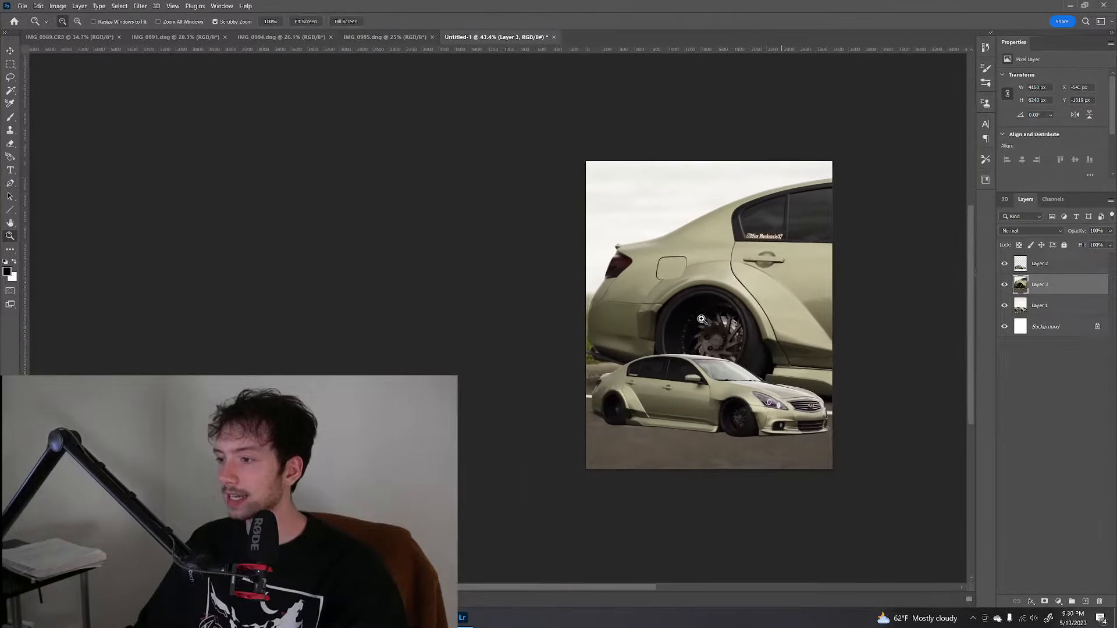
key(ctrl+t)
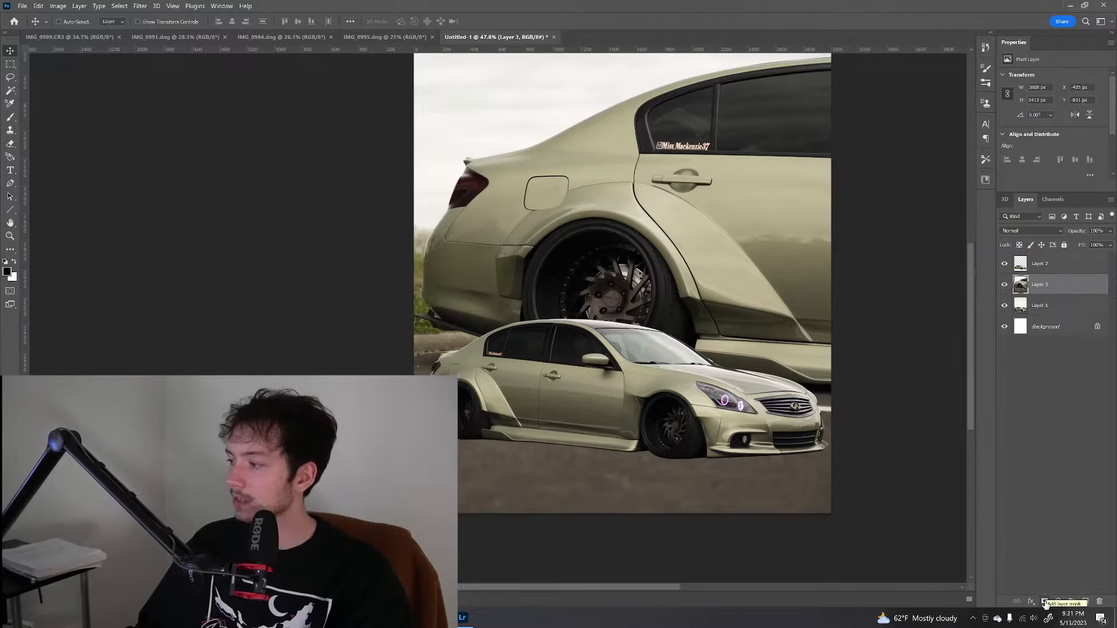
Add a layer mask to Layer 3 and paint on it over the rear fender
click(1047, 603)
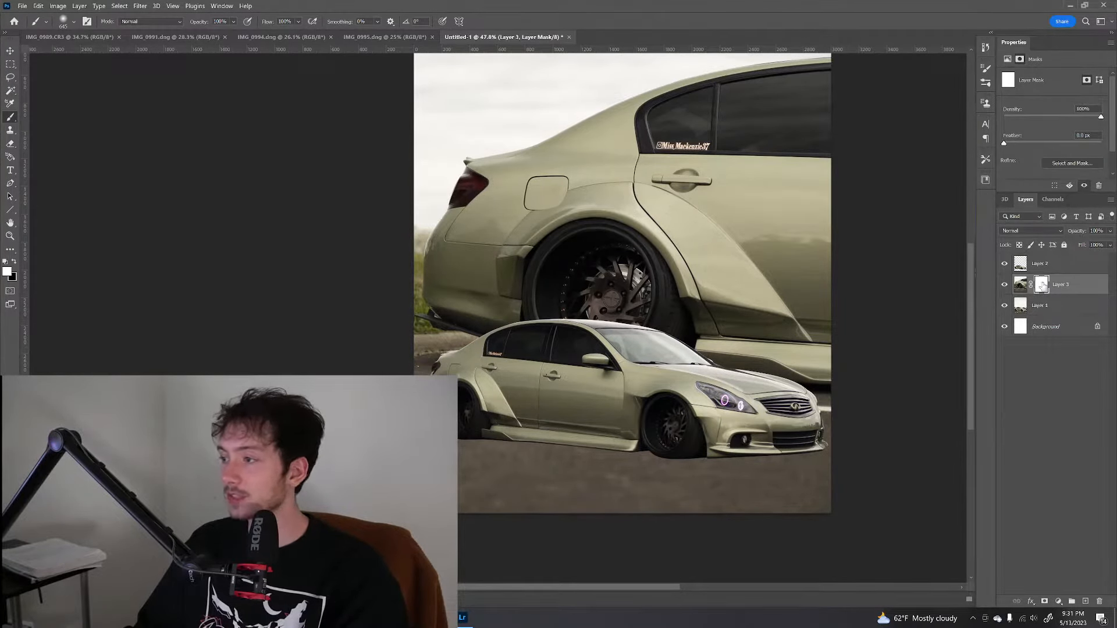
click(580, 207)
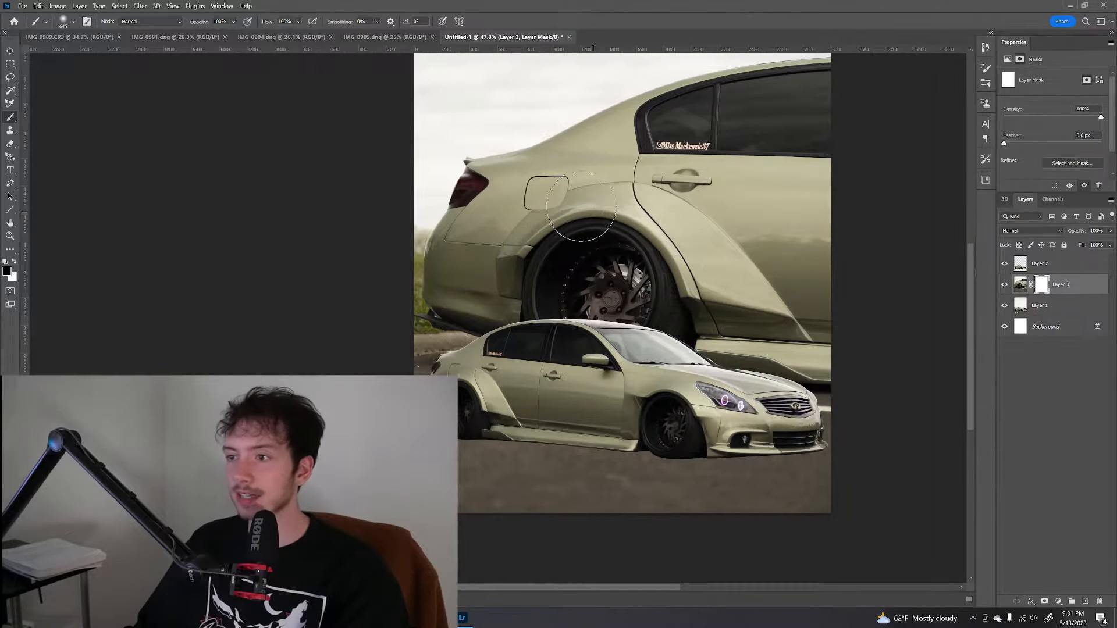
drag(578, 213, 609, 370)
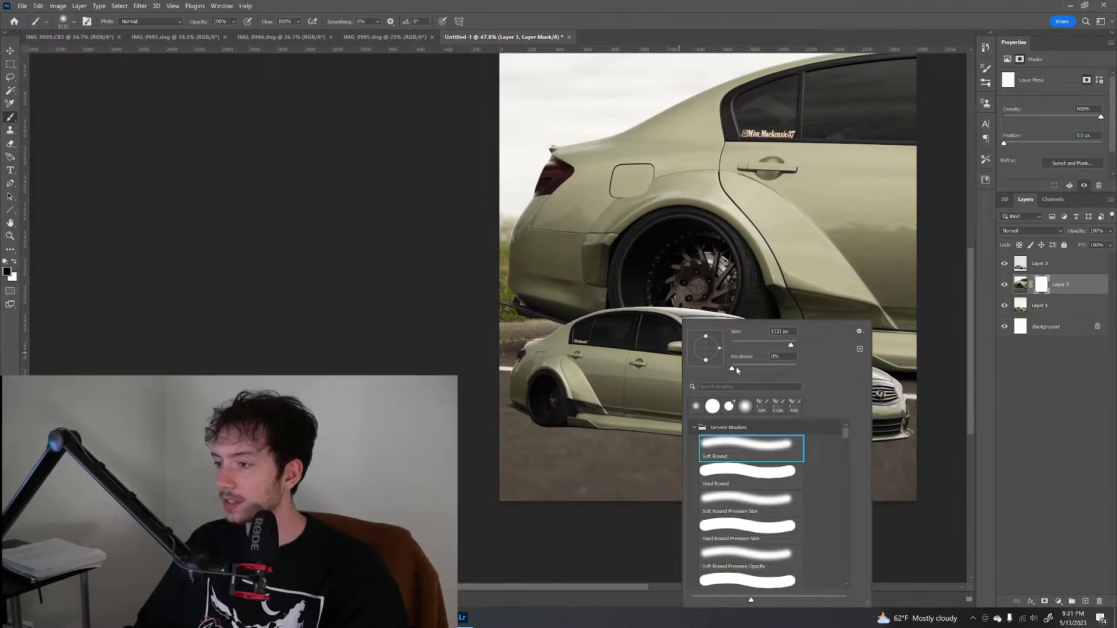
Set brush hardness to 0% and paint out the seam around the lower sedan
drag(732, 368, 797, 368)
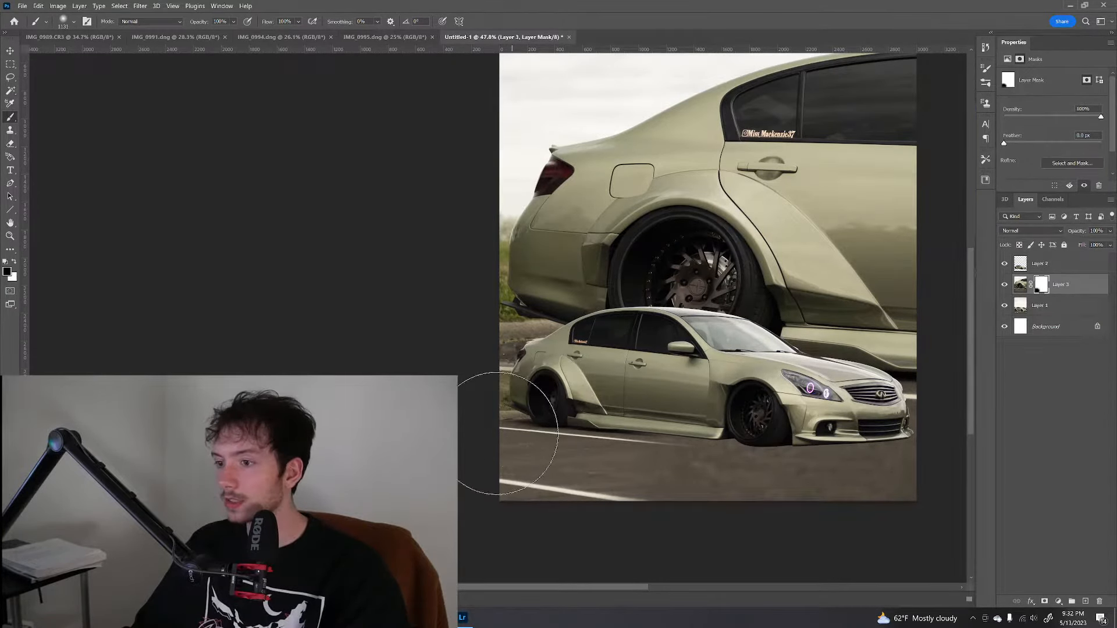
drag(506, 435, 901, 470)
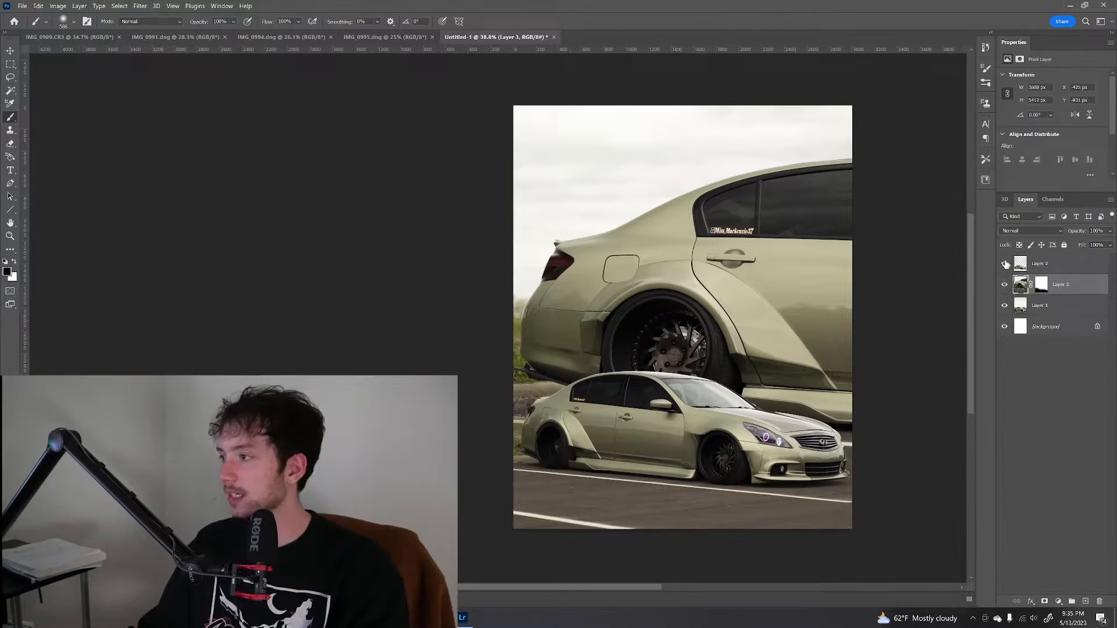
mouse_move(924, 311)
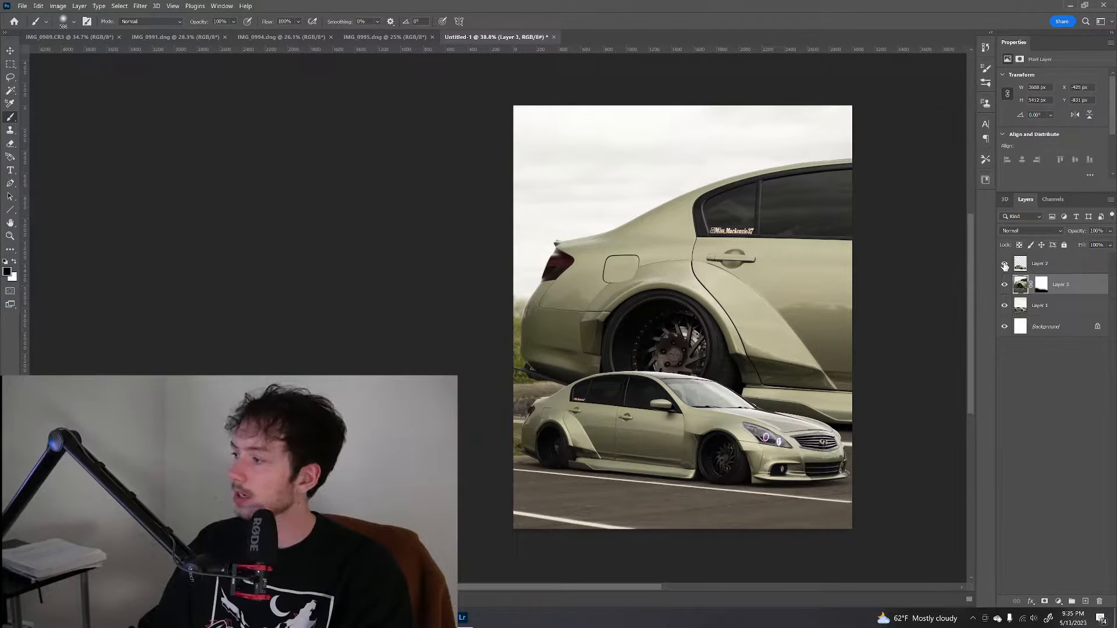
Hide Layer 2 and trace the large rear wheel with the Pen tool
click(1005, 263)
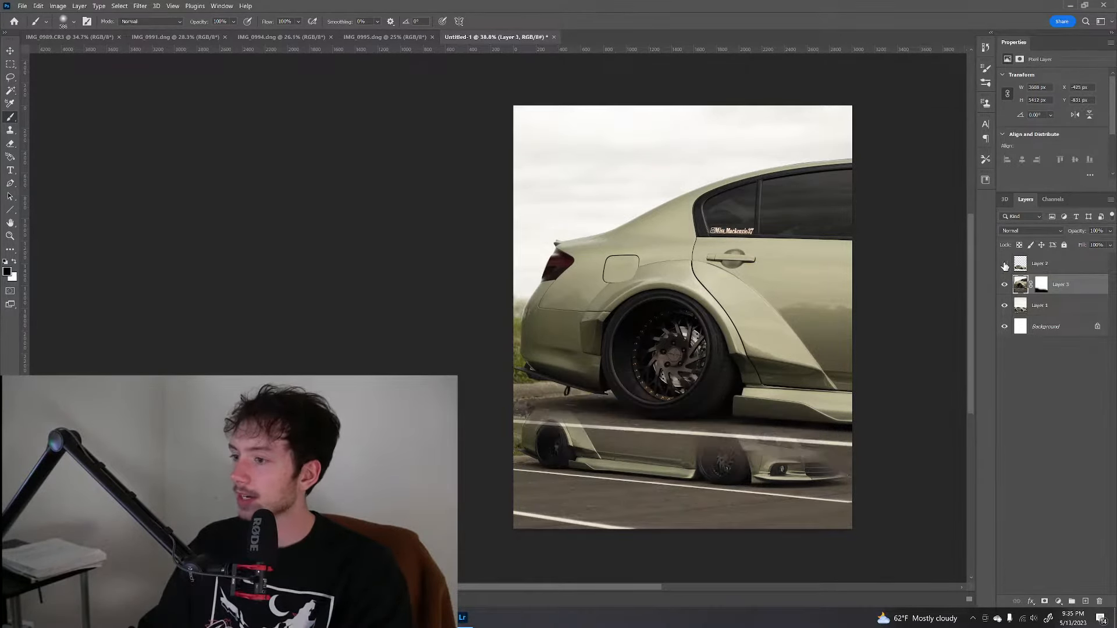
click(1005, 263)
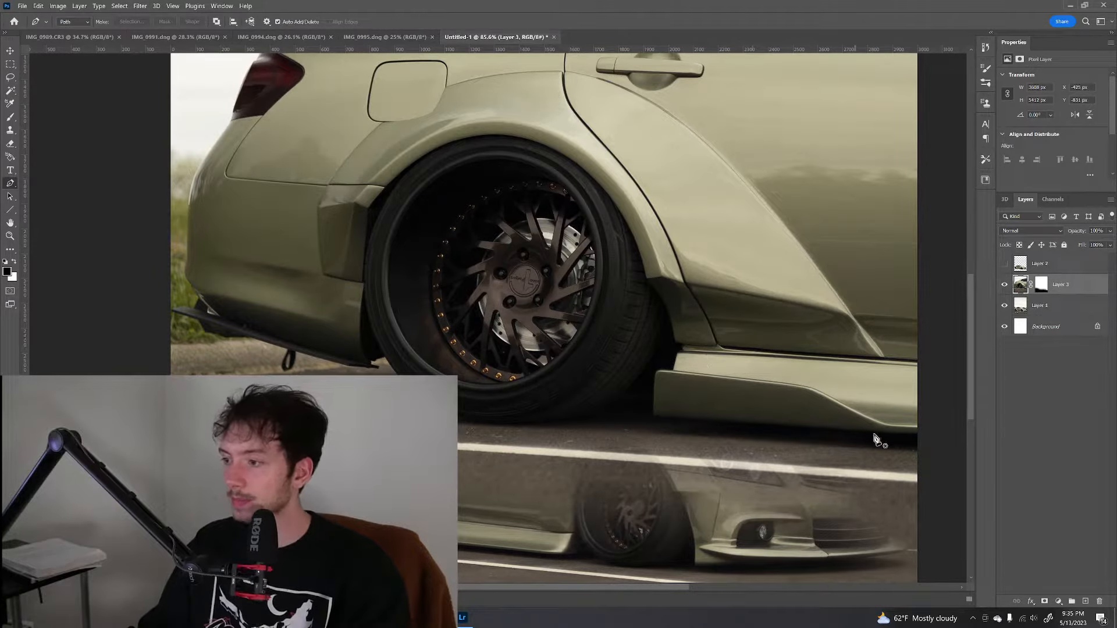
drag(766, 426, 920, 435)
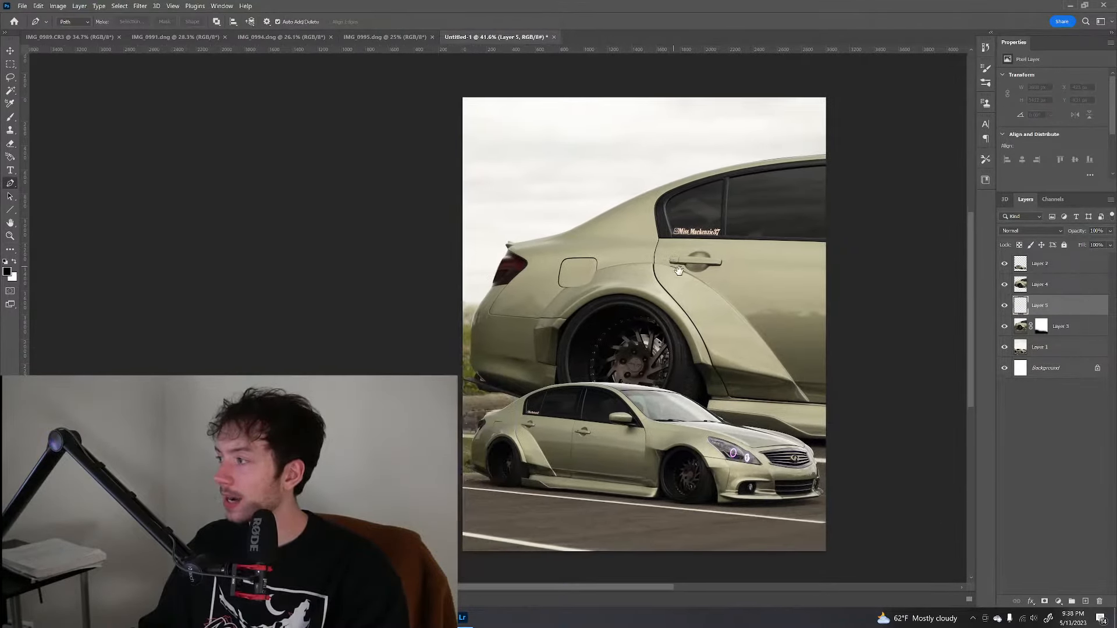
View the IMG_9995 photo, then scale Layer 5's wheel up into the top-left corner
click(385, 36)
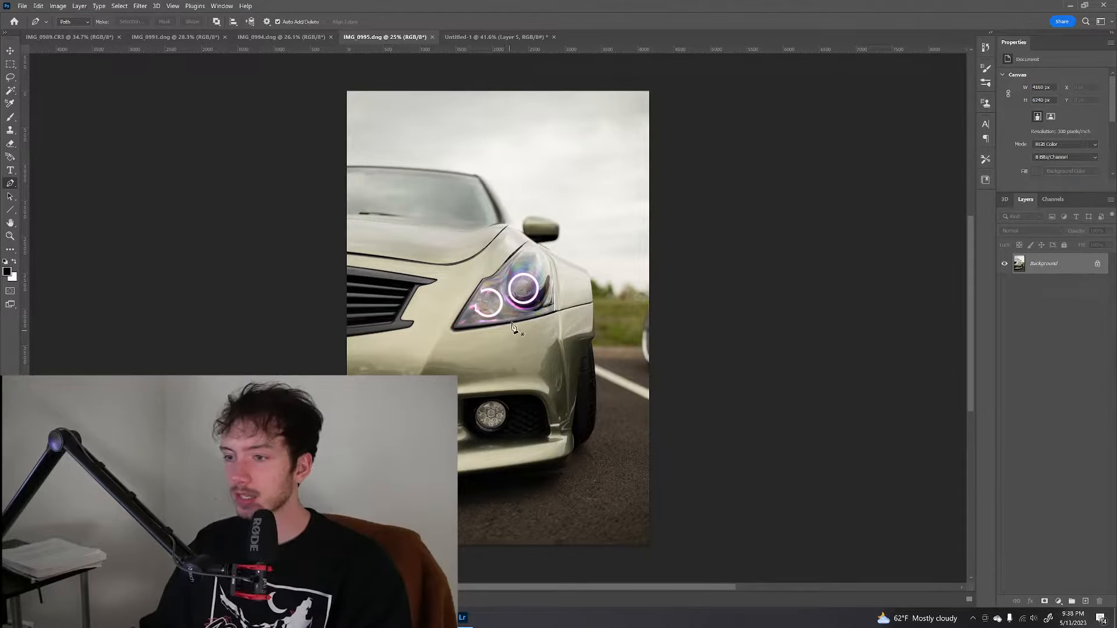
click(278, 36)
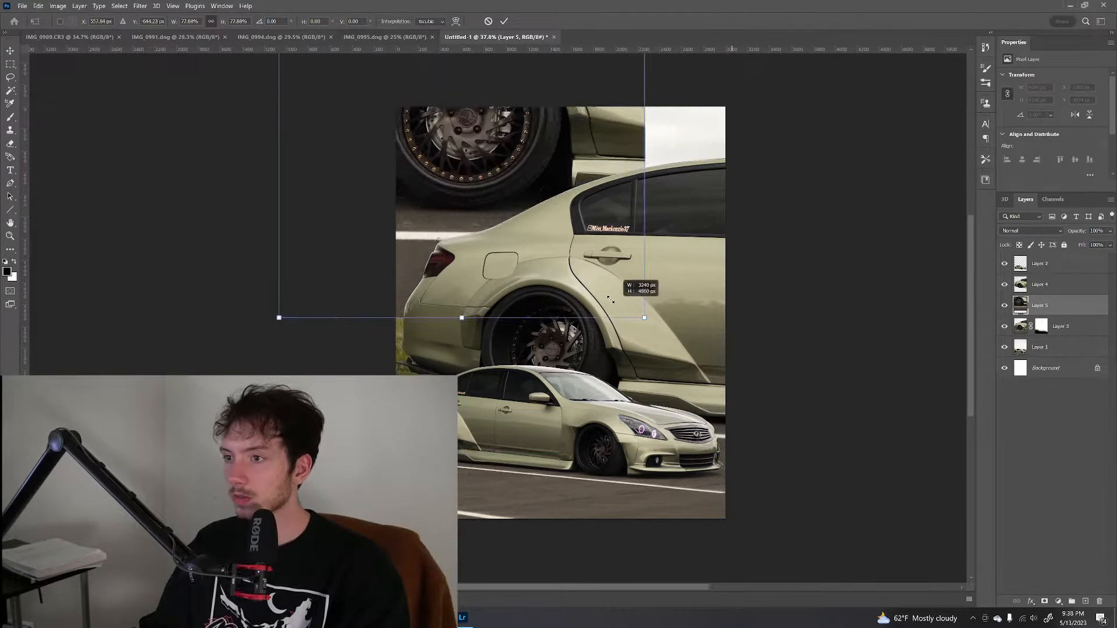
drag(644, 318, 629, 380)
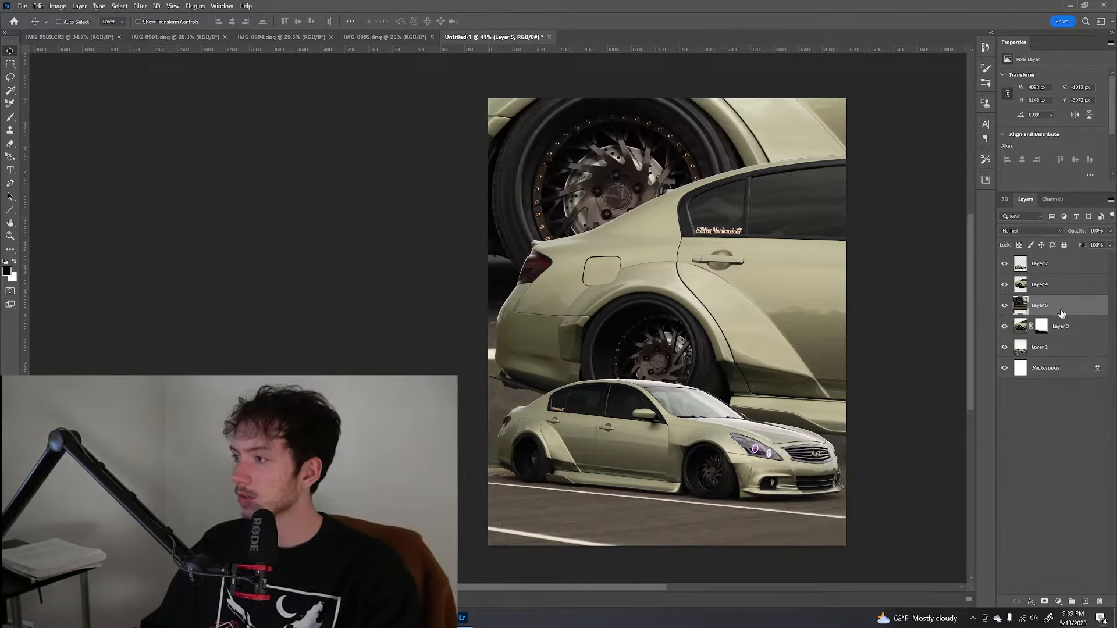
Preview Dissolve, Color Burn, Lighten, Color Dodge and Hard Light on the wheel layer
click(1029, 230)
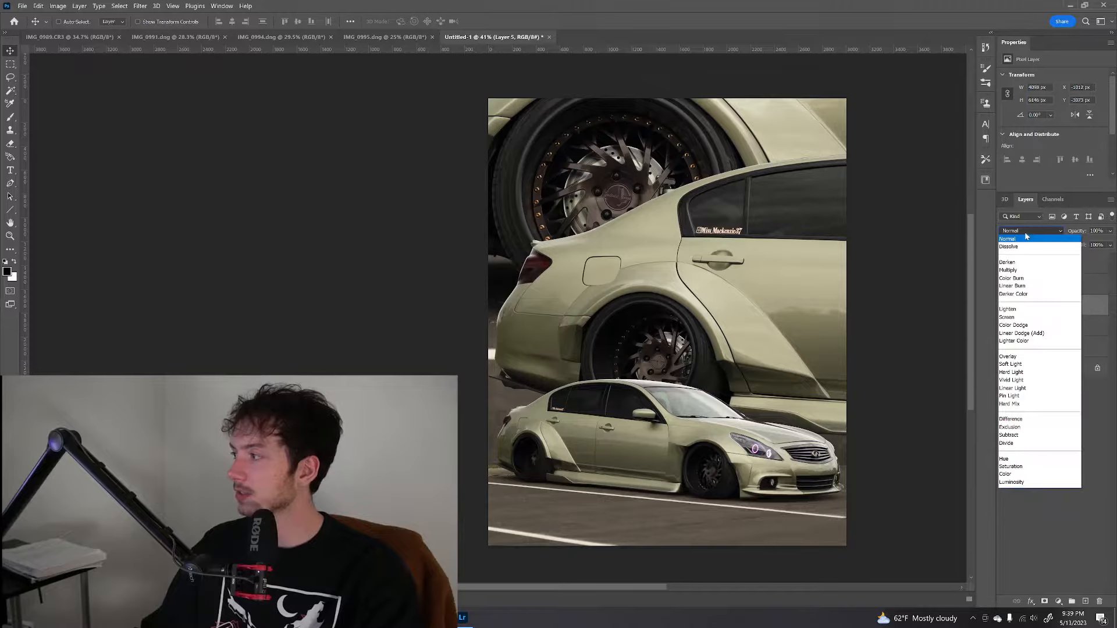
click(1008, 247)
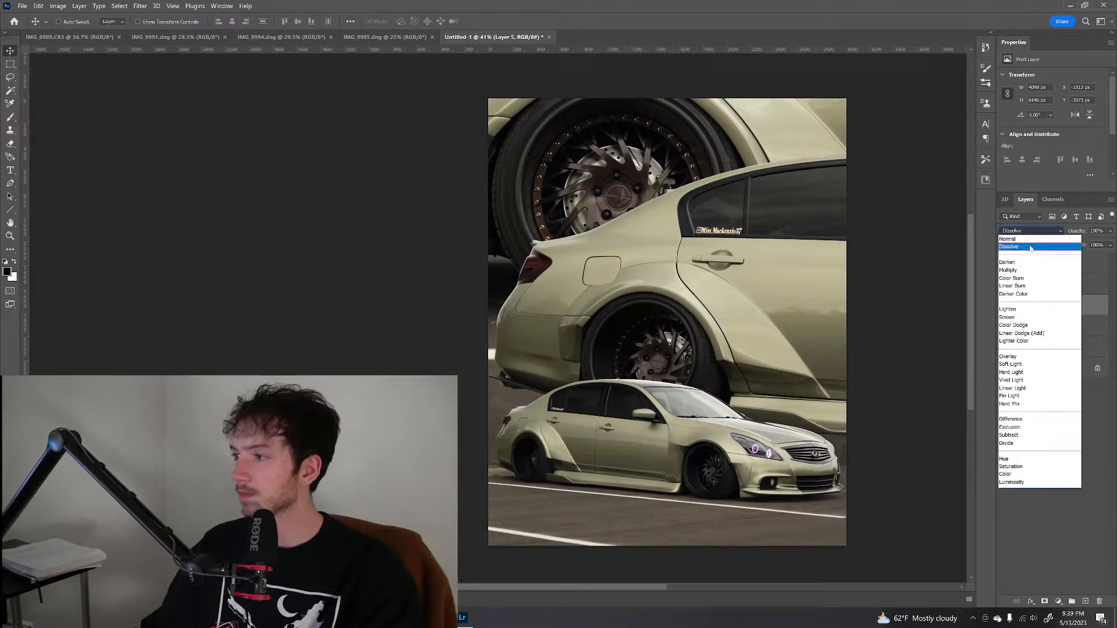
click(1027, 247)
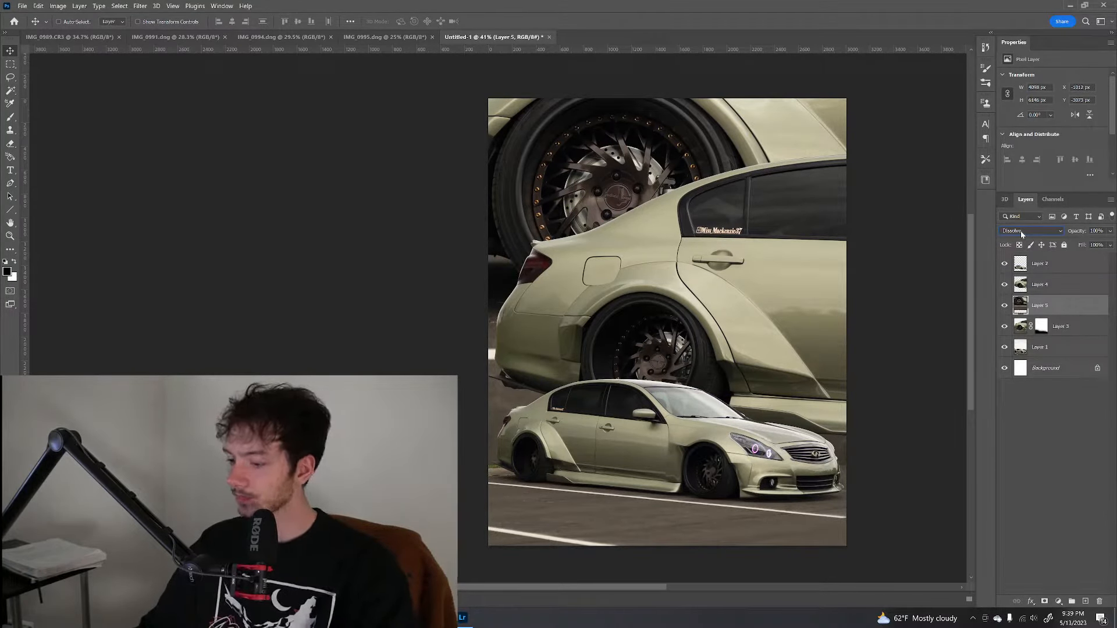
click(1029, 231)
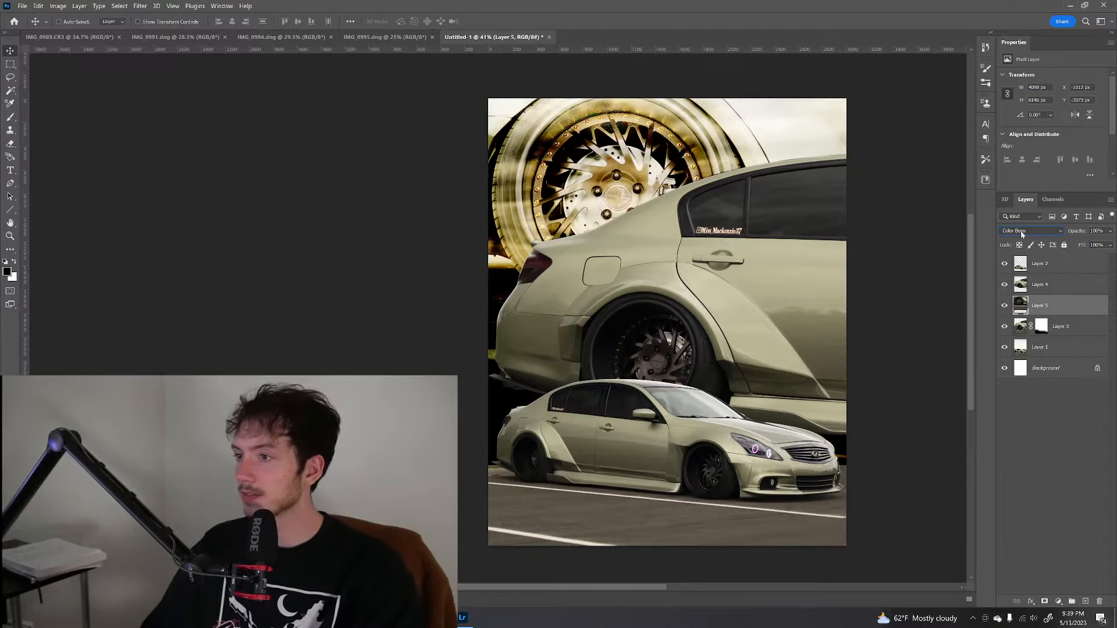
click(1029, 231)
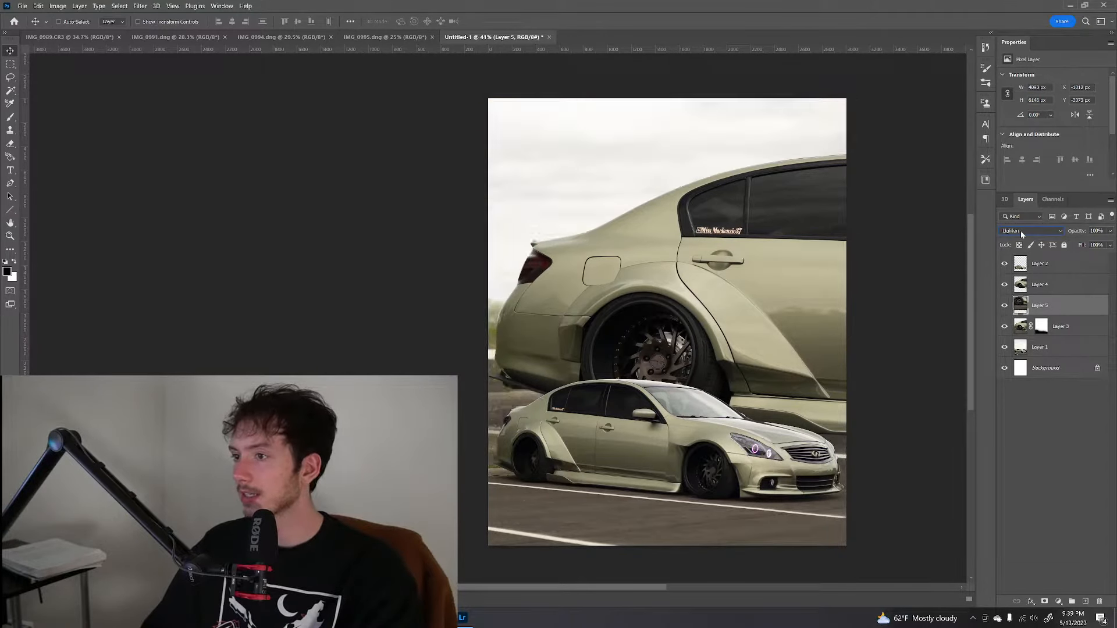
click(1026, 231)
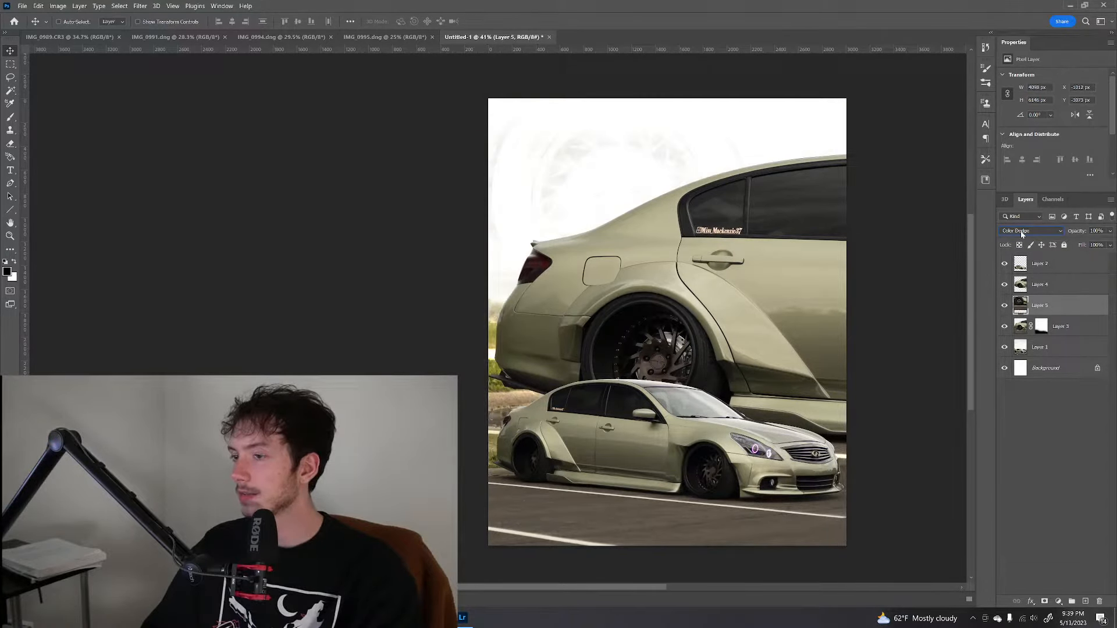
click(1026, 231)
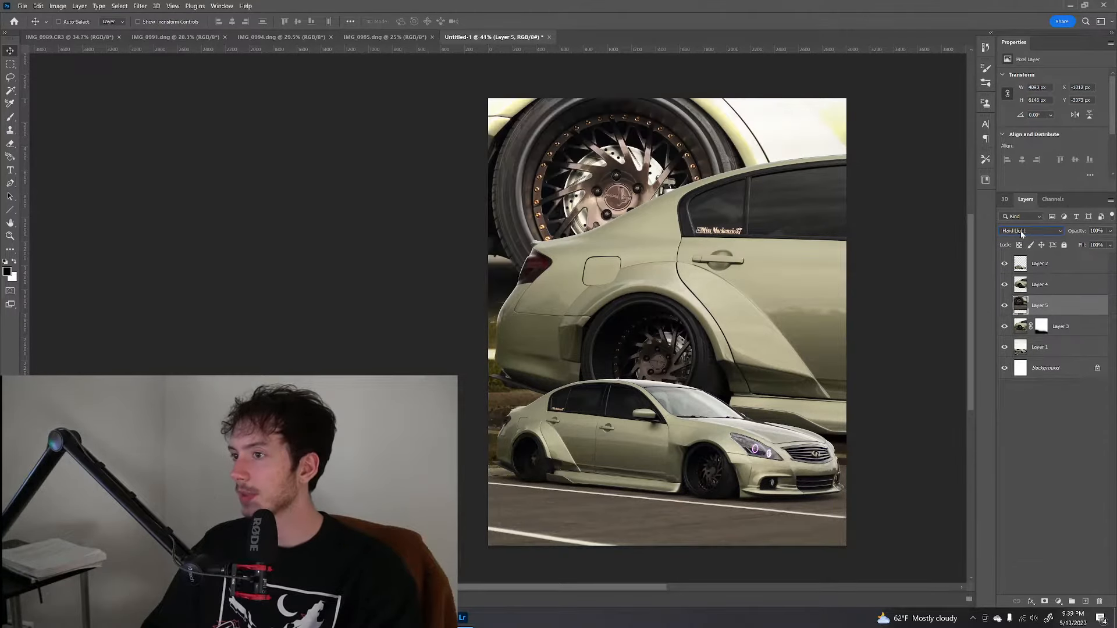
Try Vivid Light, Hard Mix, Hue and Color, then settle back on Dissolve
click(1029, 231)
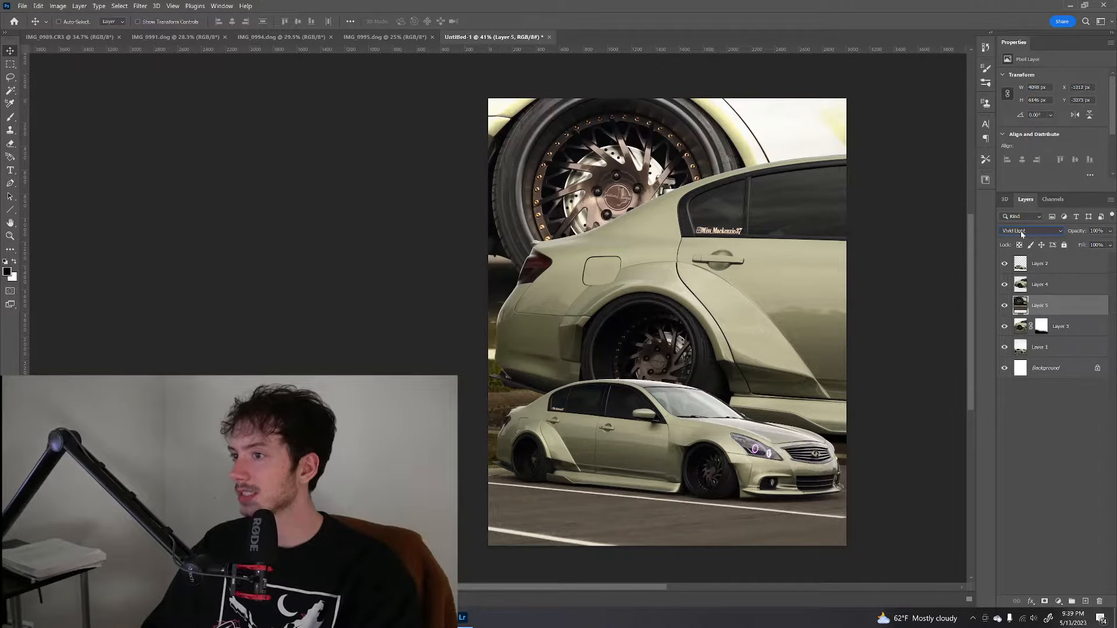
click(1030, 231)
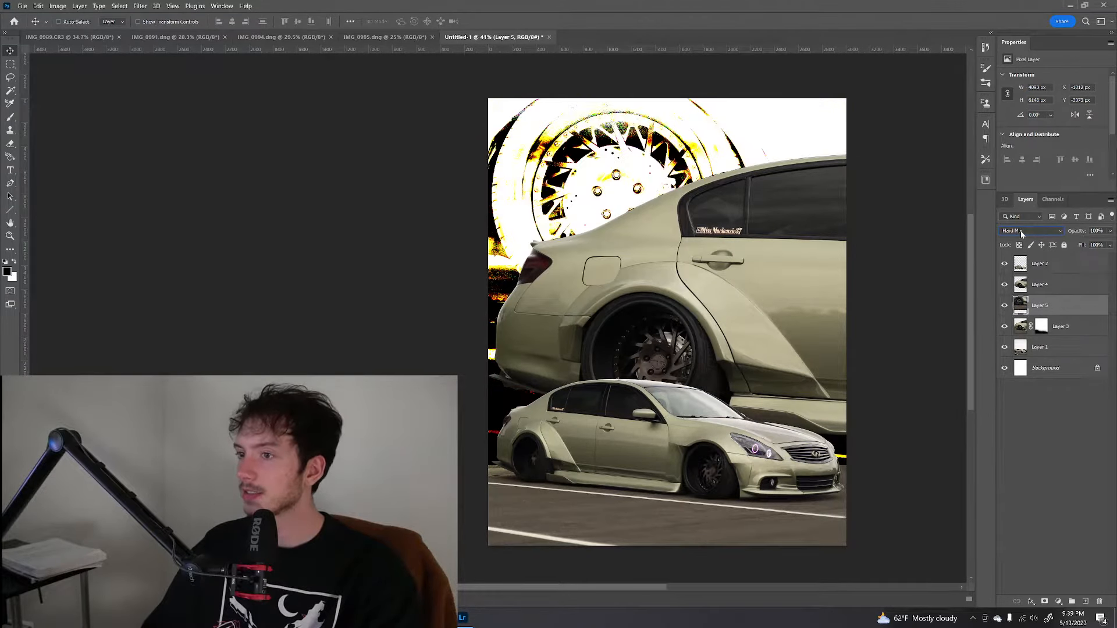
click(1029, 231)
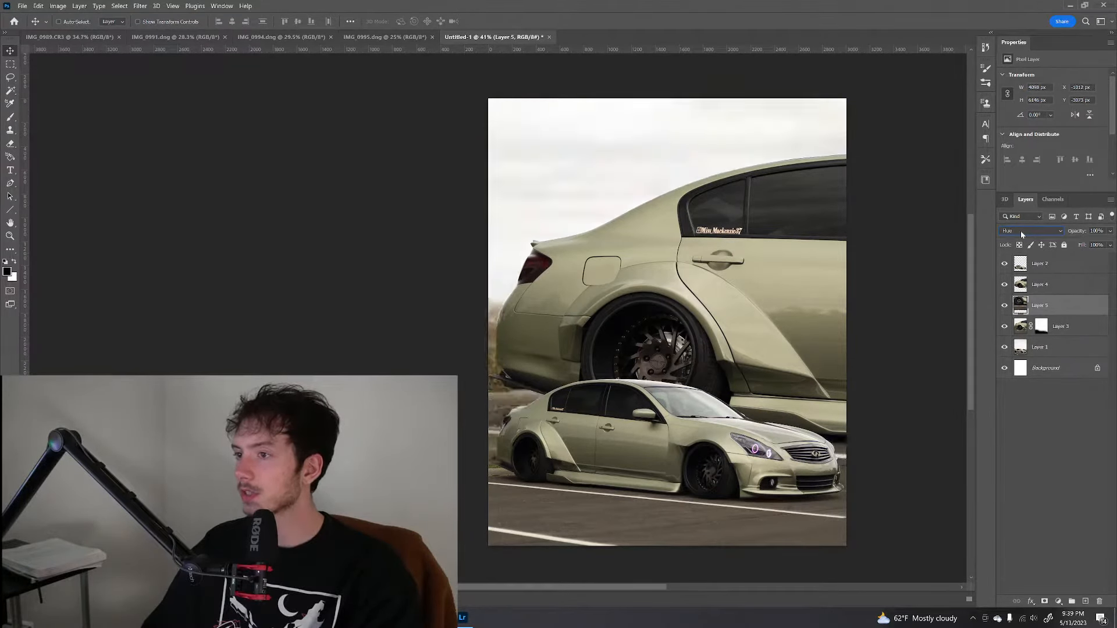
click(1029, 231)
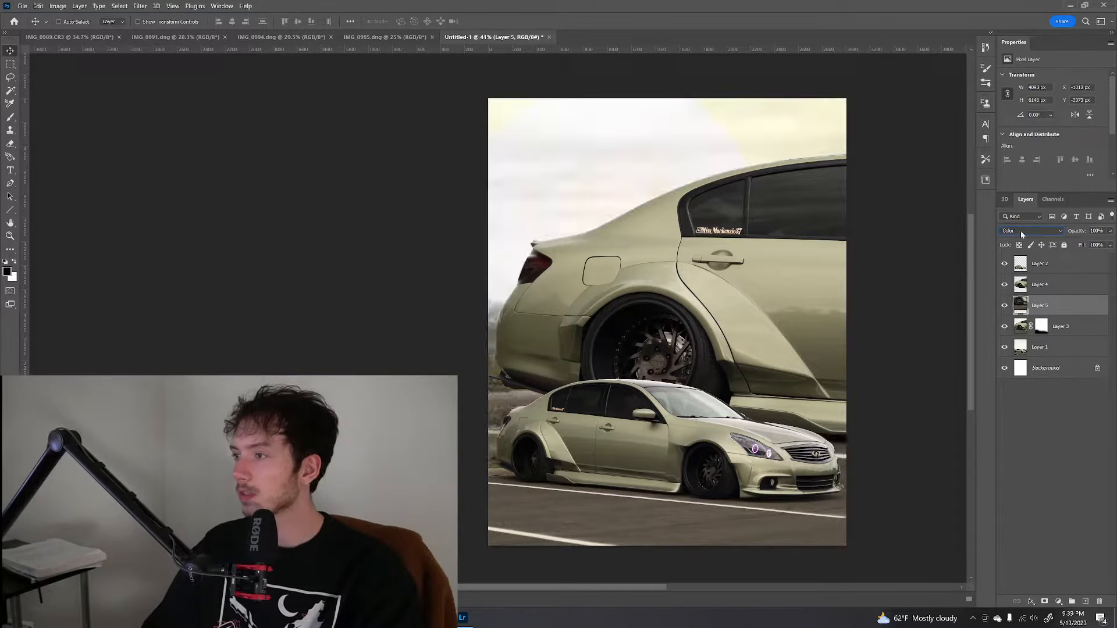
click(1029, 231)
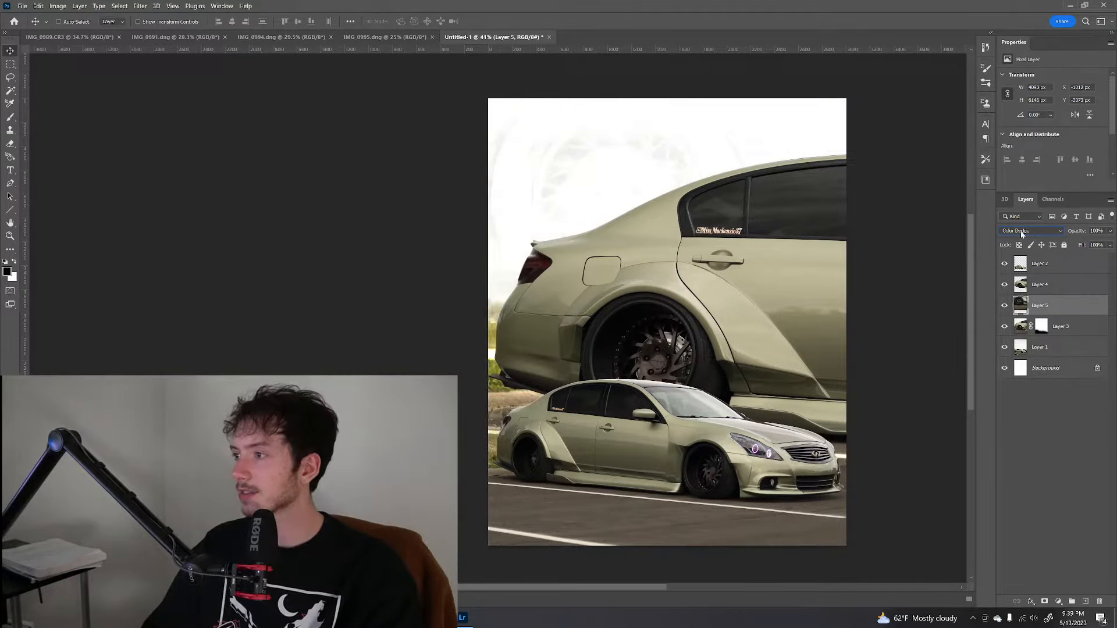
click(1030, 231)
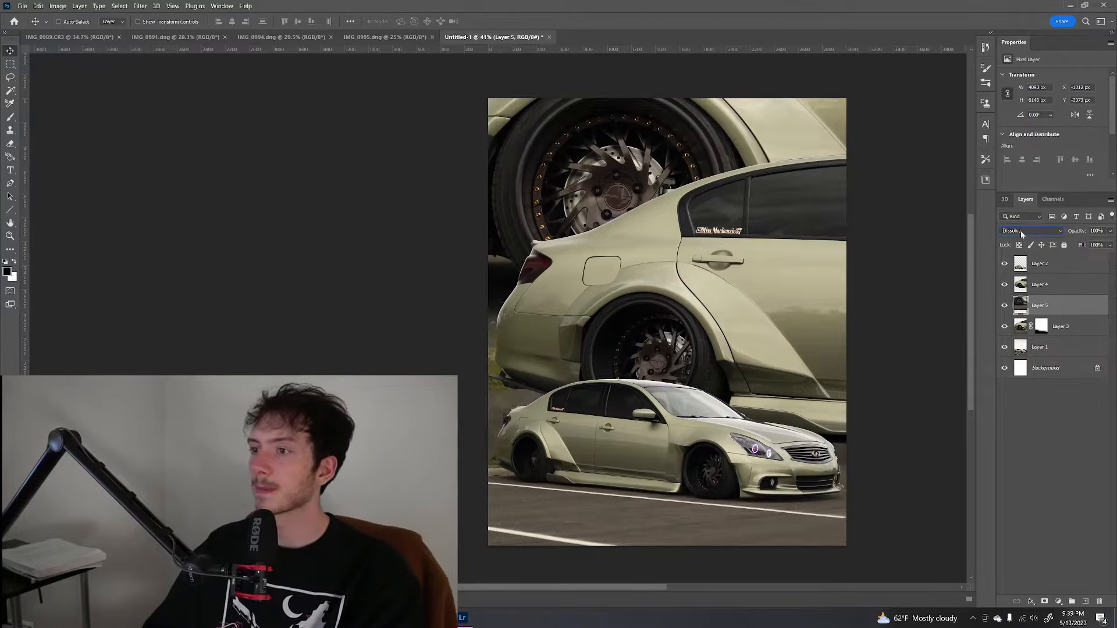
click(1030, 231)
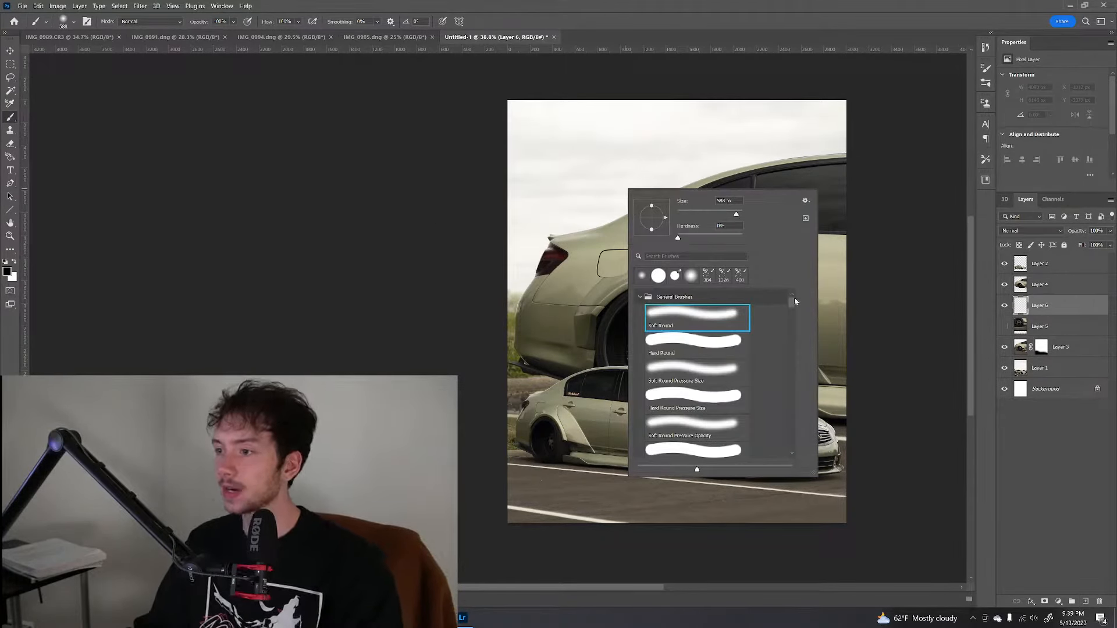
Browse the brush preset folders and pick an AB-Designer Thunder Storm lightning brush
scroll(down, 3)
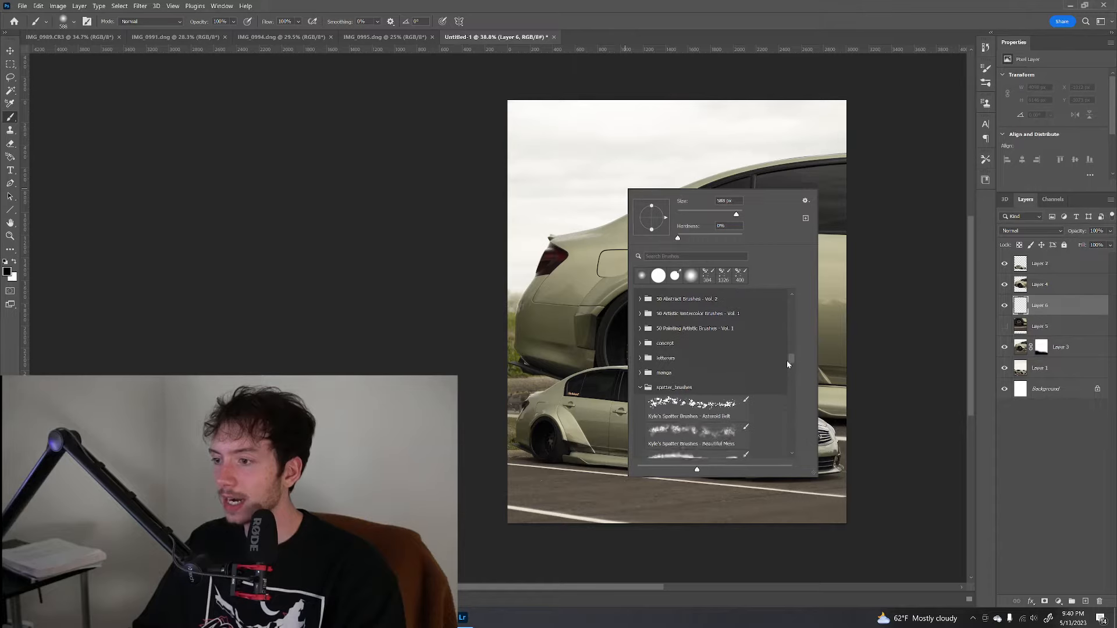
click(806, 201)
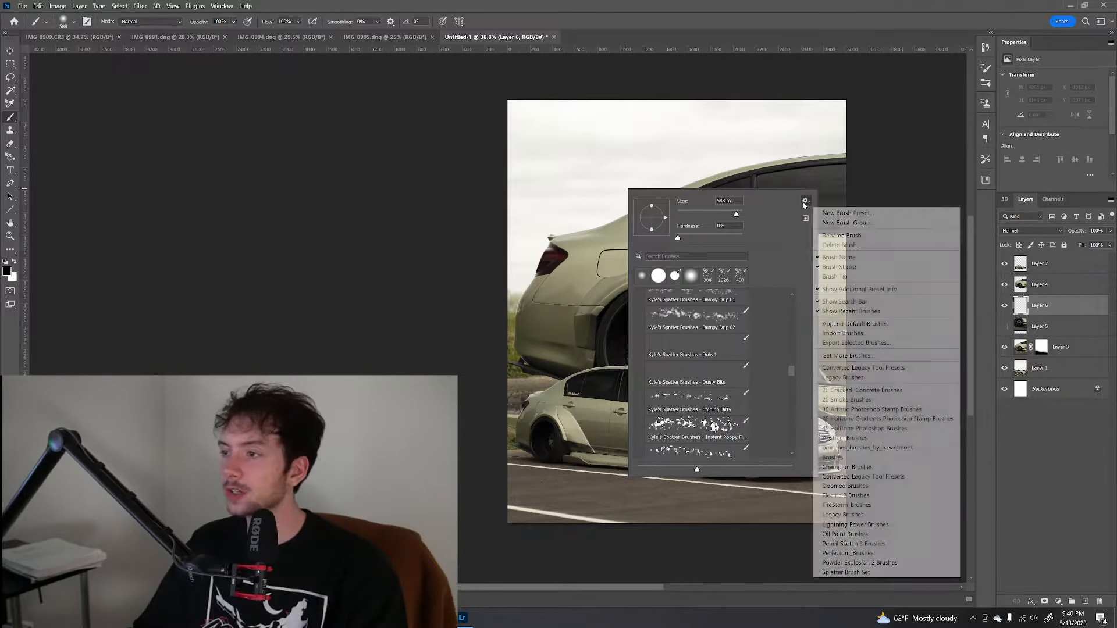
mouse_move(845, 355)
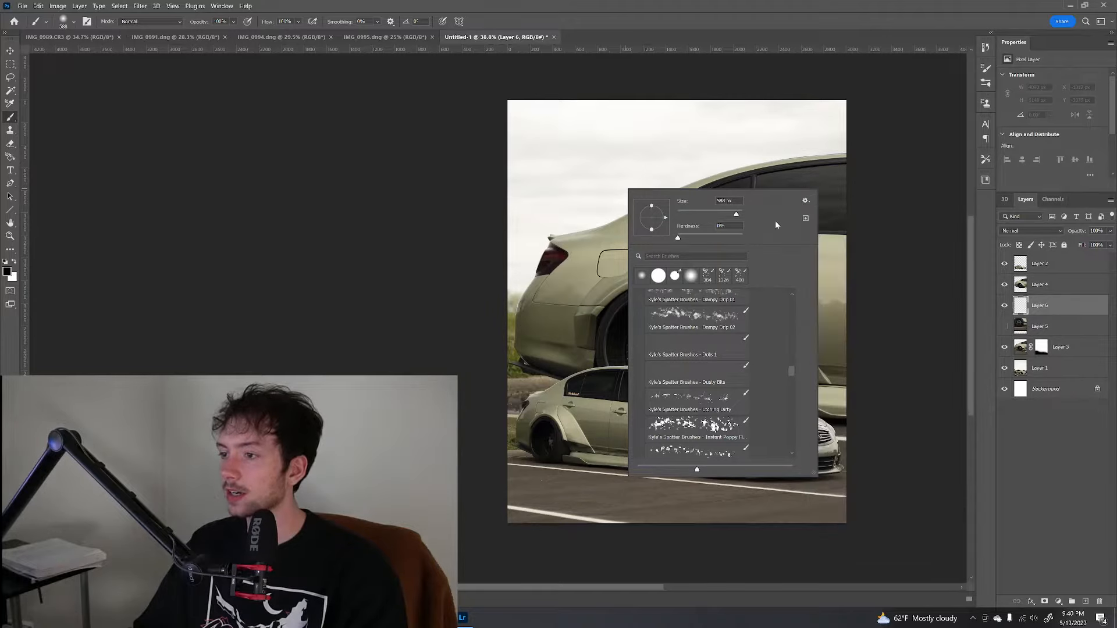
scroll(down, 3)
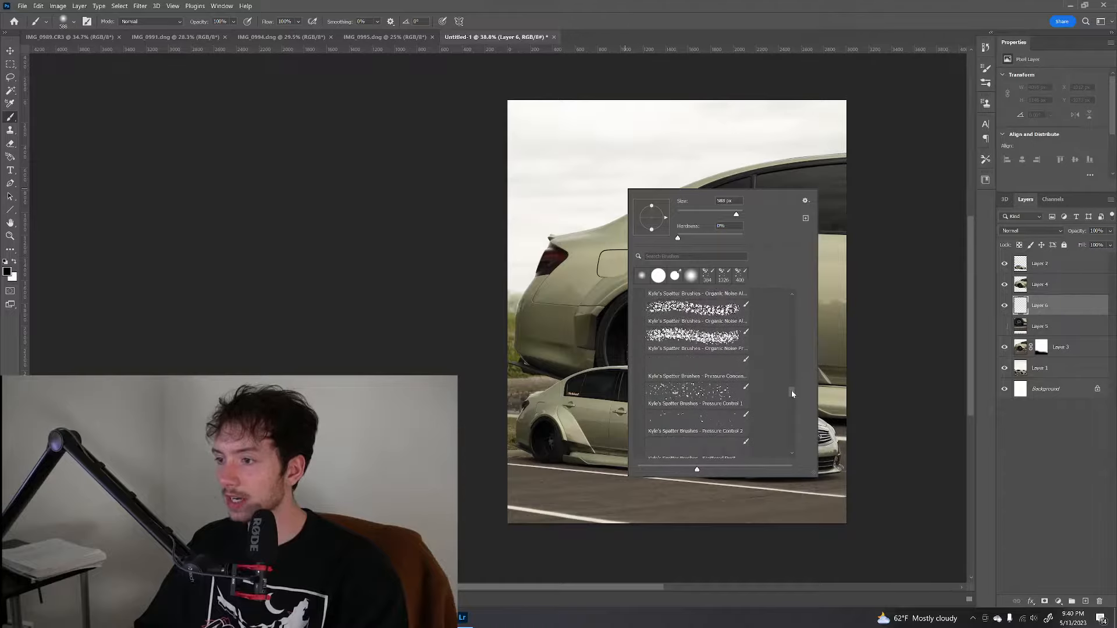
scroll(down, 3)
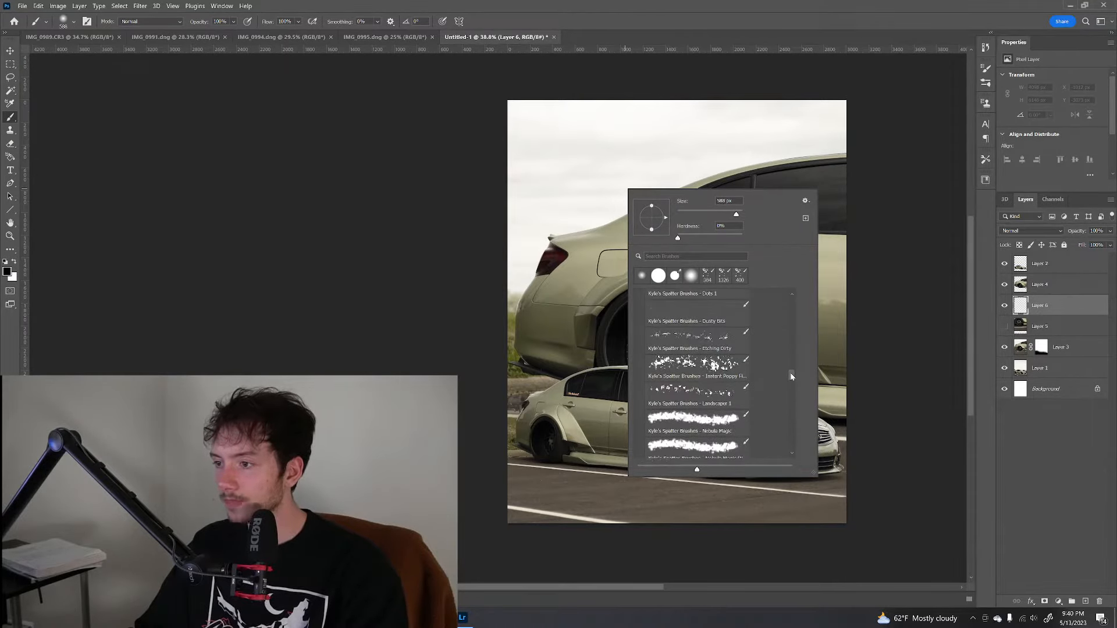
scroll(down, 3)
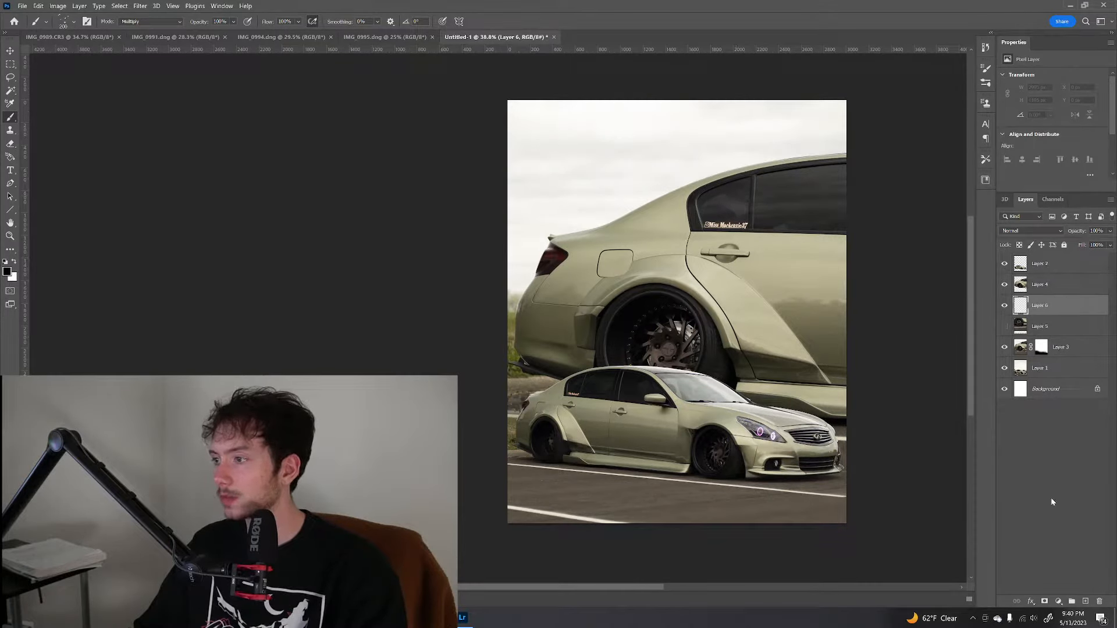
click(64, 21)
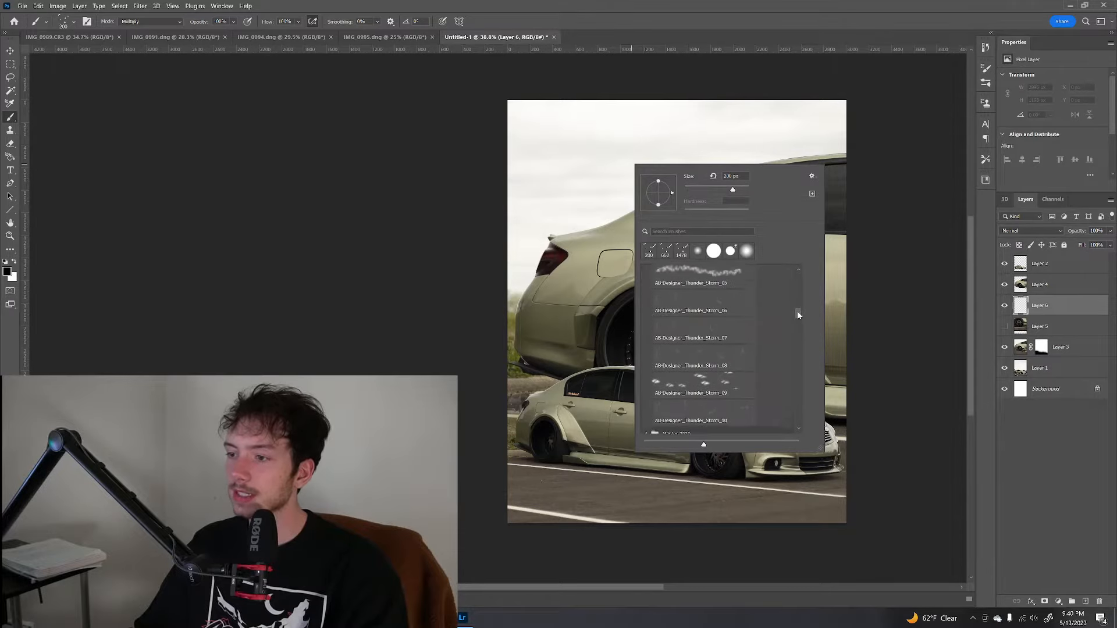
click(703, 379)
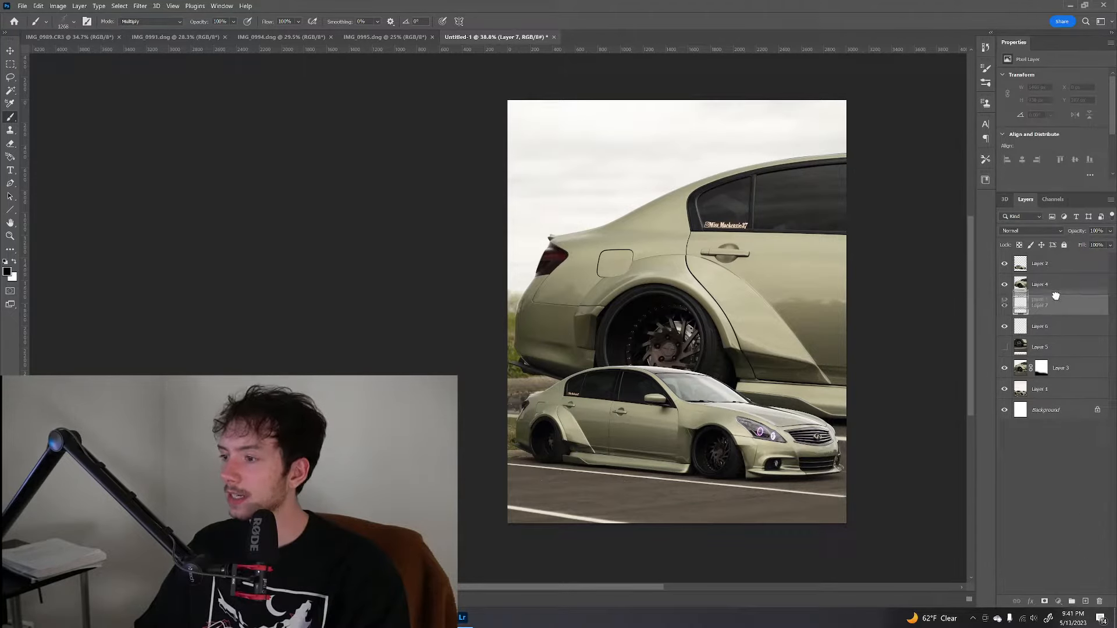
Scale and distort the lightning on Layer 7 to follow the rear wheel arch
click(1041, 285)
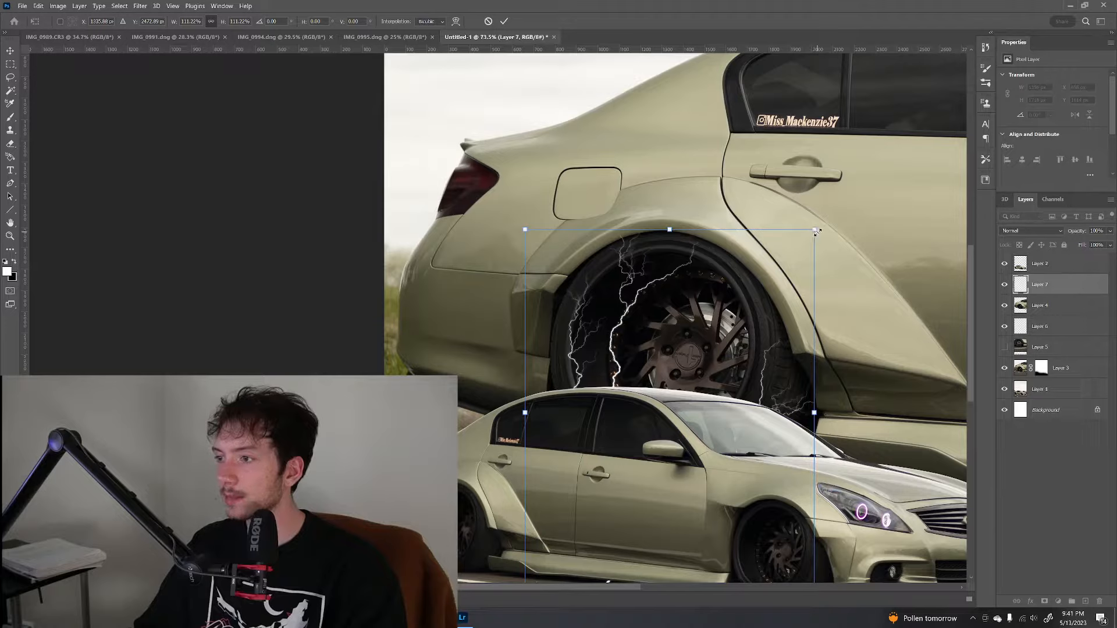
drag(815, 229, 816, 245)
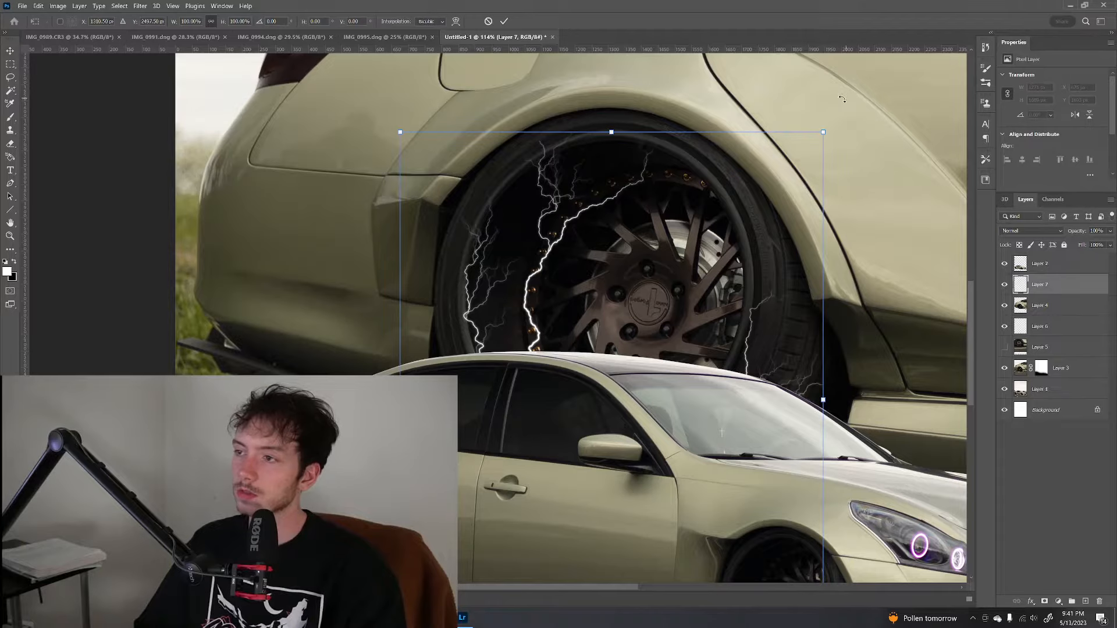
drag(823, 132, 773, 97)
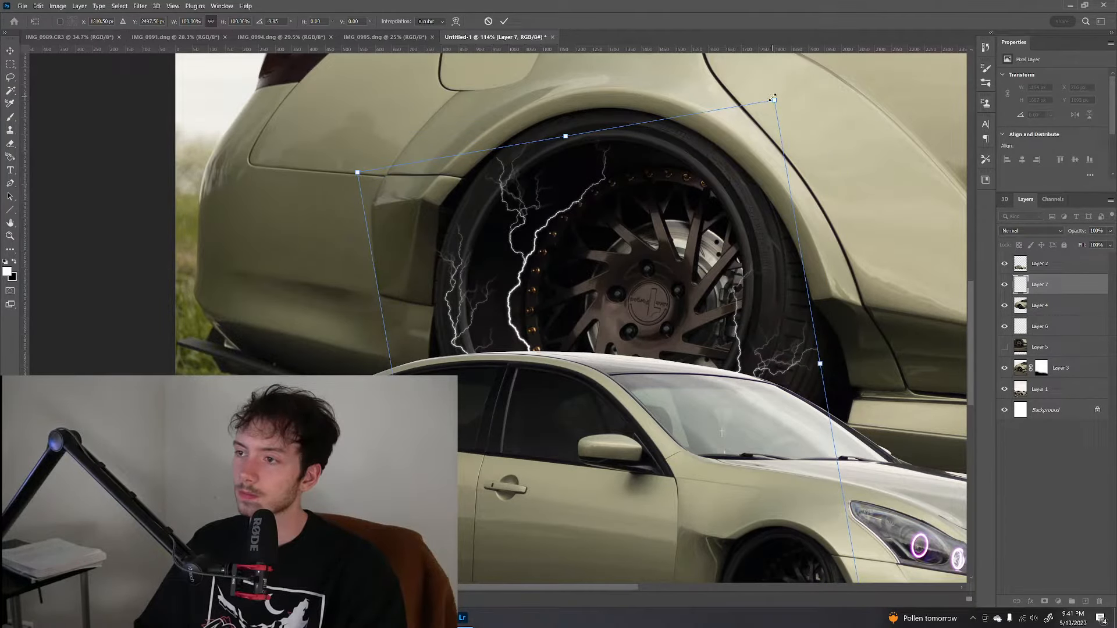
drag(773, 96, 746, 117)
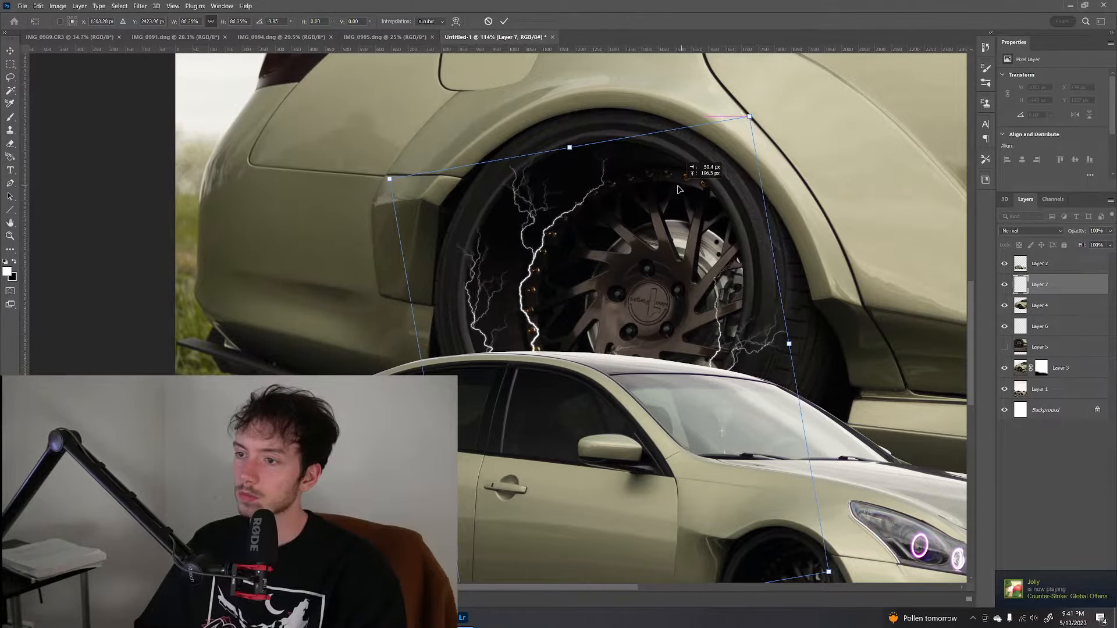
drag(750, 117, 741, 117)
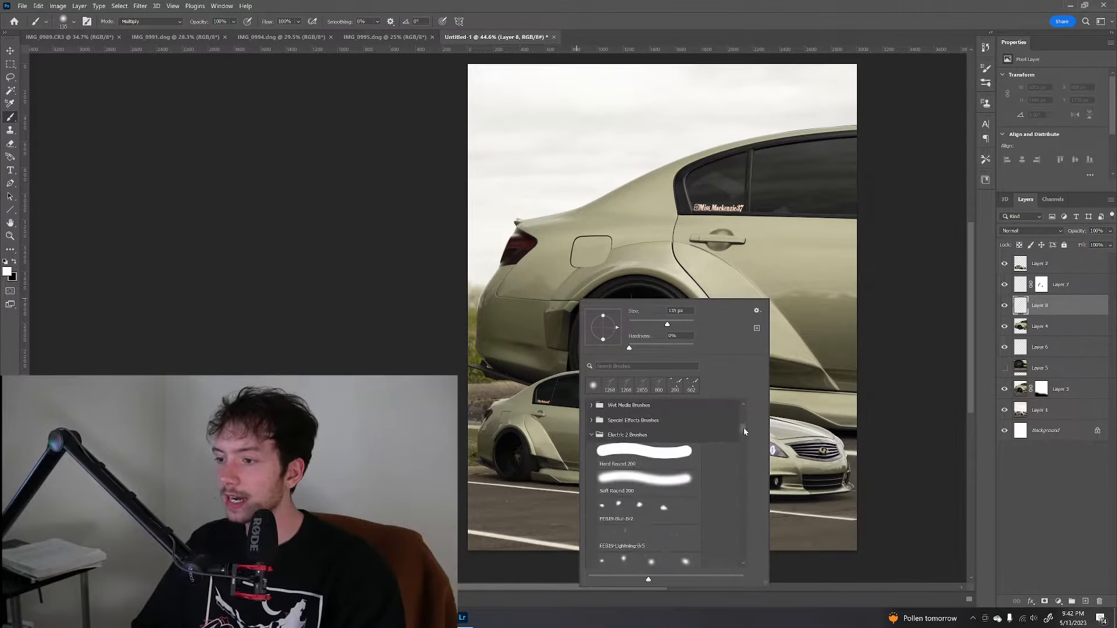
Pick a smoke brush from the effect brush sets and add another layer for smoke
click(647, 498)
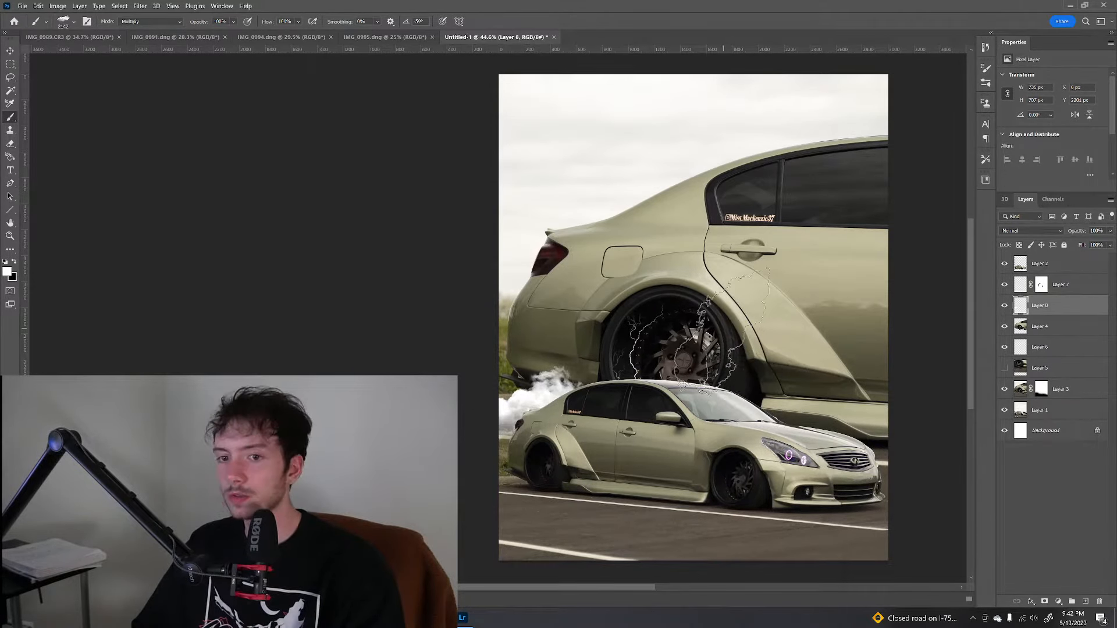
key(i)
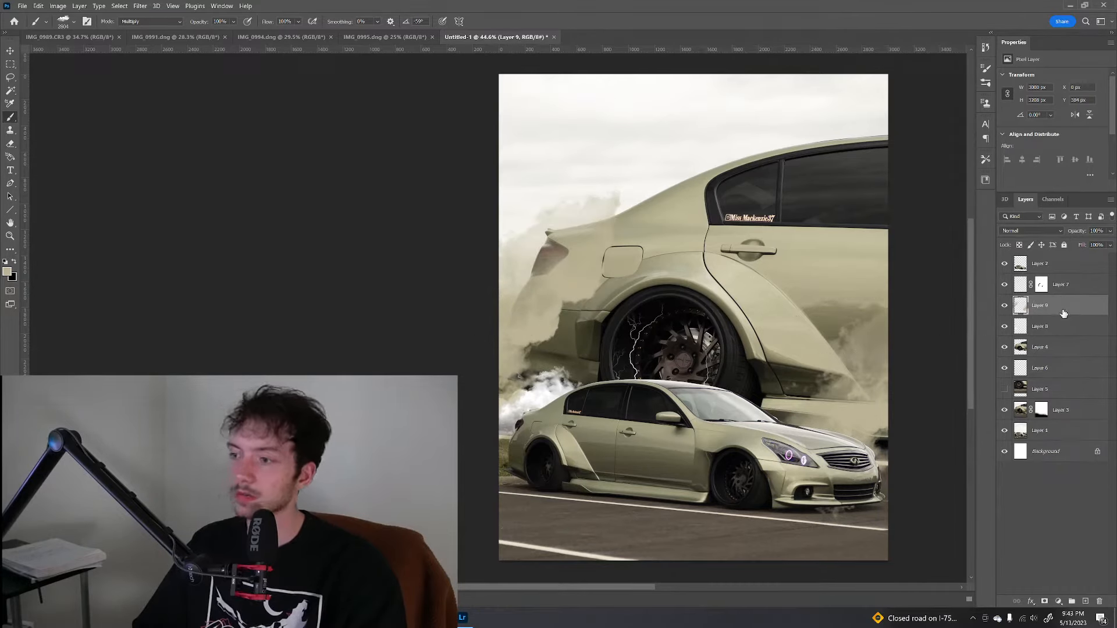
Try Color Burn, Darker Color, Difference and Lighter Color blends on Layer 9's smoke
click(1031, 230)
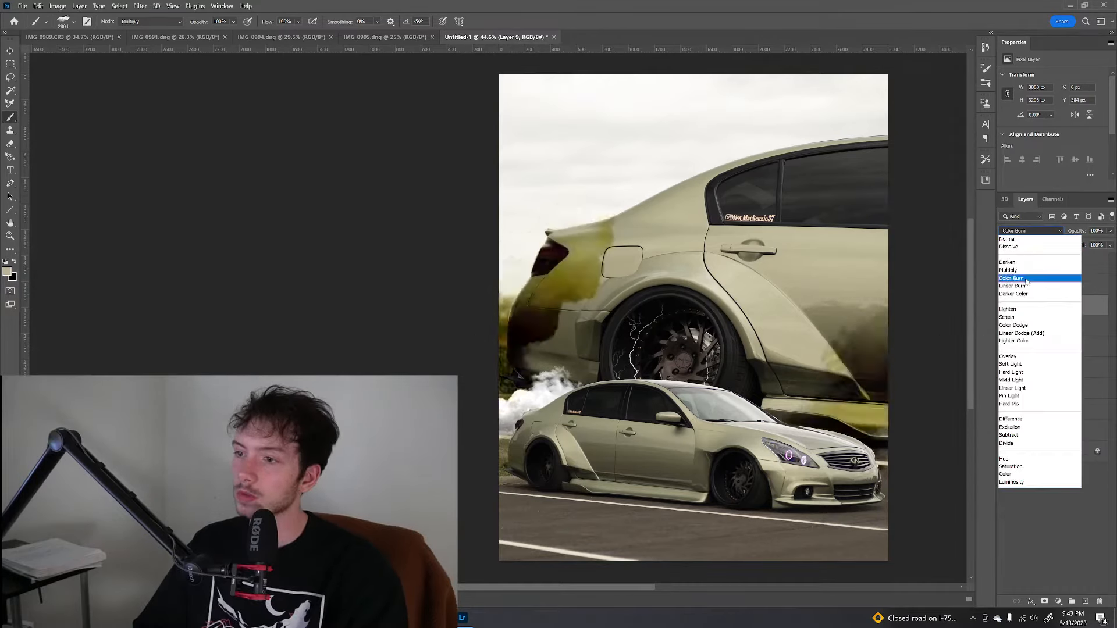
click(1008, 309)
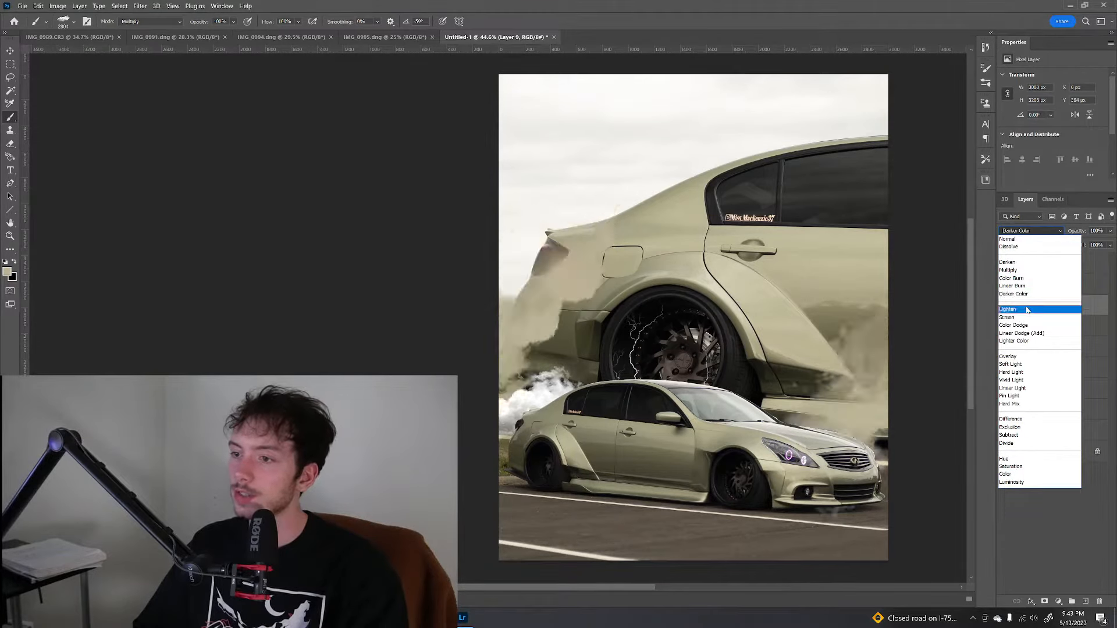
click(1012, 293)
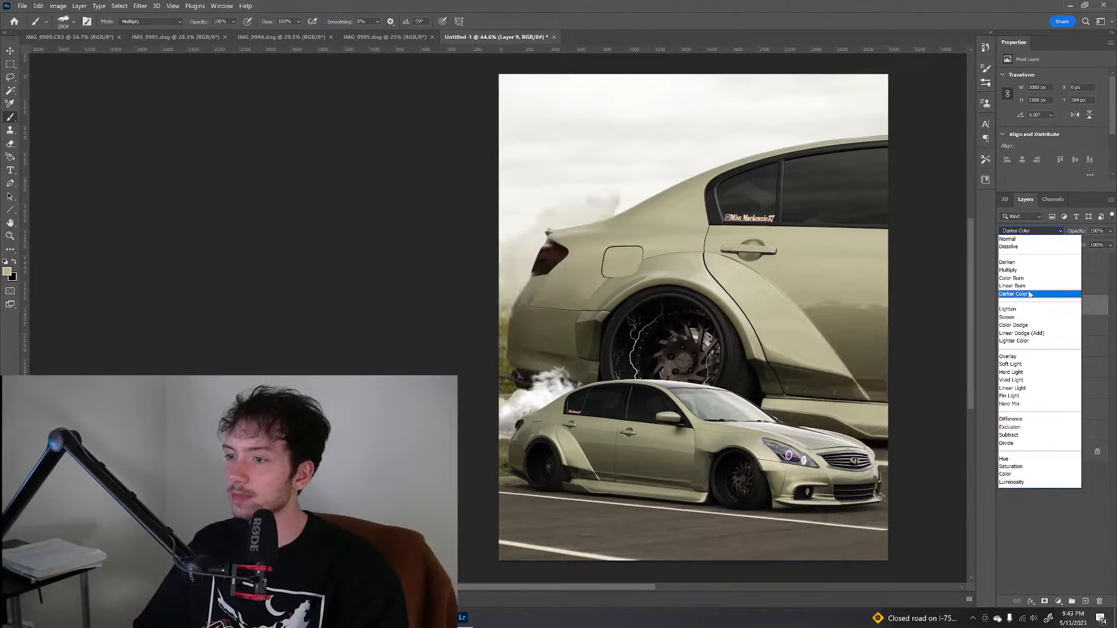
click(1015, 340)
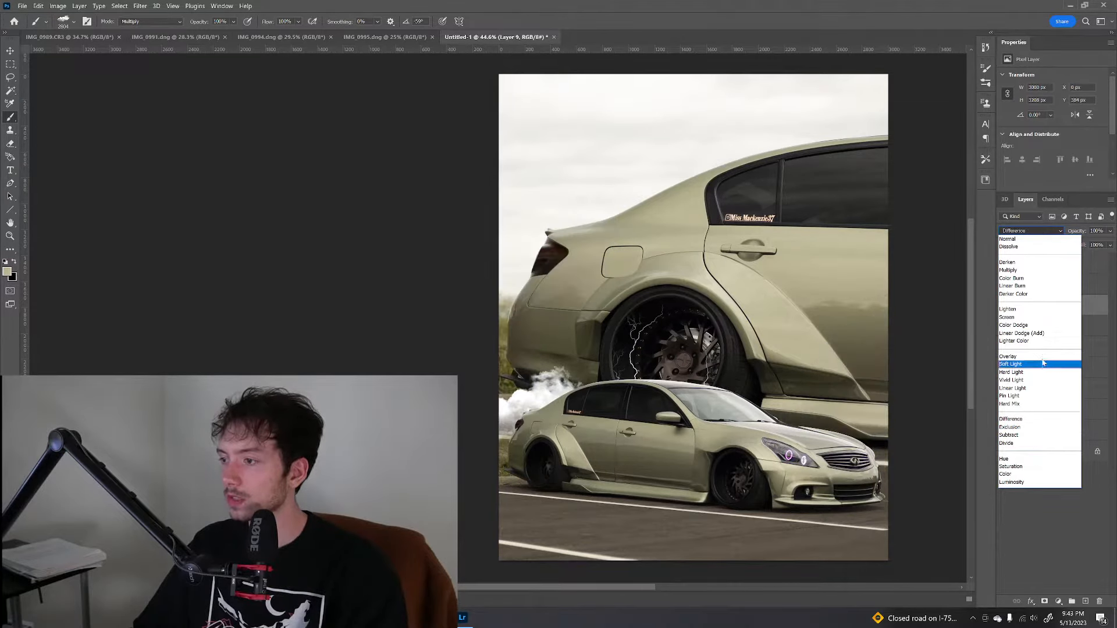
click(1022, 333)
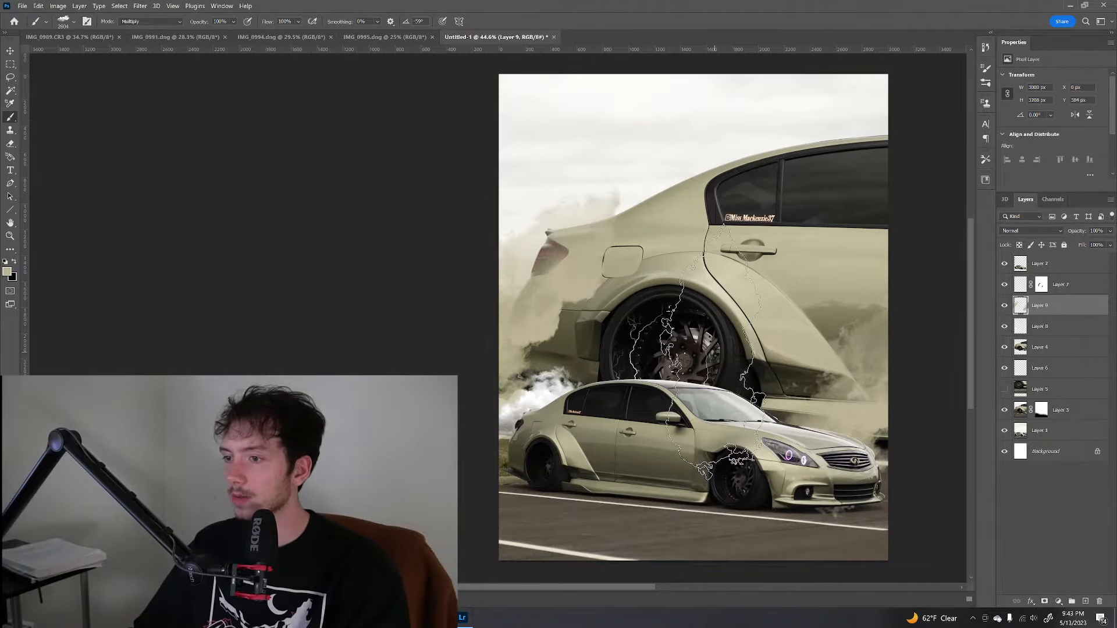
click(1029, 230)
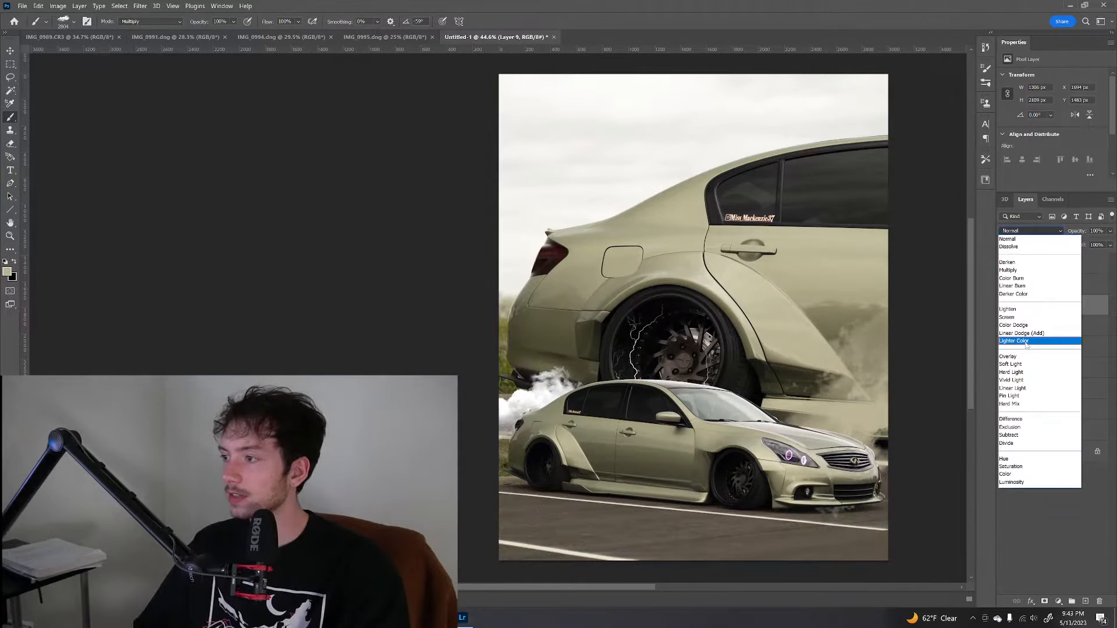
click(1022, 333)
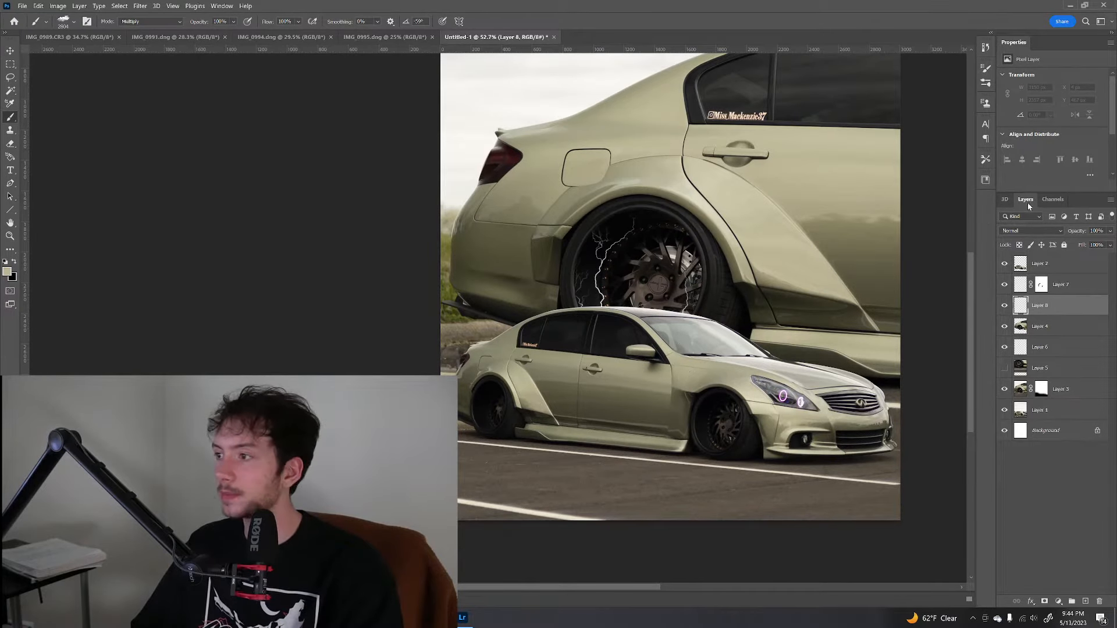
Set Layer 8 to Linear Dodge (Add) and move the smoke around the small car
click(1029, 230)
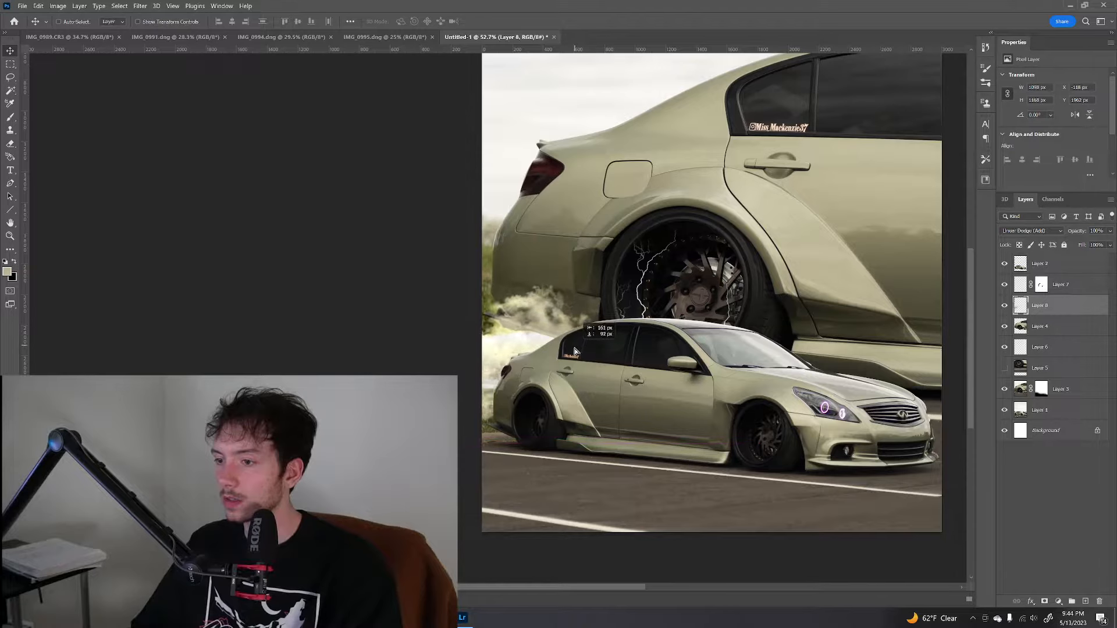
drag(576, 351, 615, 358)
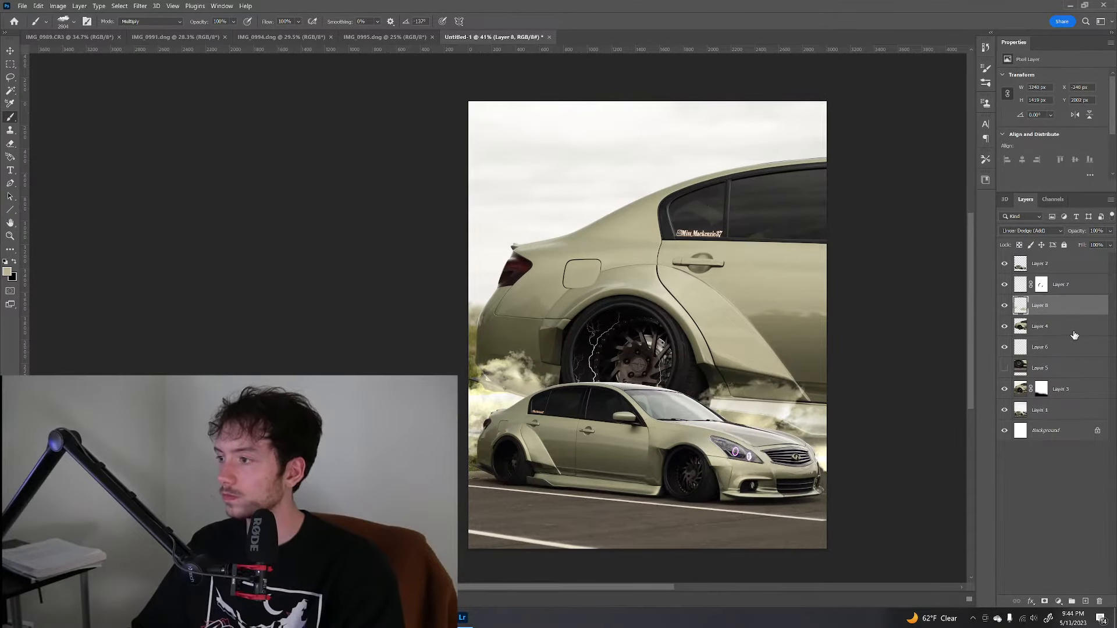
Show Layer 6's smoke plume, try Hard Light and Subtract, then revert to Normal
click(1040, 347)
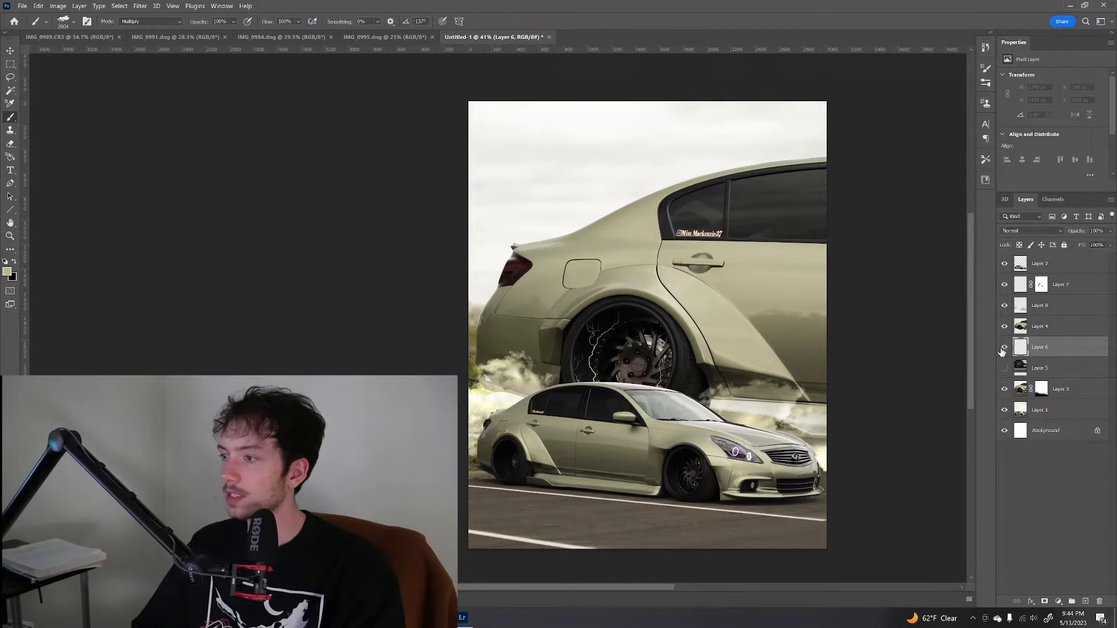
click(1004, 350)
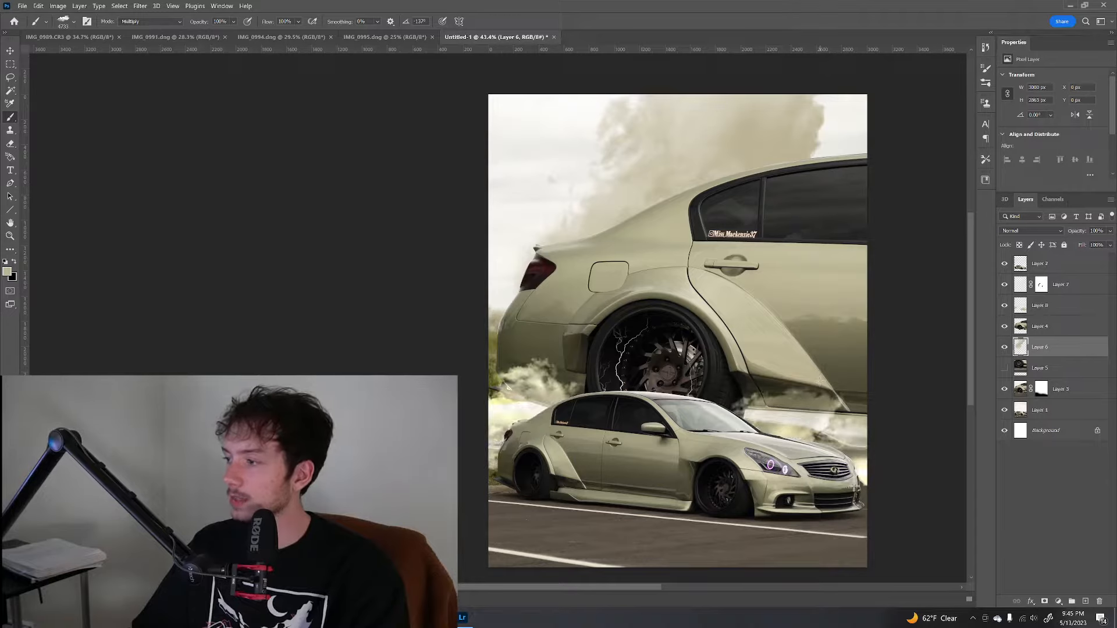
click(1032, 231)
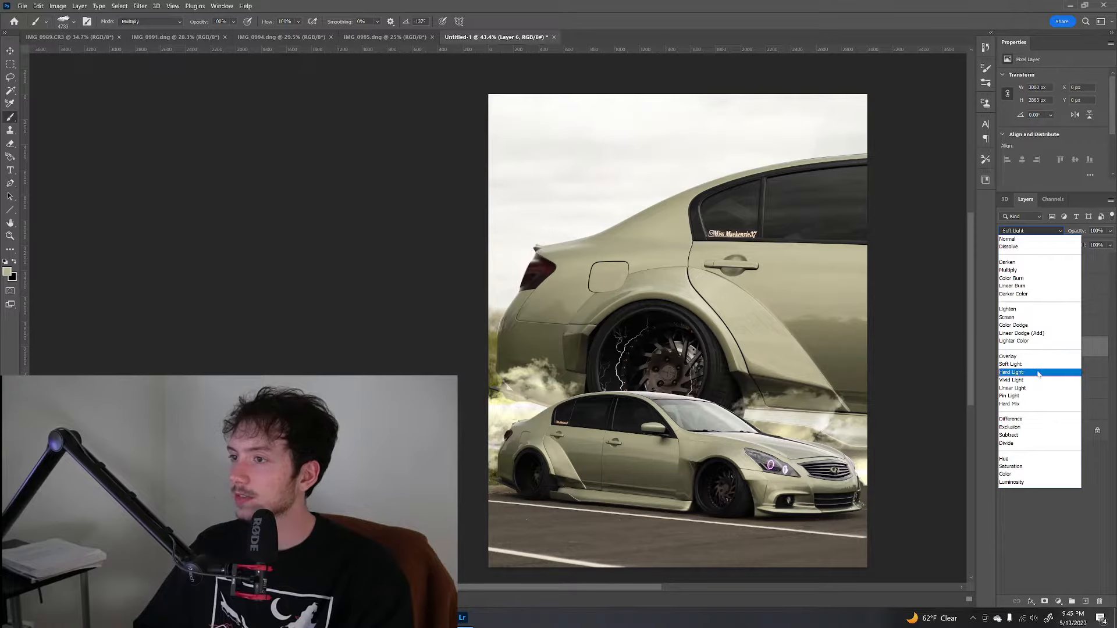
click(1009, 434)
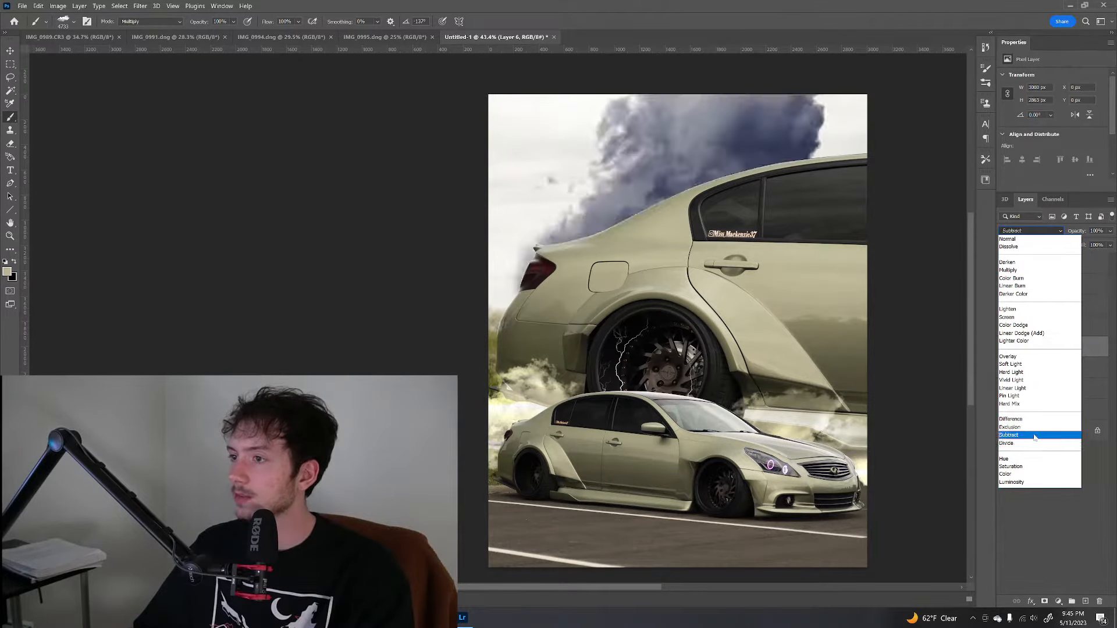
click(1008, 238)
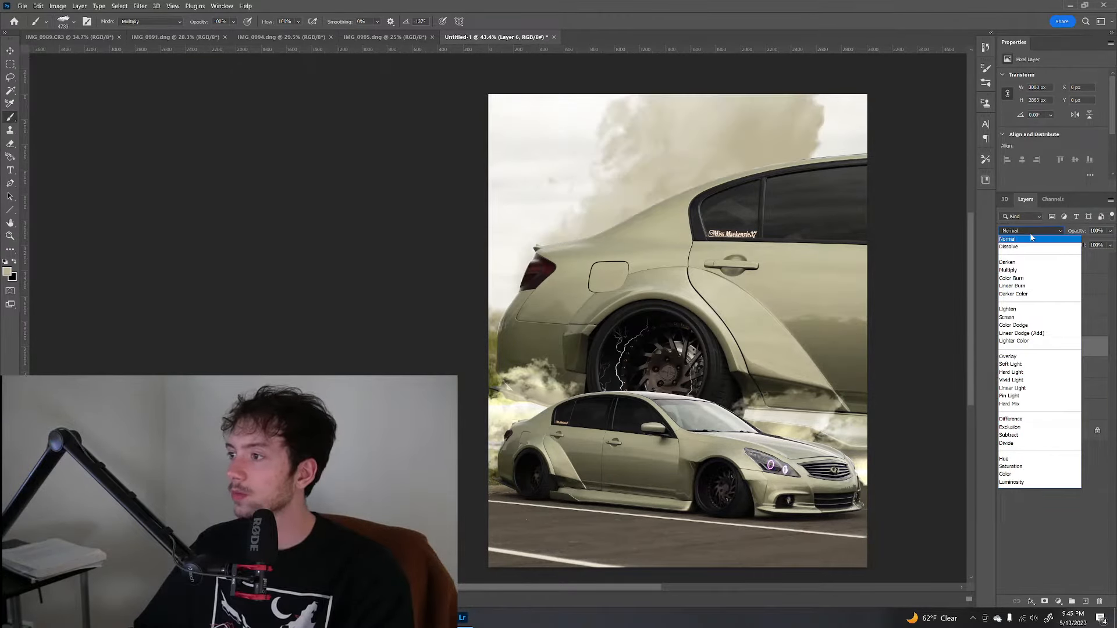
click(1006, 238)
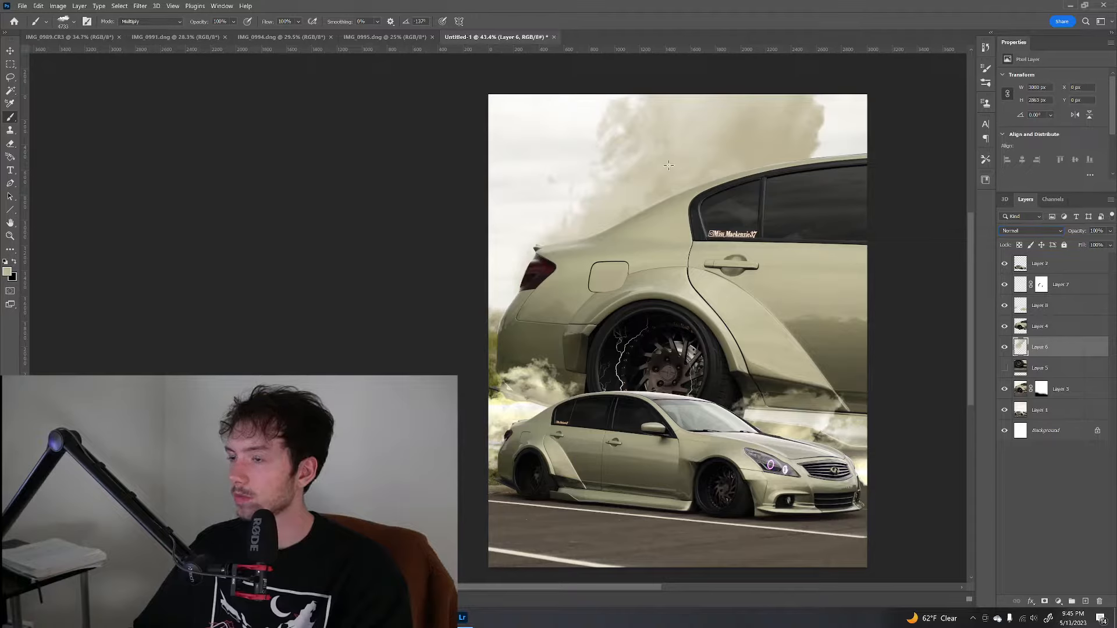
click(172, 6)
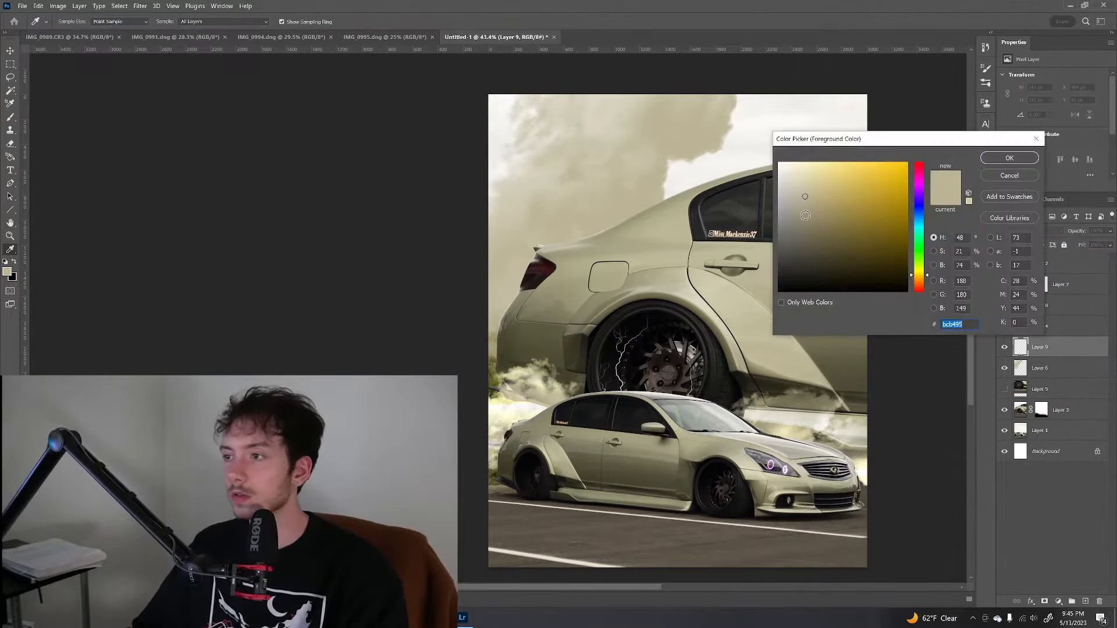
Set the foreground color to beige #bcb495 in the Color Picker
click(1009, 158)
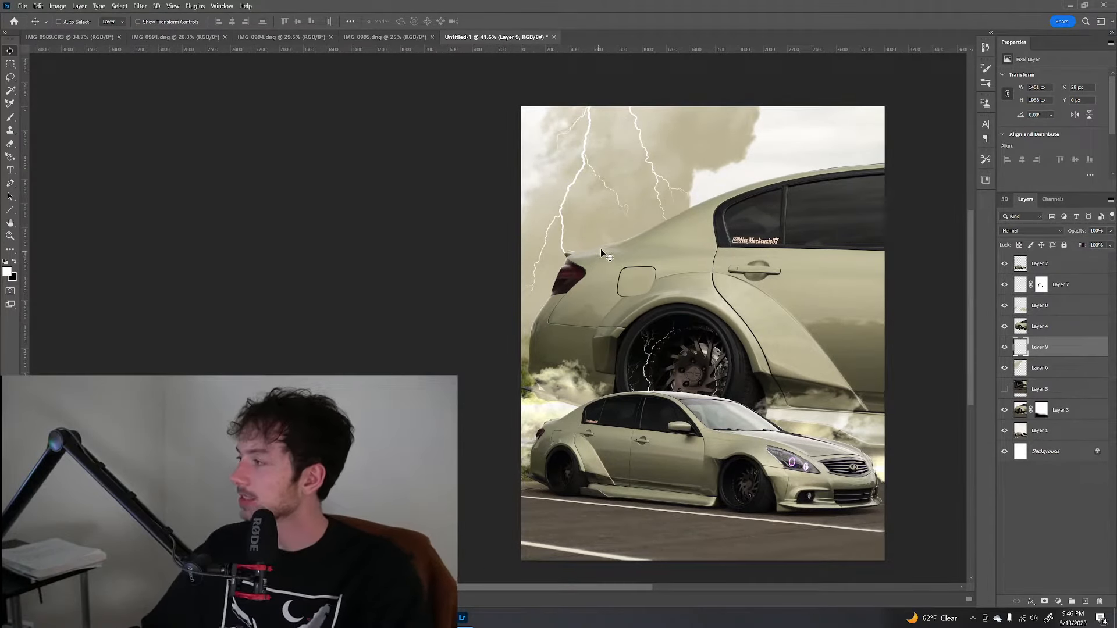
mouse_move(435, 111)
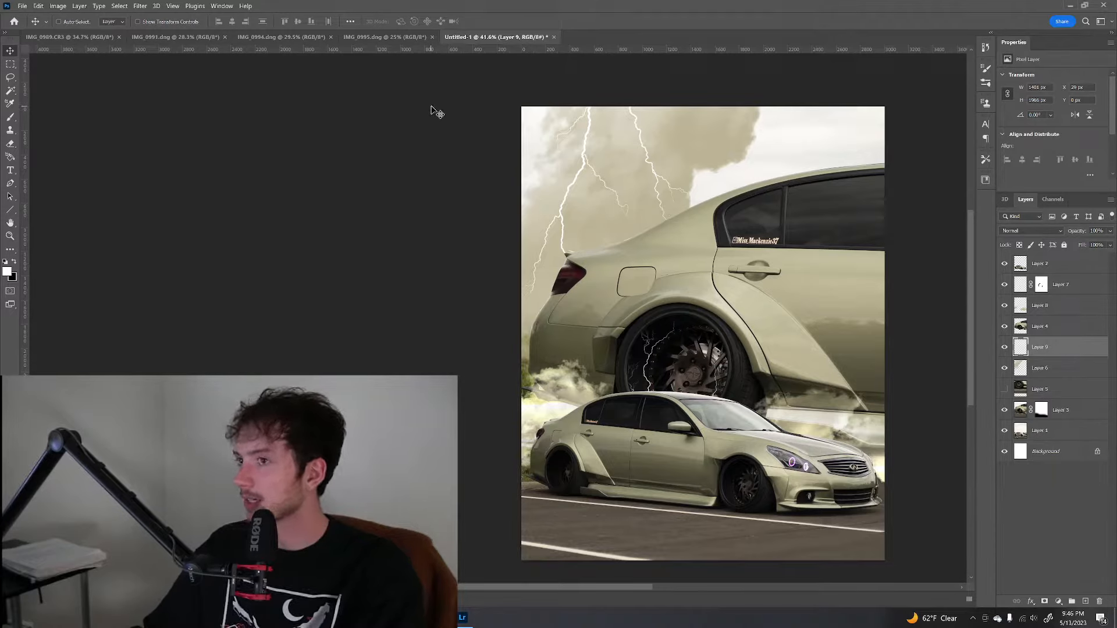
mouse_move(570, 180)
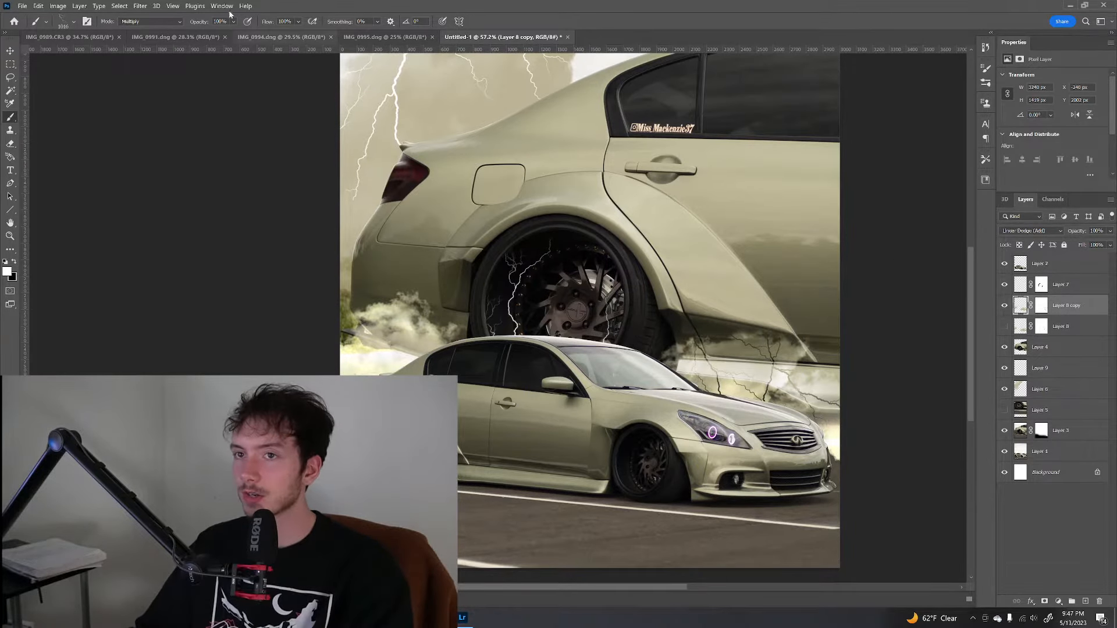
Push Layer 8 copy's smoke into flame-like wisps with Liquify's Forward Warp and apply
click(140, 6)
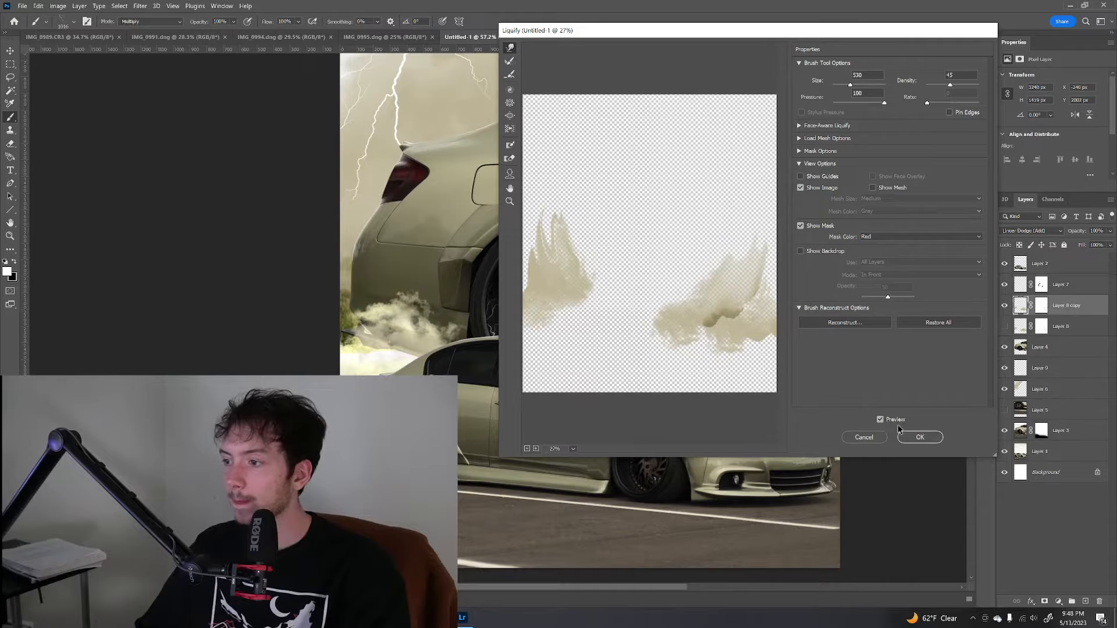
click(920, 437)
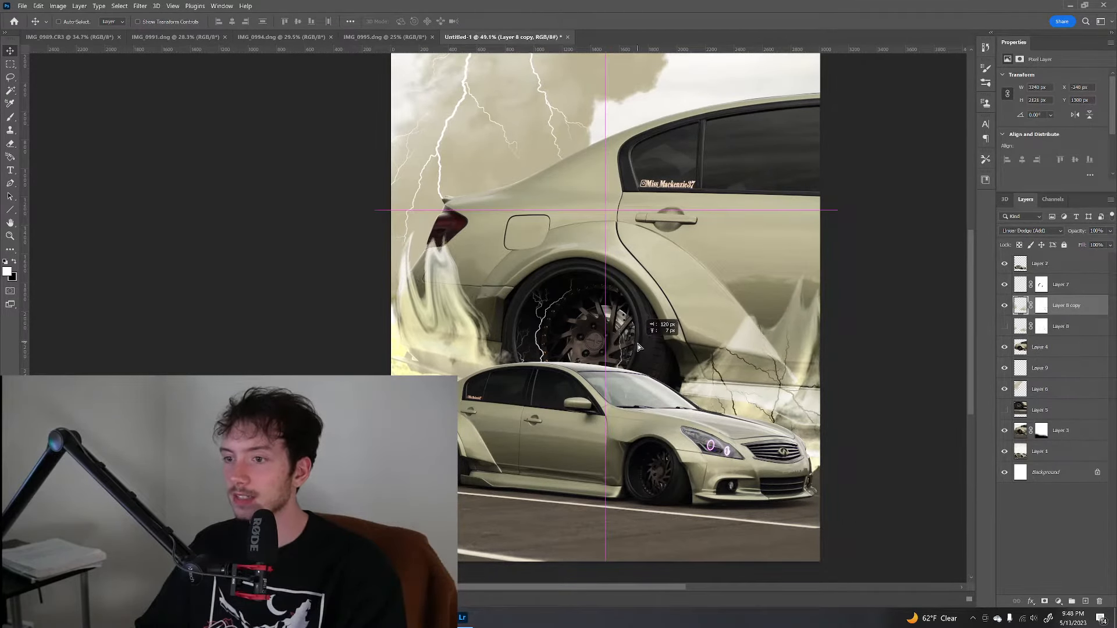
drag(637, 346, 682, 348)
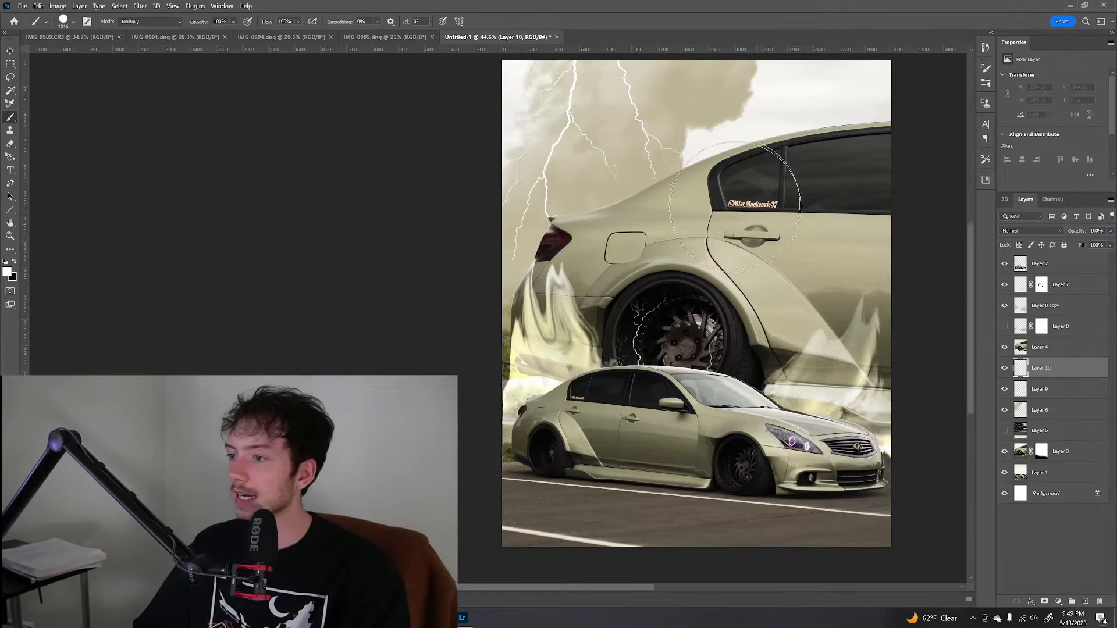
Stamp a smoke brush cloud on Layer 10 and move it above the big car's roofline
click(48, 22)
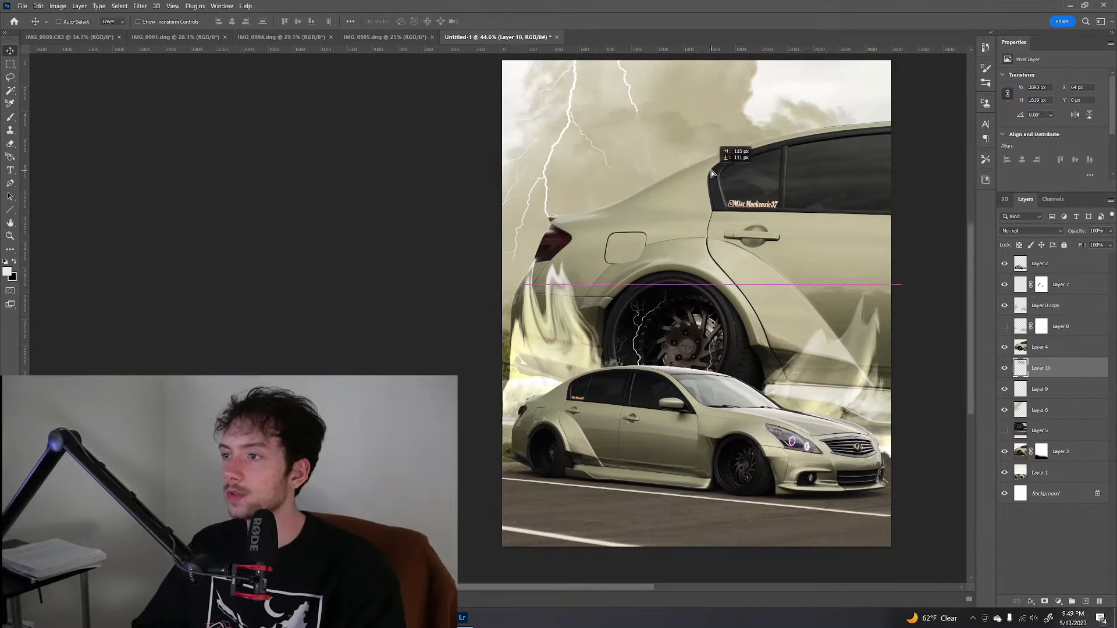
click(140, 6)
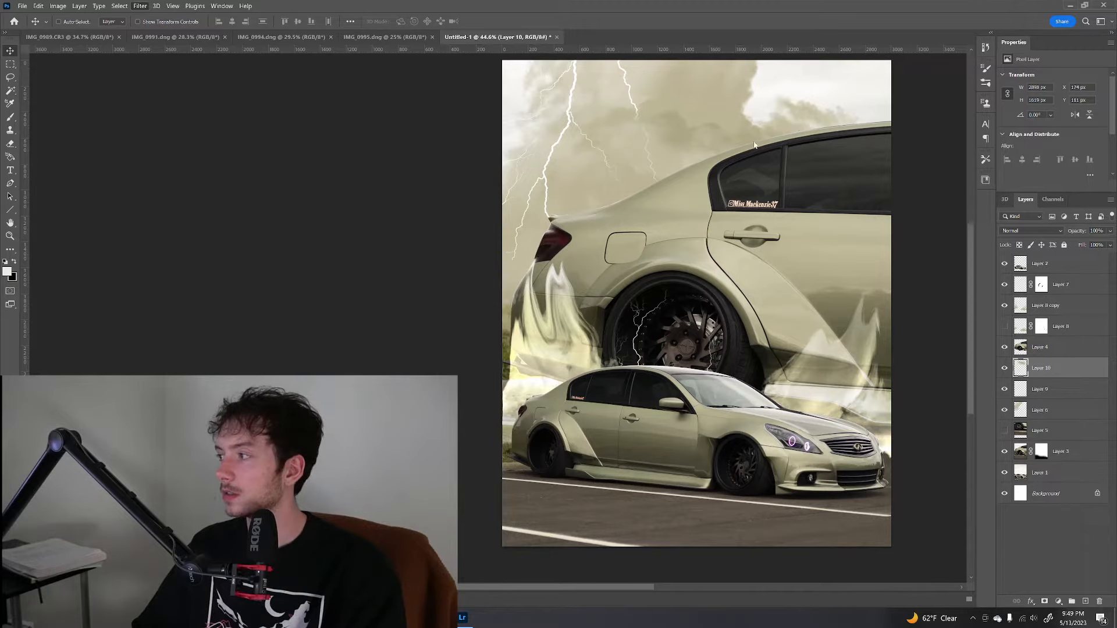
Liquify the roofline smoke cloud with Forward Warp into swirling, smeared wisps
click(139, 6)
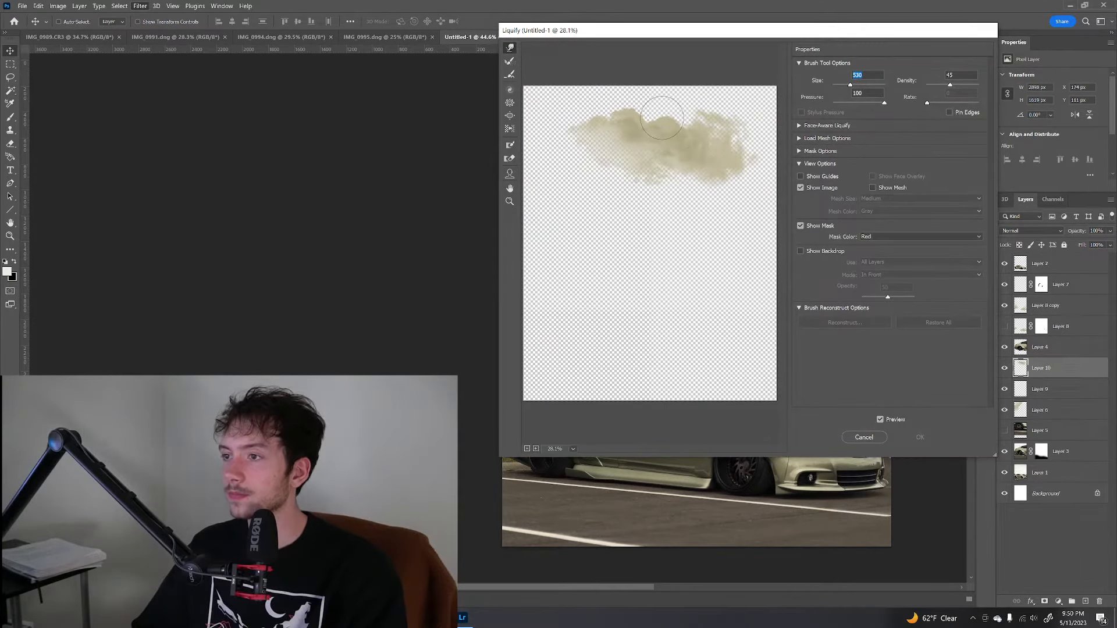
drag(663, 114, 578, 164)
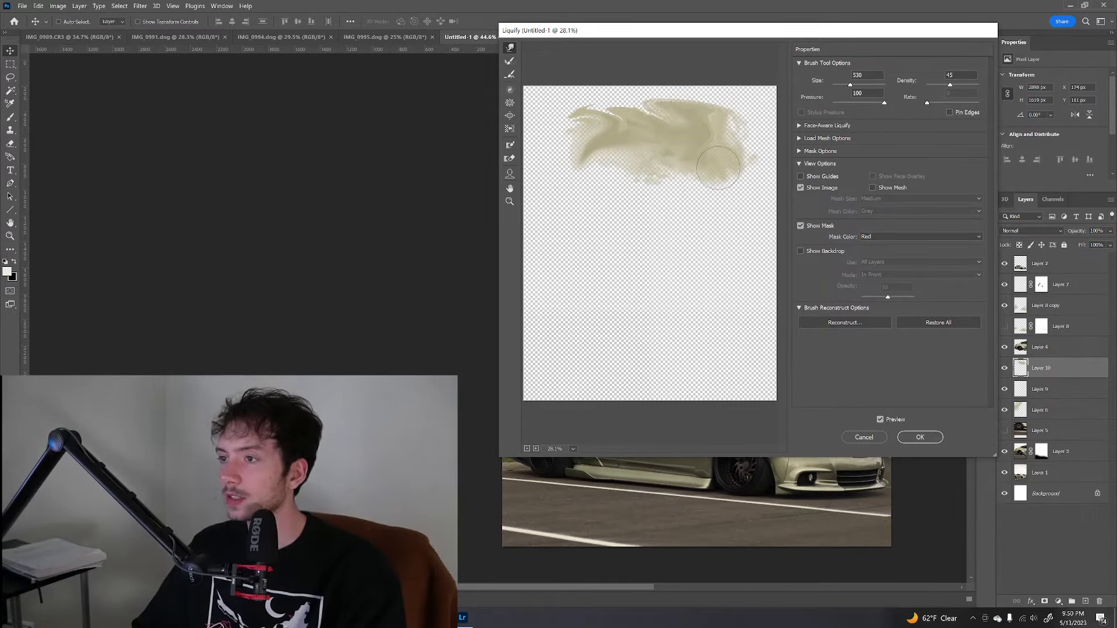
drag(720, 160, 591, 168)
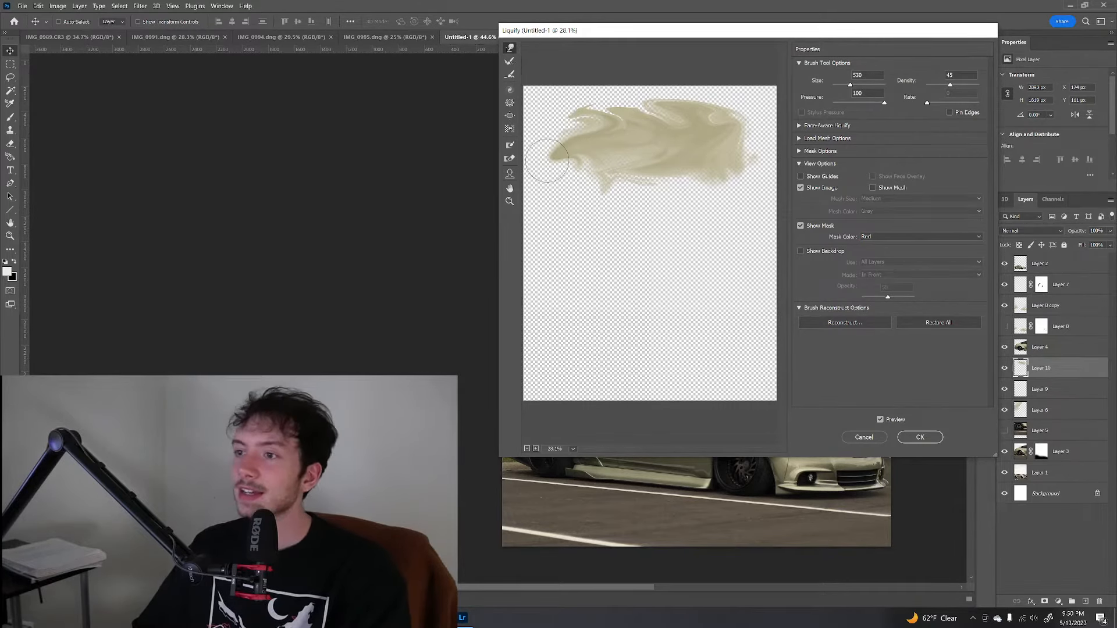
click(920, 437)
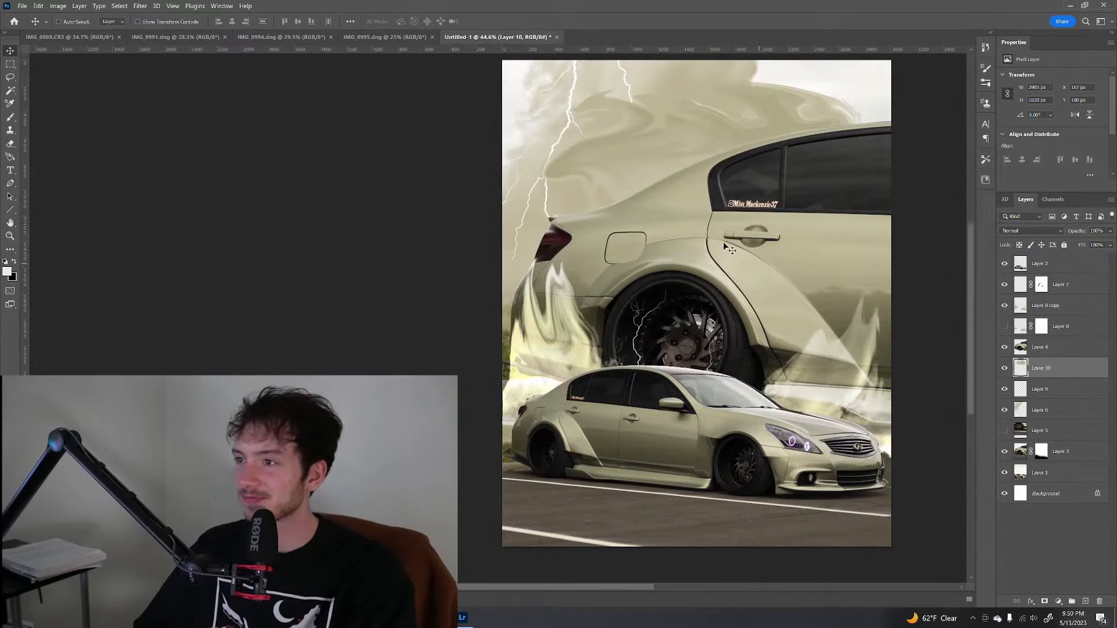
Shift the swirled cloud up the sky and cycle blend modes, settling on a subtractive blend
drag(731, 245, 734, 171)
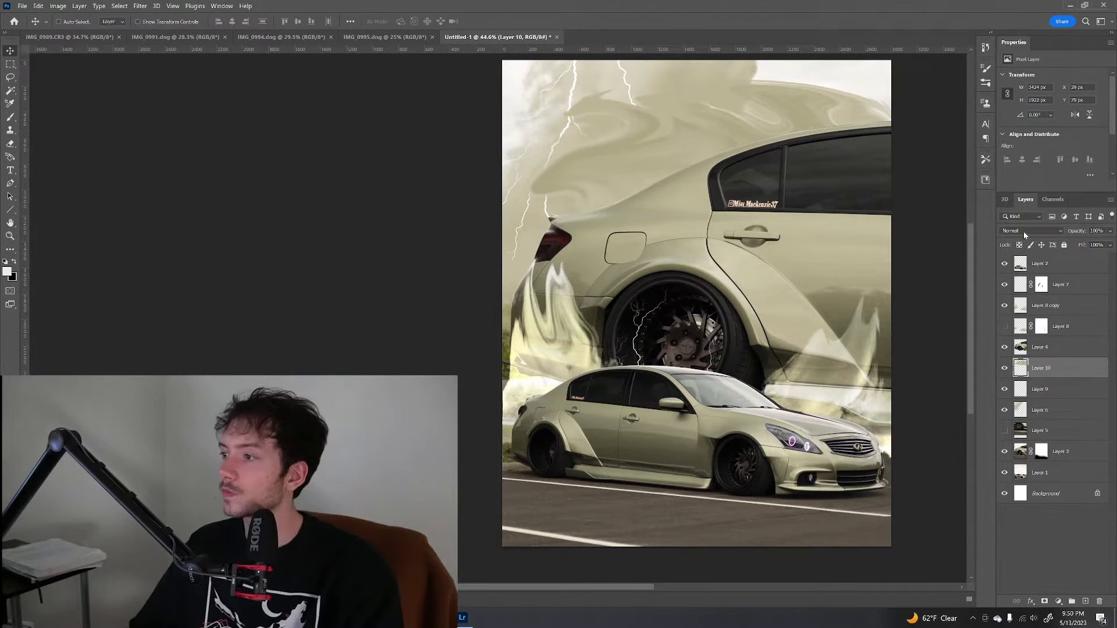
click(1030, 230)
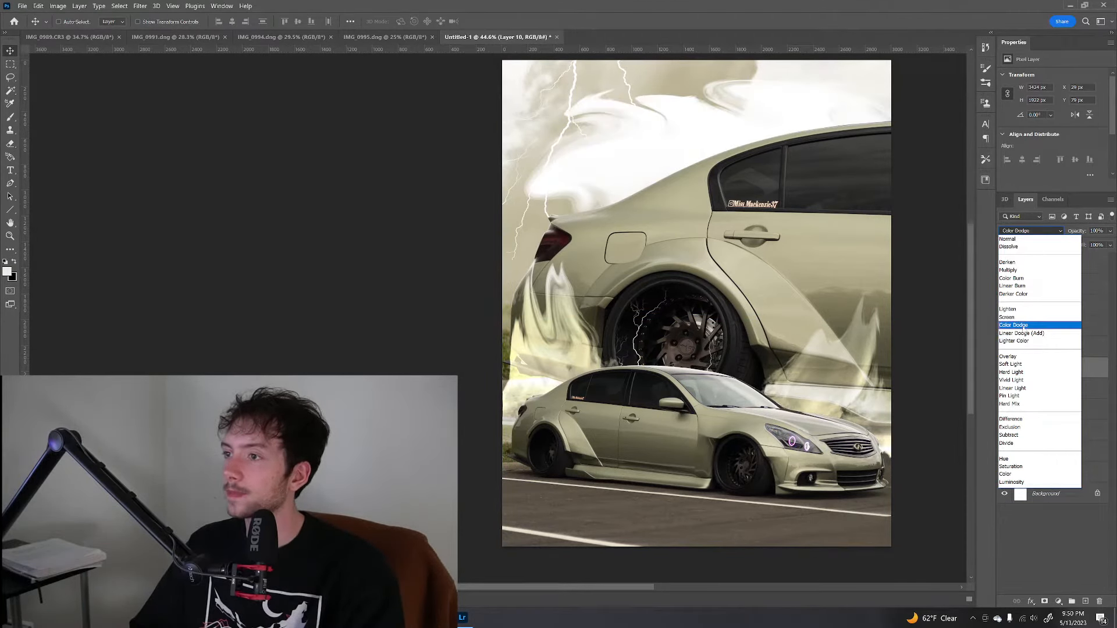
click(1011, 372)
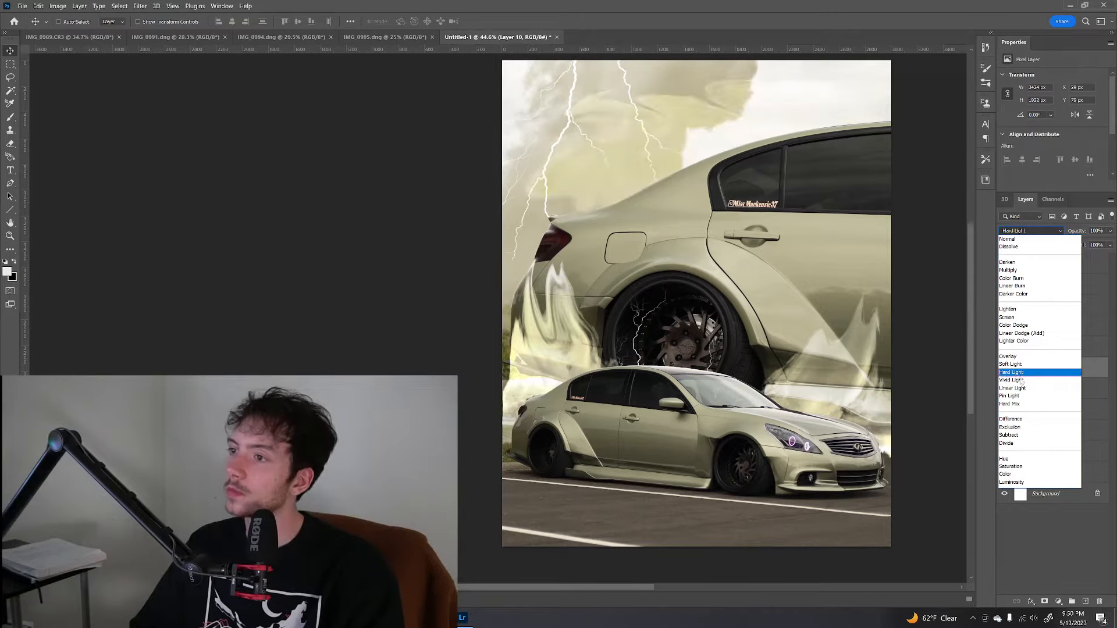
click(1009, 435)
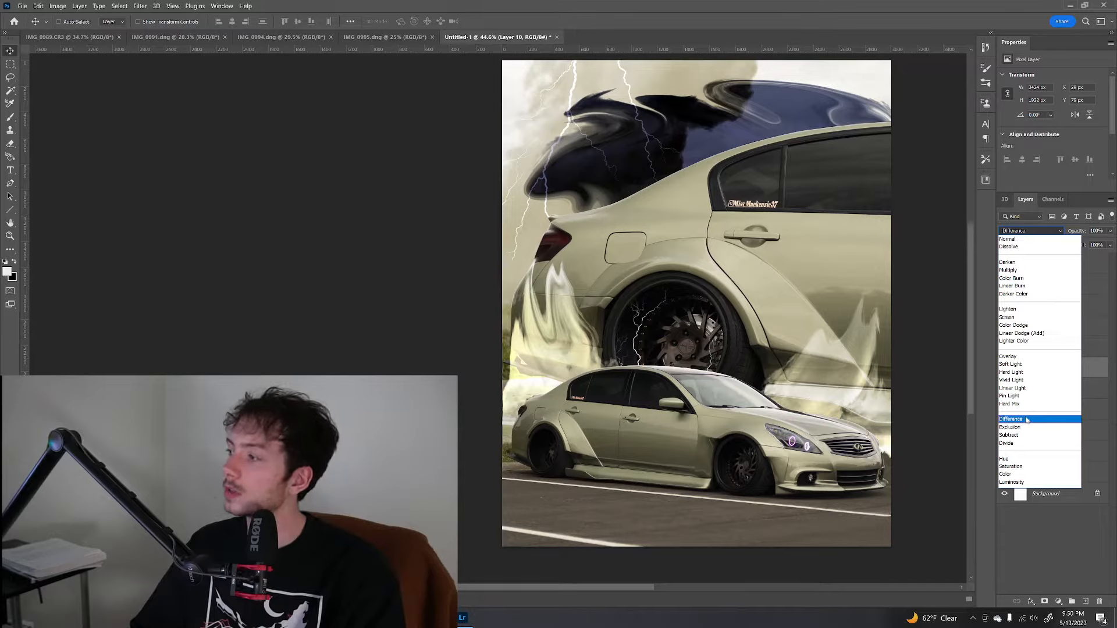
click(1009, 435)
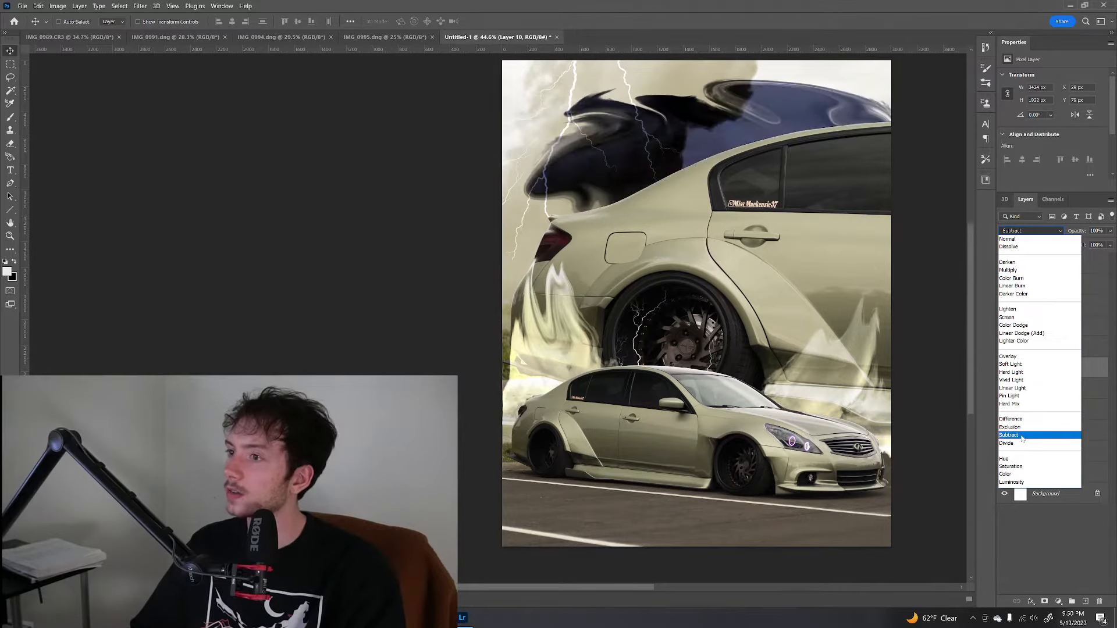
click(1009, 435)
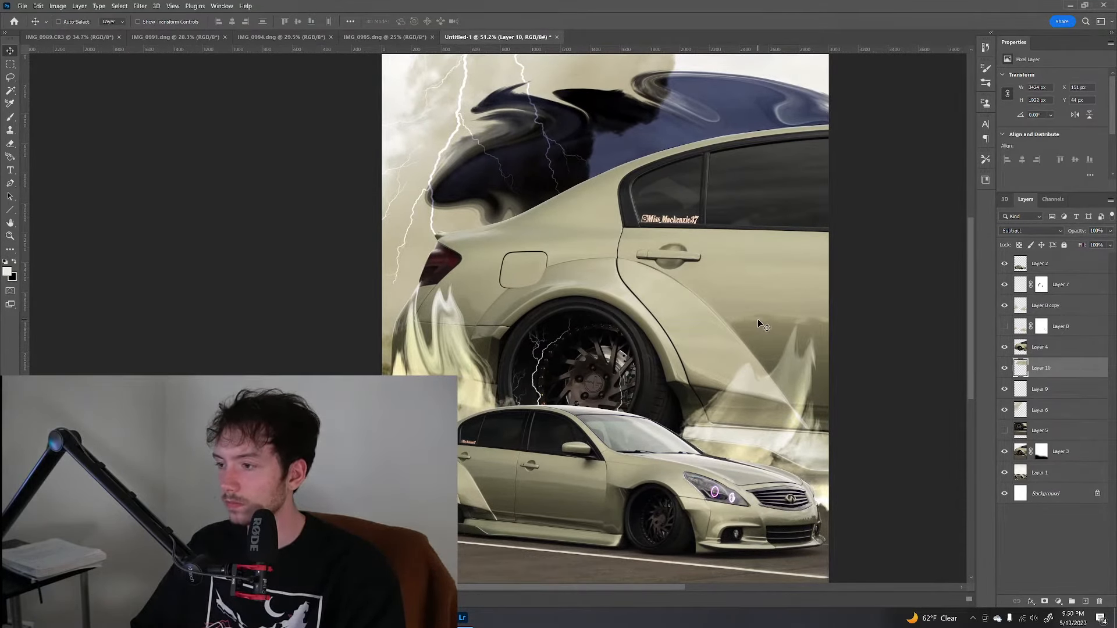
Select Layer 8 copy and hide the upper-left lightning on Layer 9
click(1048, 305)
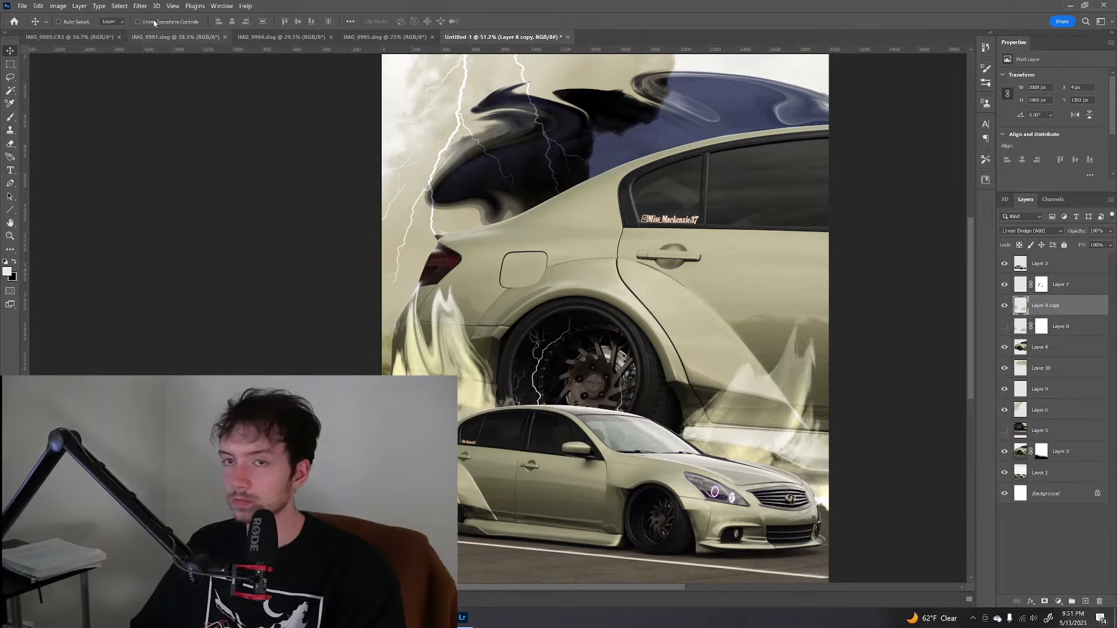
click(37, 6)
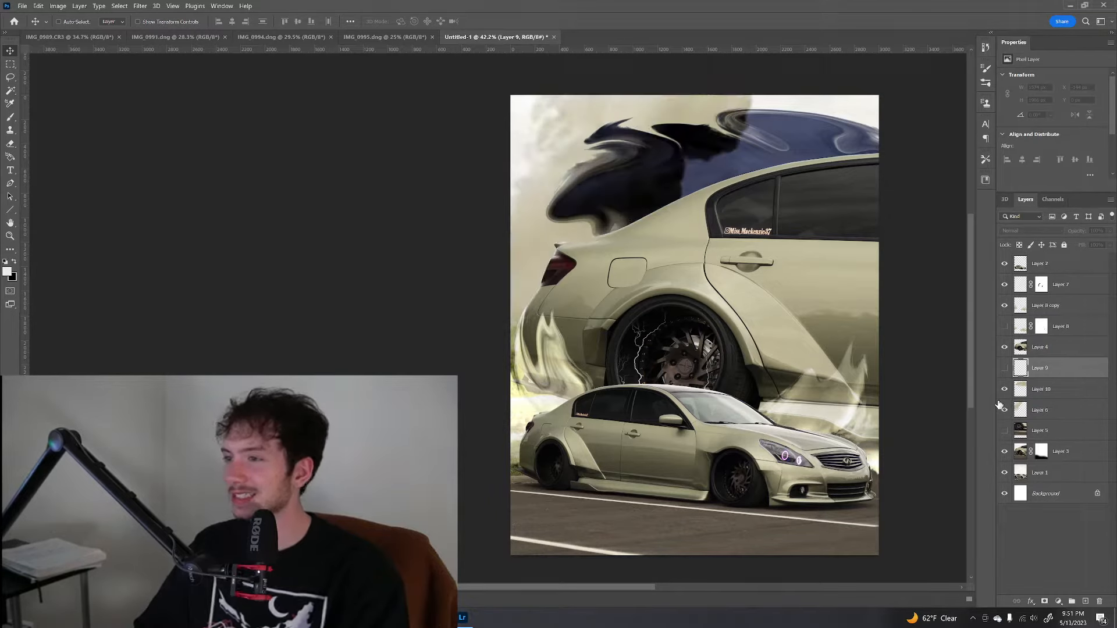
click(1005, 367)
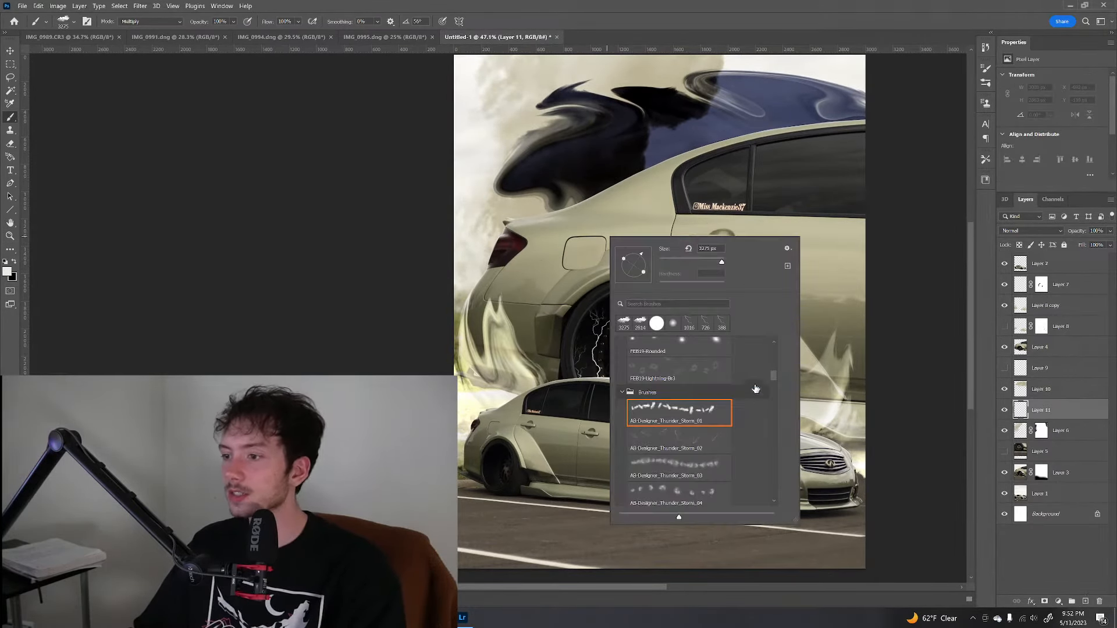
Browse the brush picker, then drag Layer 11 to just above Layer 9
scroll(down, 3)
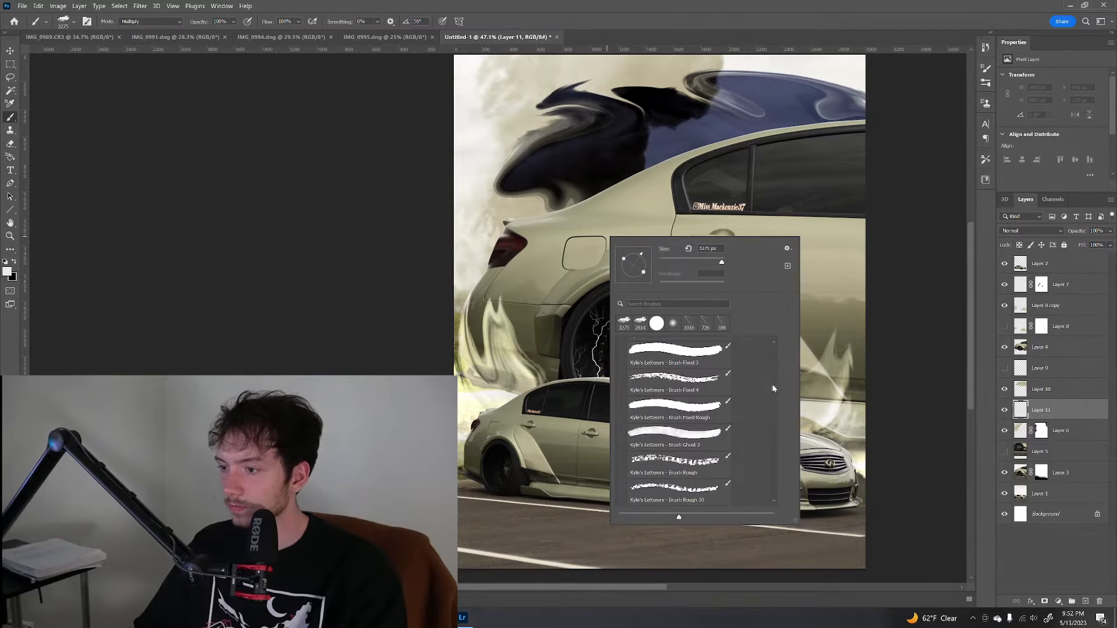
scroll(down, 3)
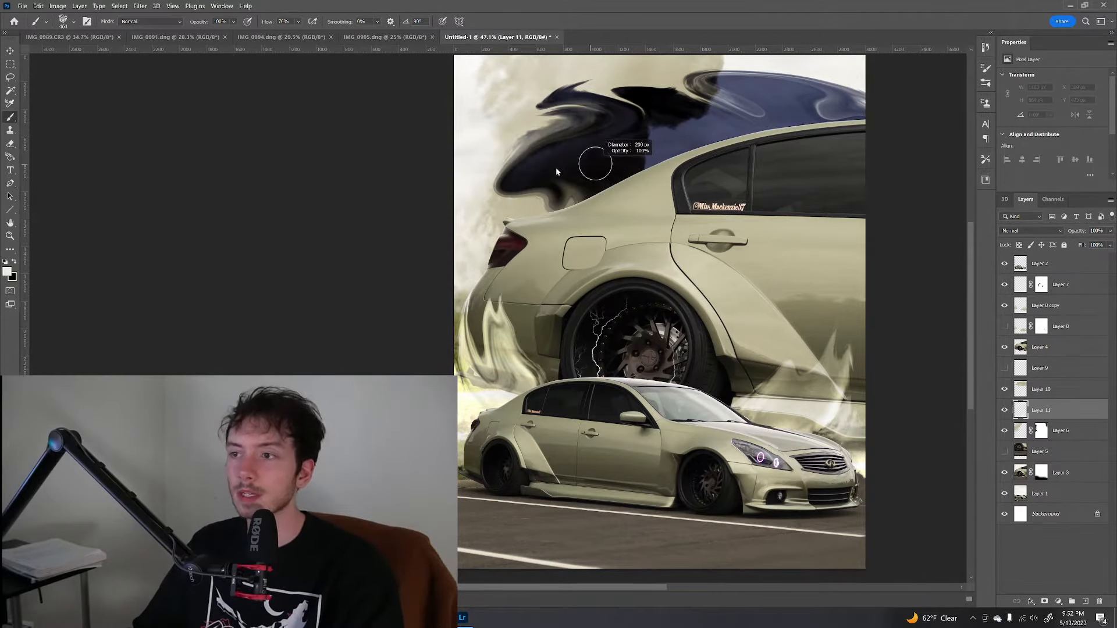
drag(594, 164, 680, 124)
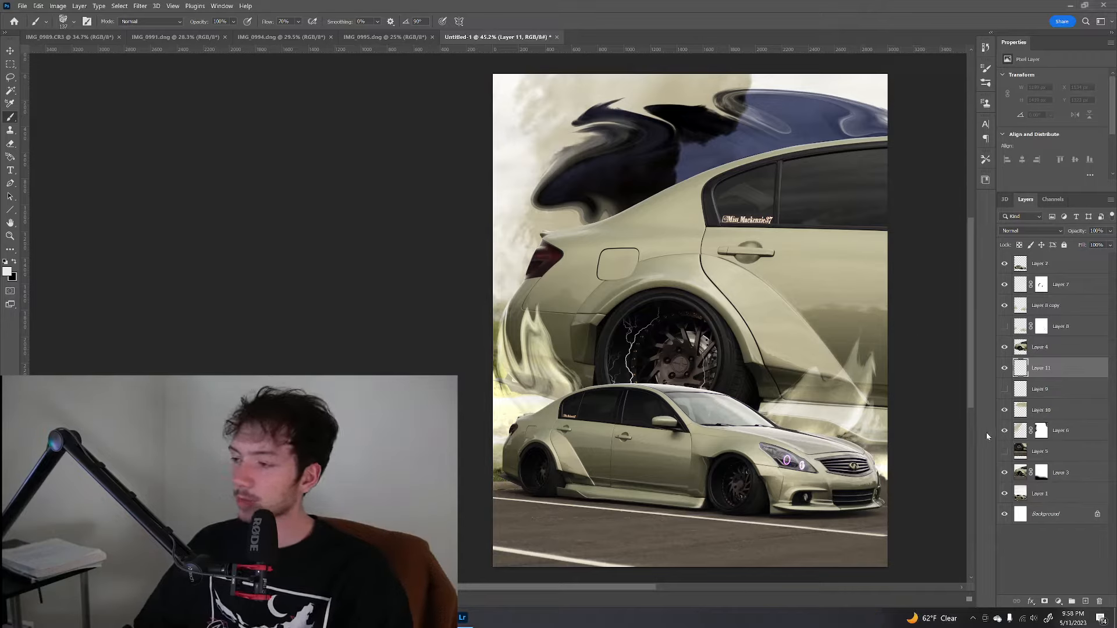
Review the IMG_0994 wheel photo, then show Layer 5's smoky wheel swirl in Untitled-1
click(1058, 450)
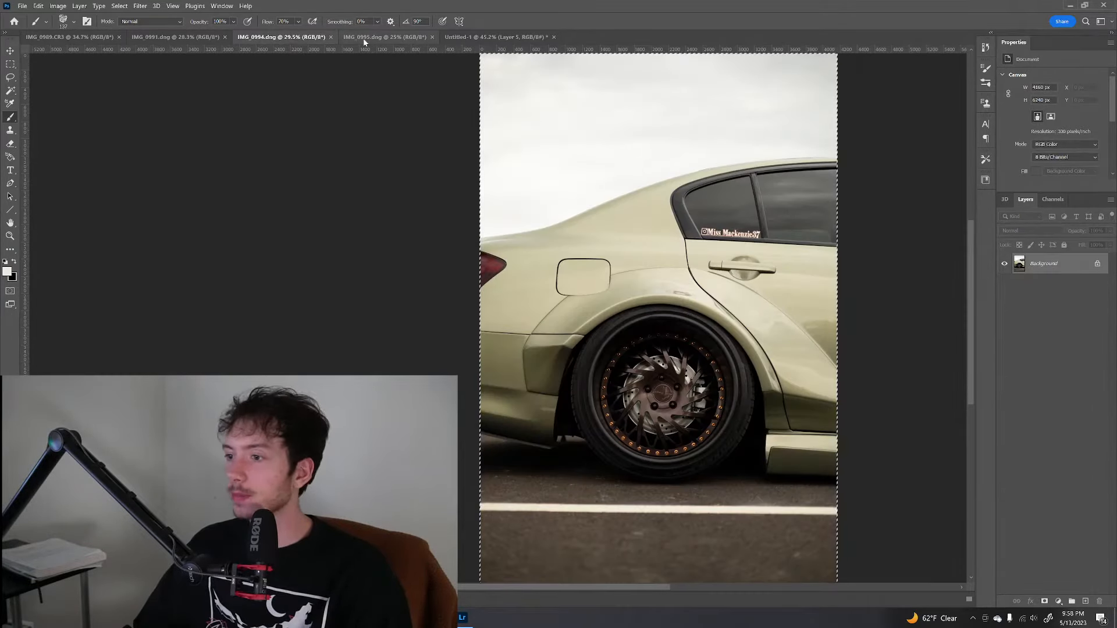
click(494, 38)
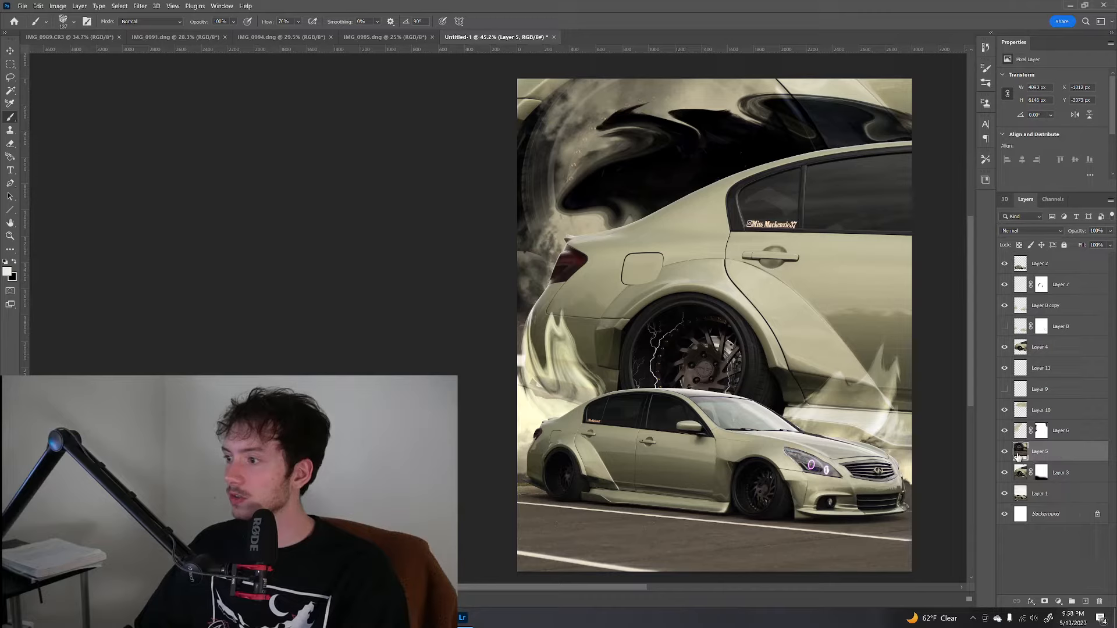
Preview Multiply, Lighten, Color Dodge and Overlay on the duplicated wheel layer and pick one
click(1031, 231)
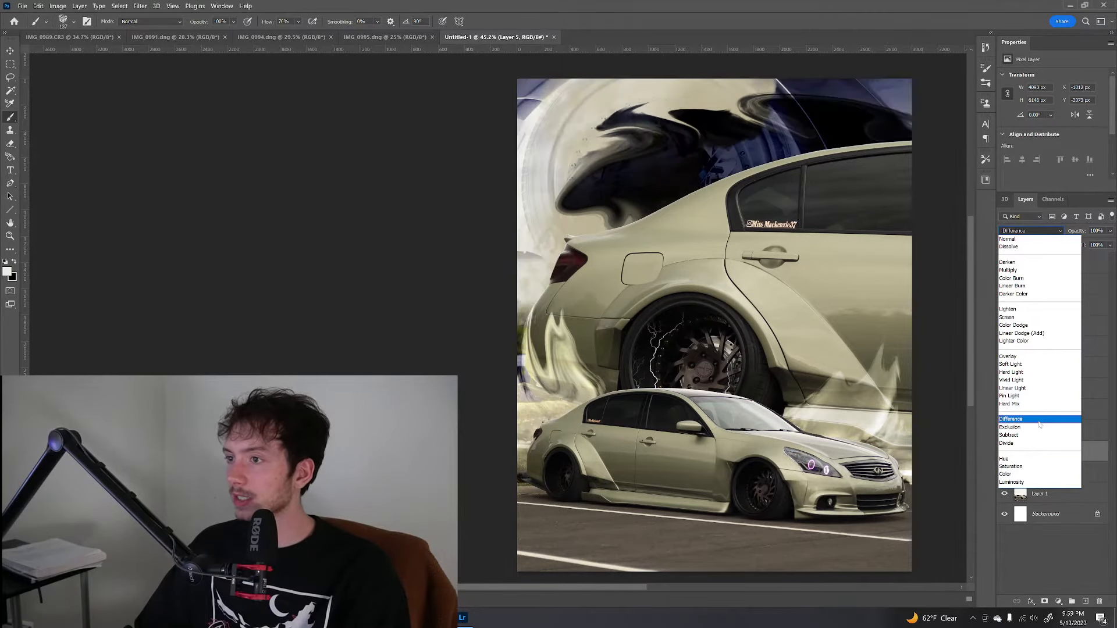
click(1007, 238)
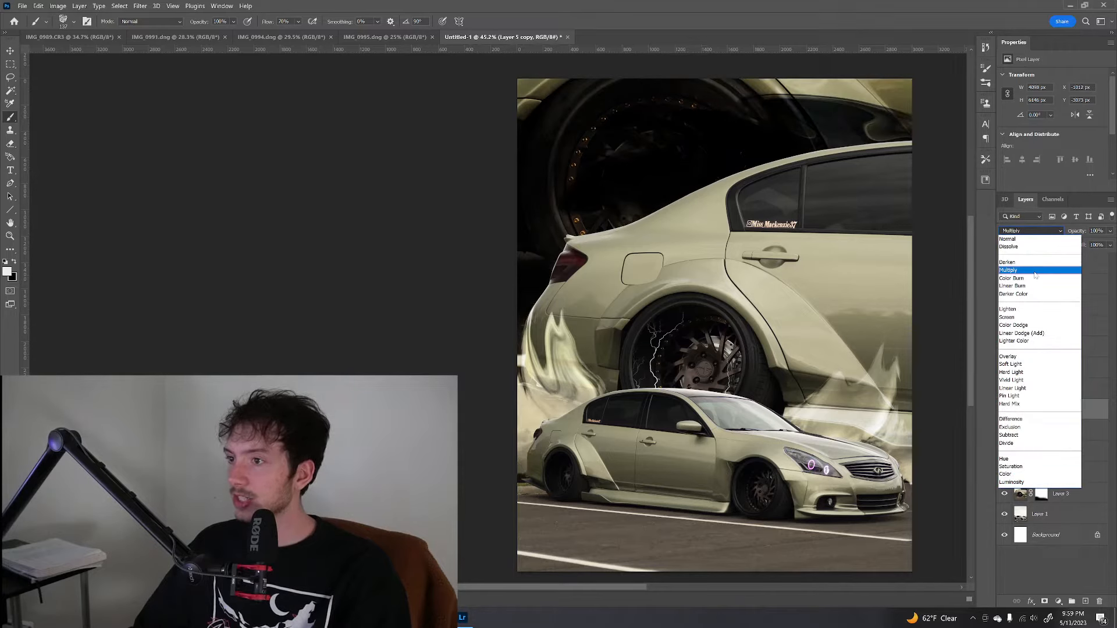
click(1008, 309)
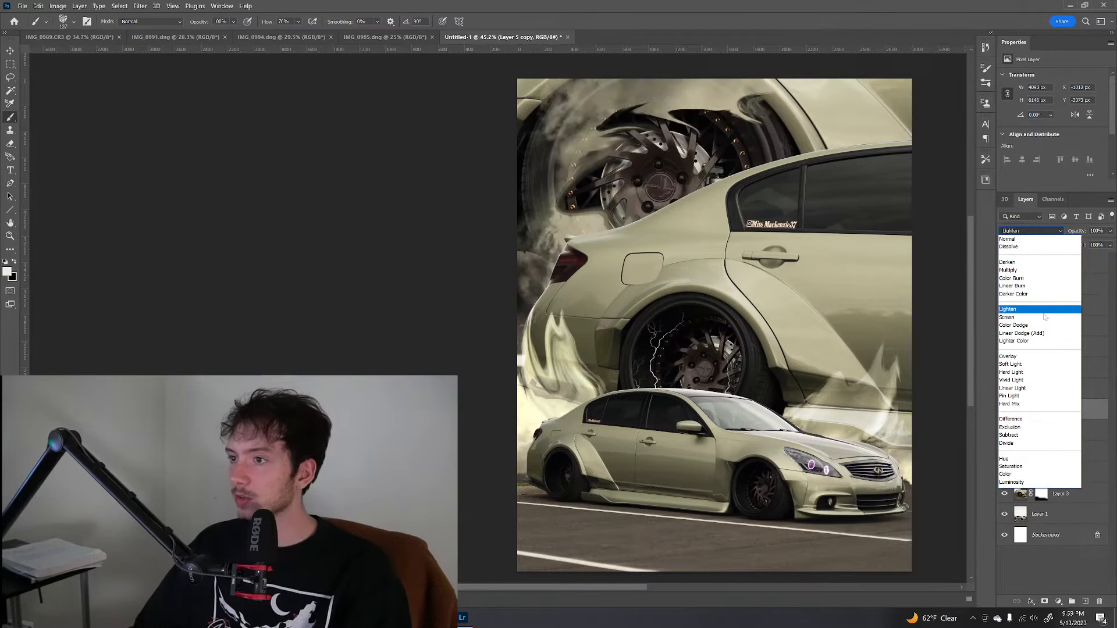
click(1013, 324)
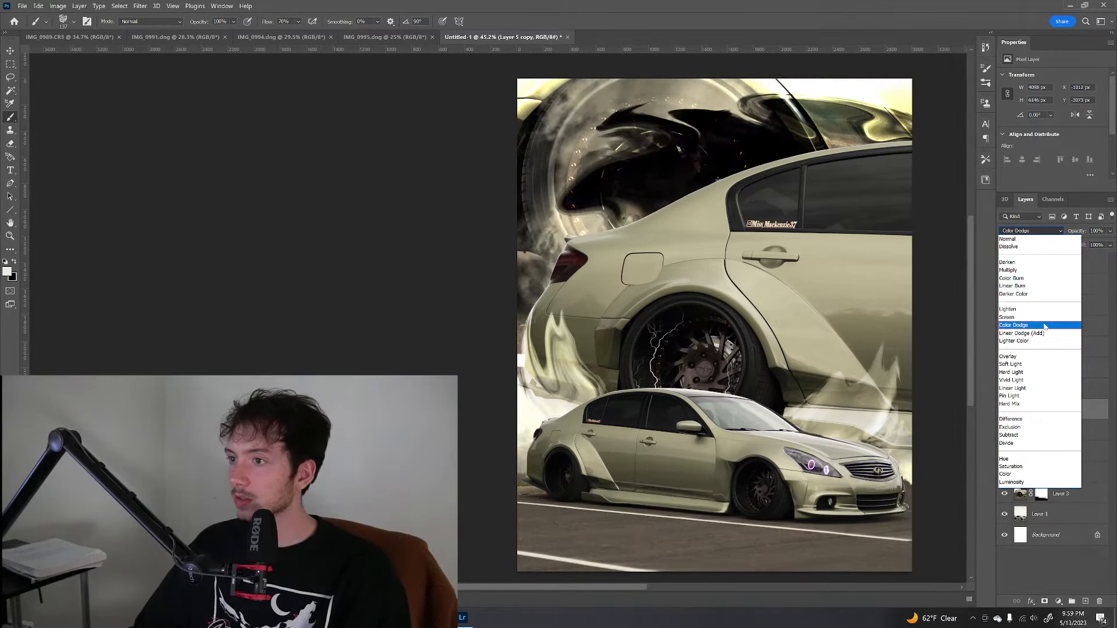
click(1013, 340)
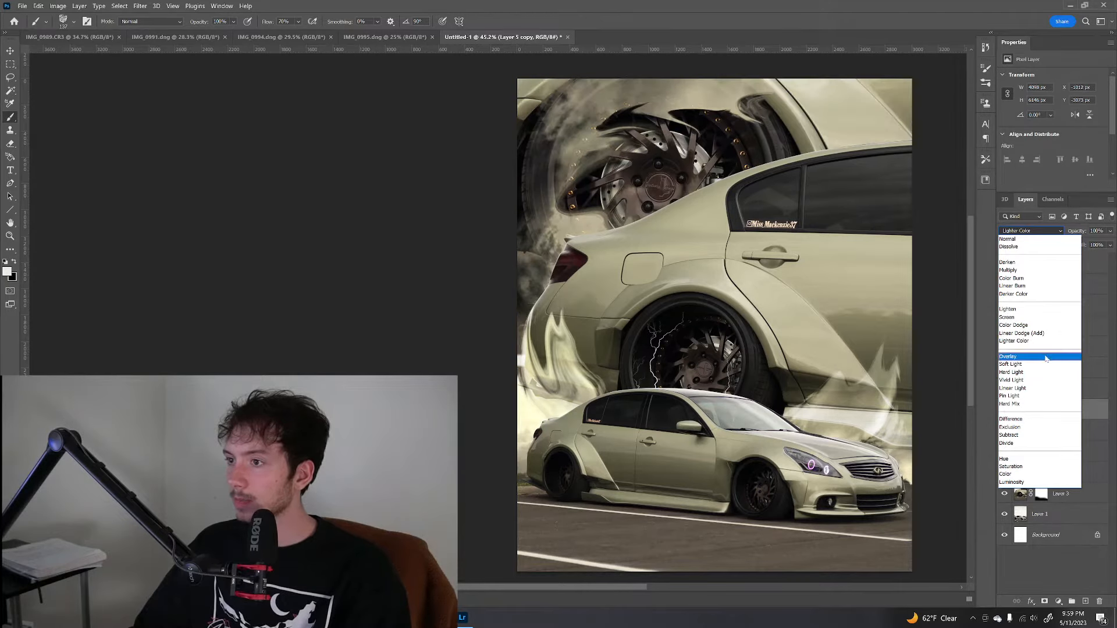
click(1011, 419)
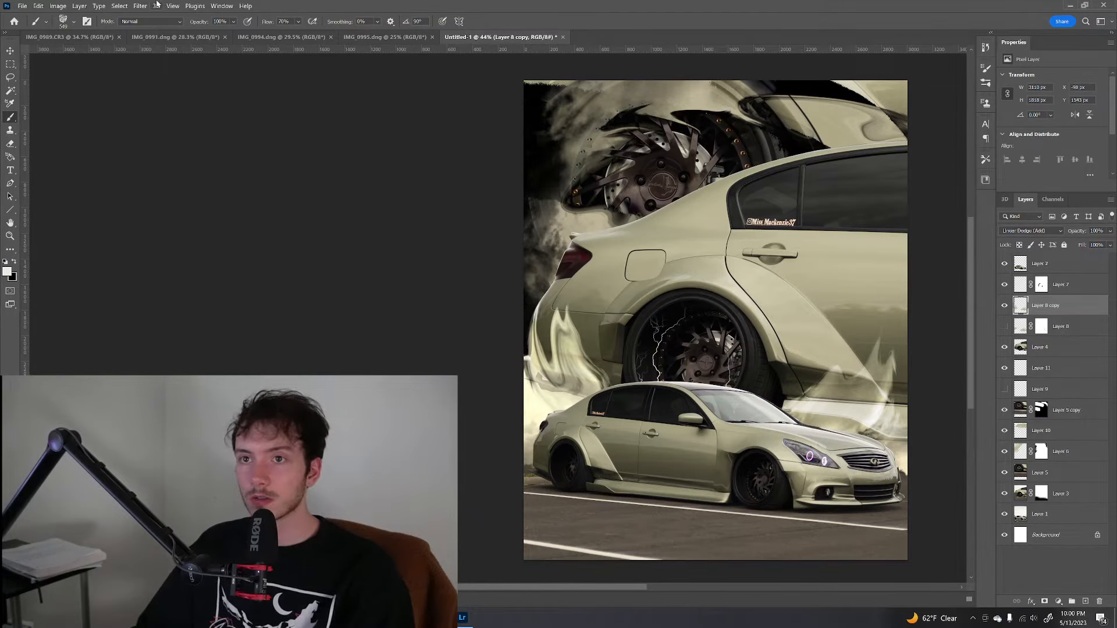
Liquify the first smoke layer, pushing the left plume into a curl
click(140, 6)
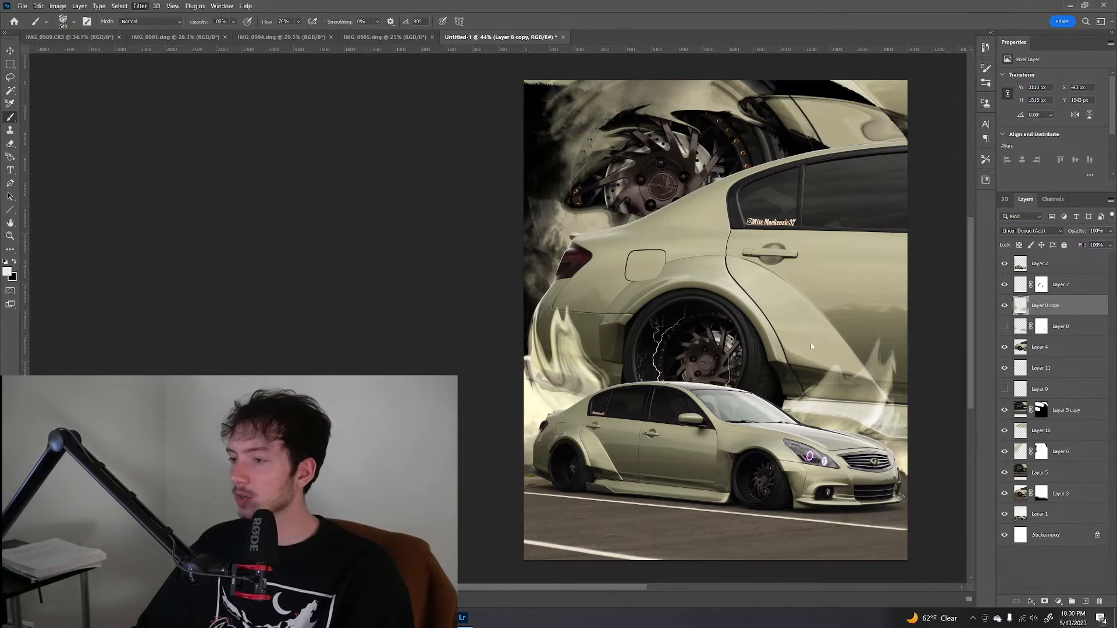
click(140, 6)
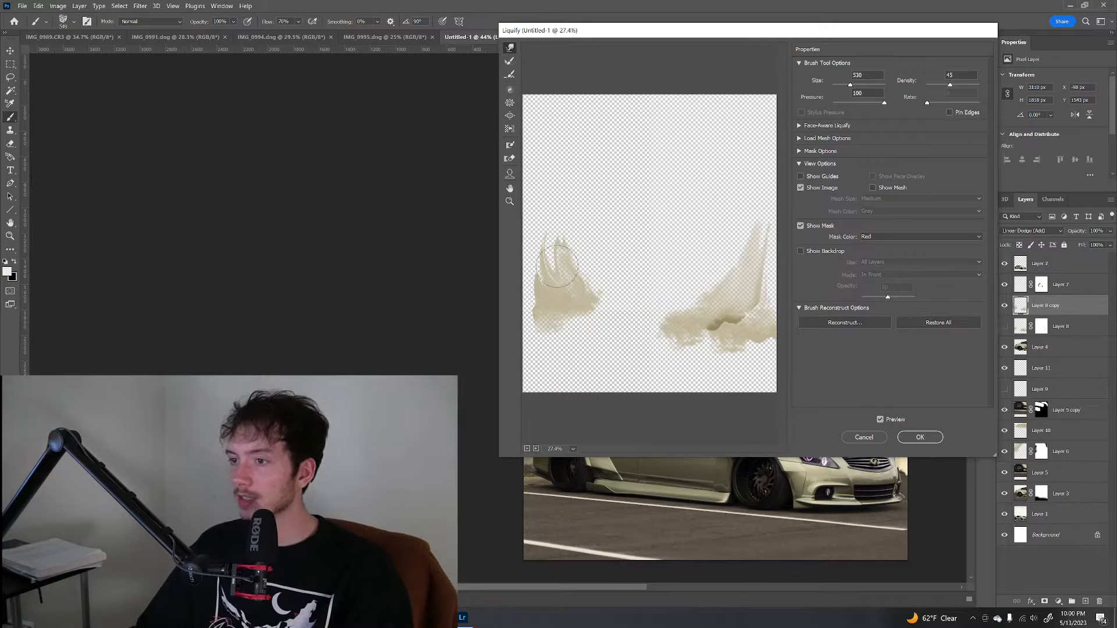
drag(559, 271, 571, 221)
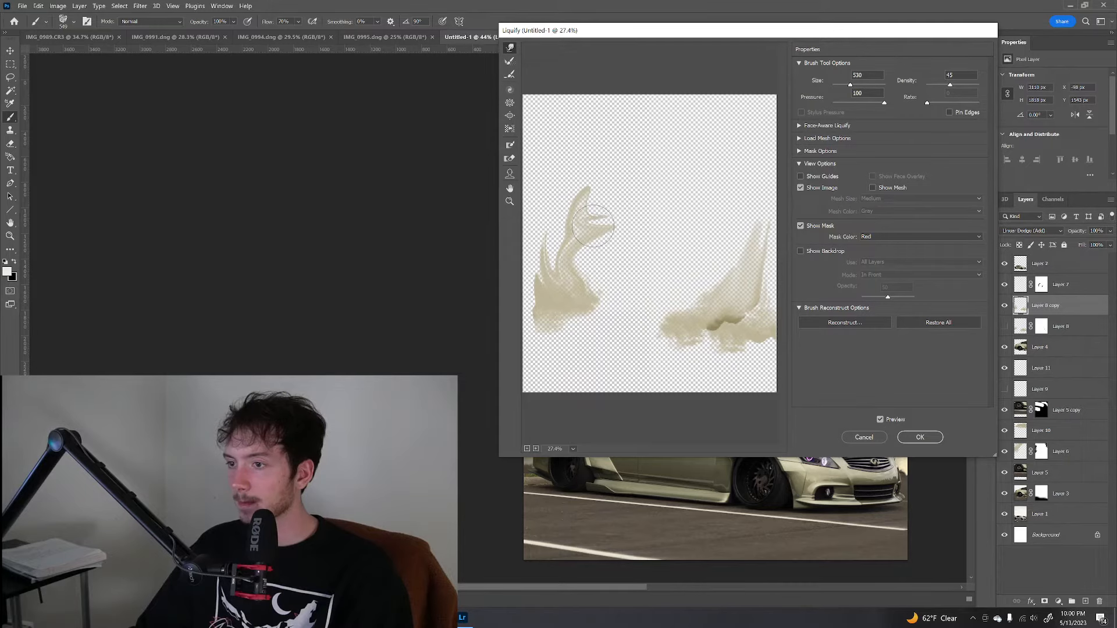
click(920, 437)
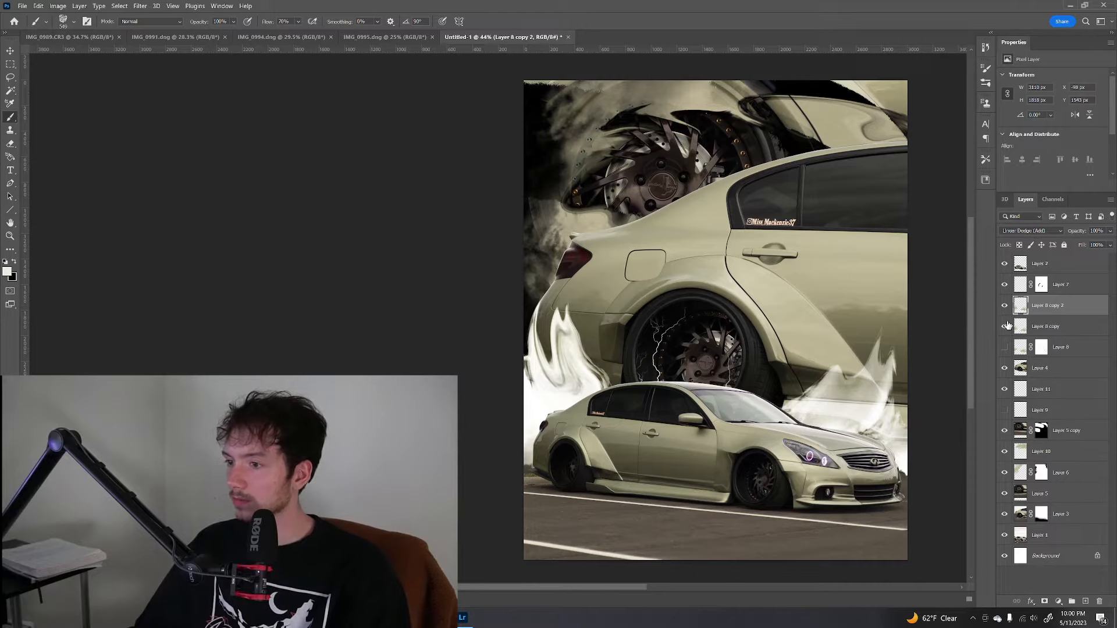
Liquify Layer 8 copy, stretching the left plume into a hook and lifting the right wisp
click(1046, 327)
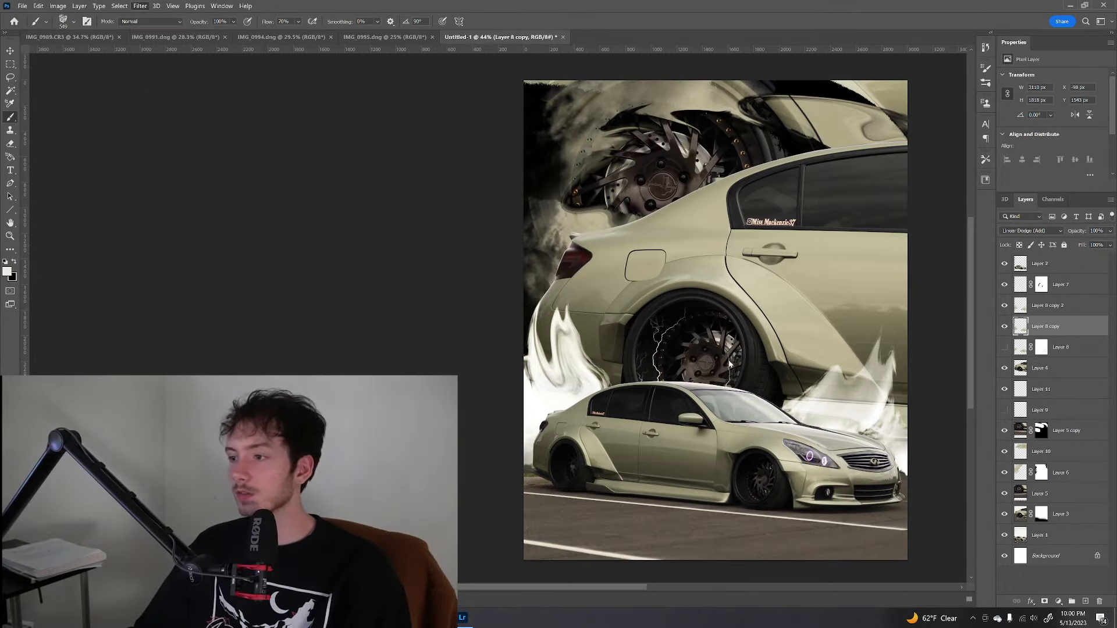
click(139, 6)
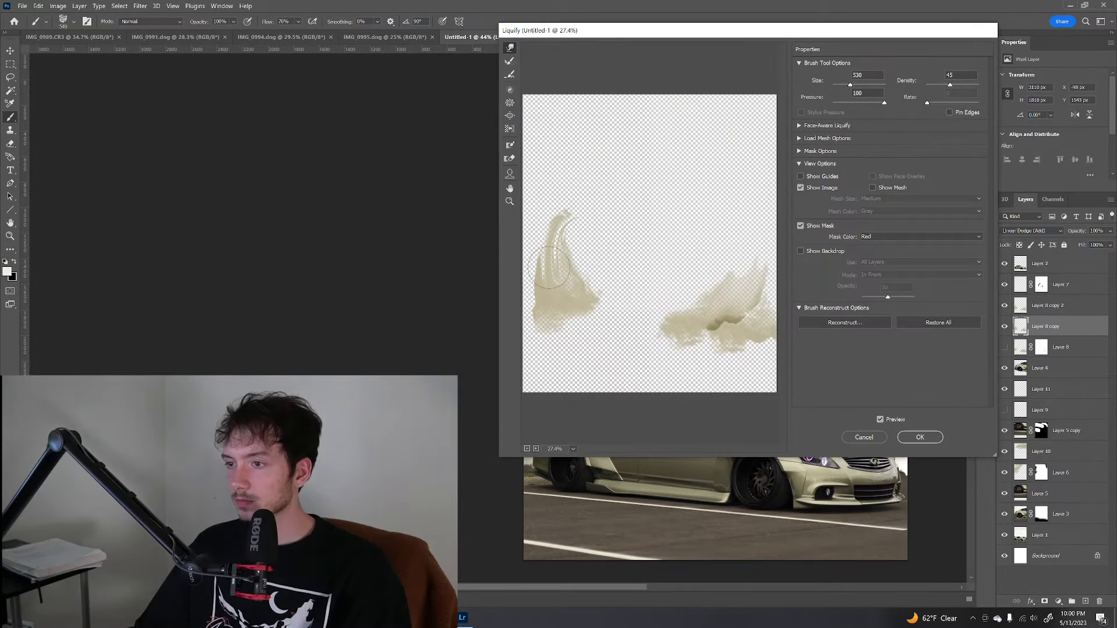
drag(559, 264, 688, 299)
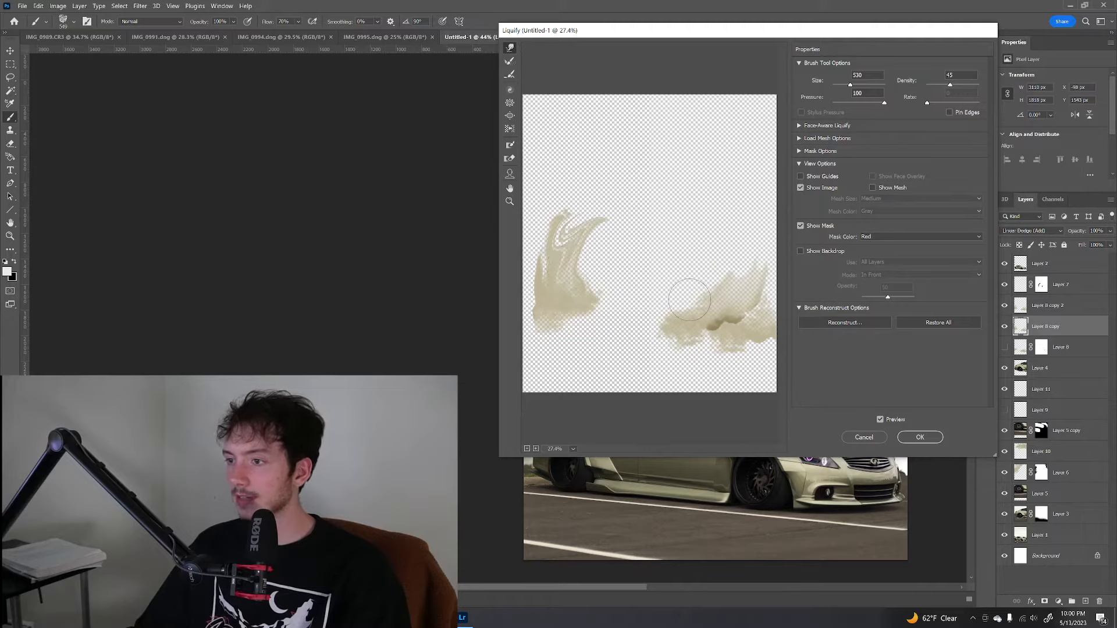
drag(688, 300, 741, 257)
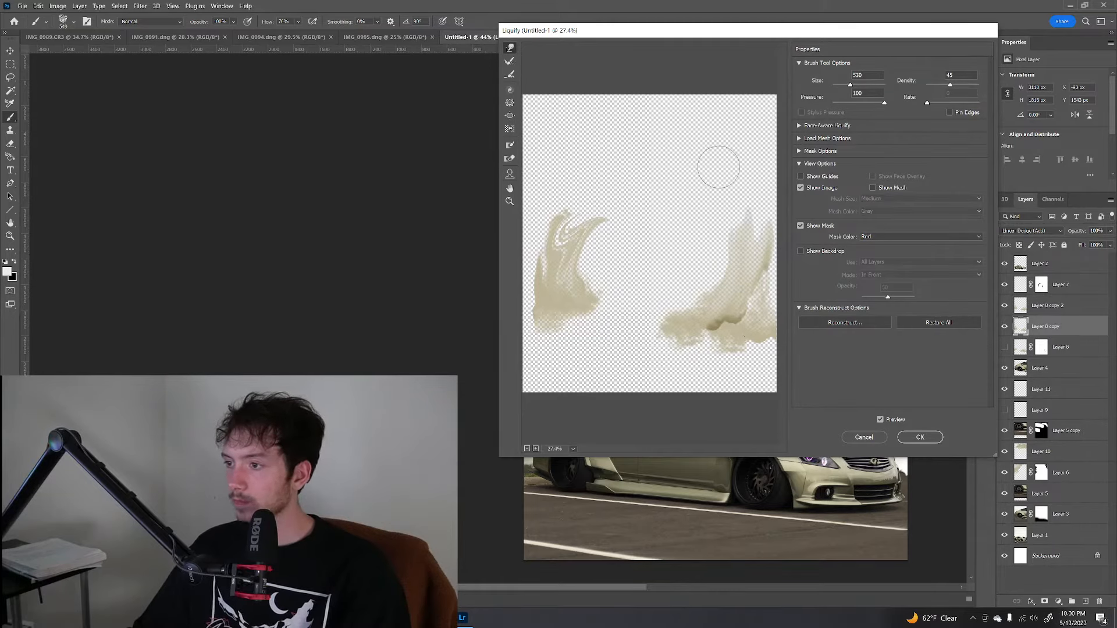
click(920, 437)
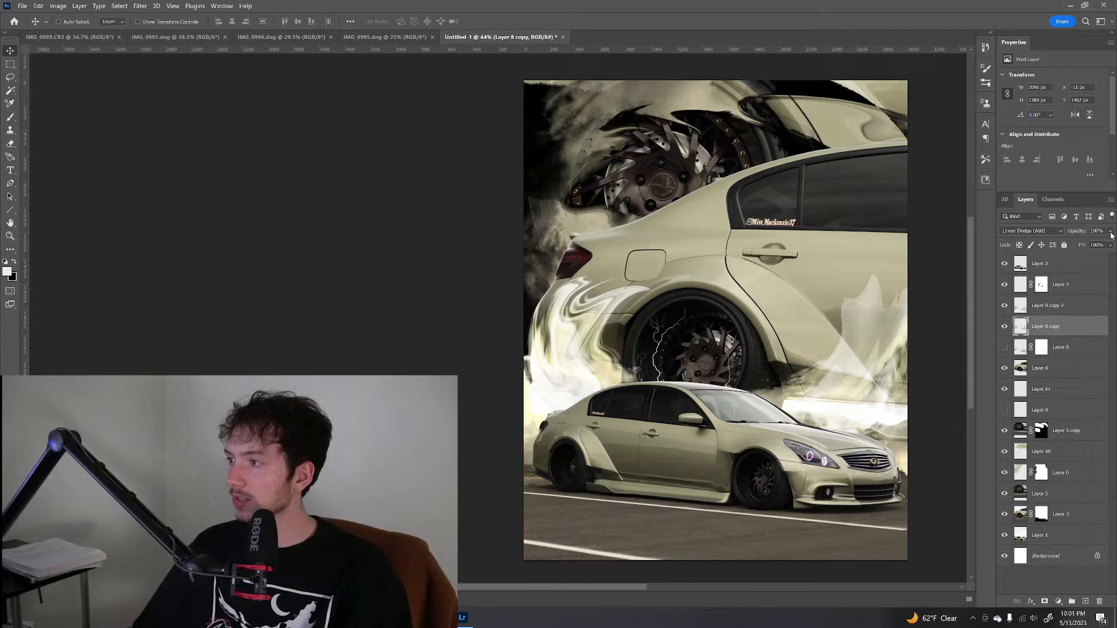
Add a new blank layer and pick a soft round brush preset
click(1097, 244)
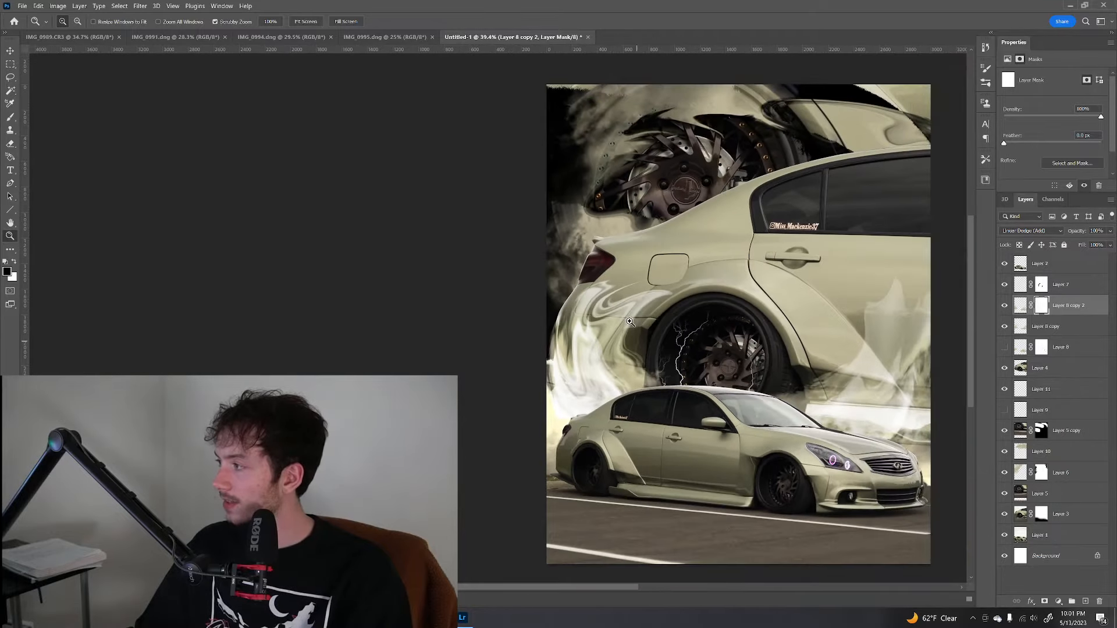
click(901, 299)
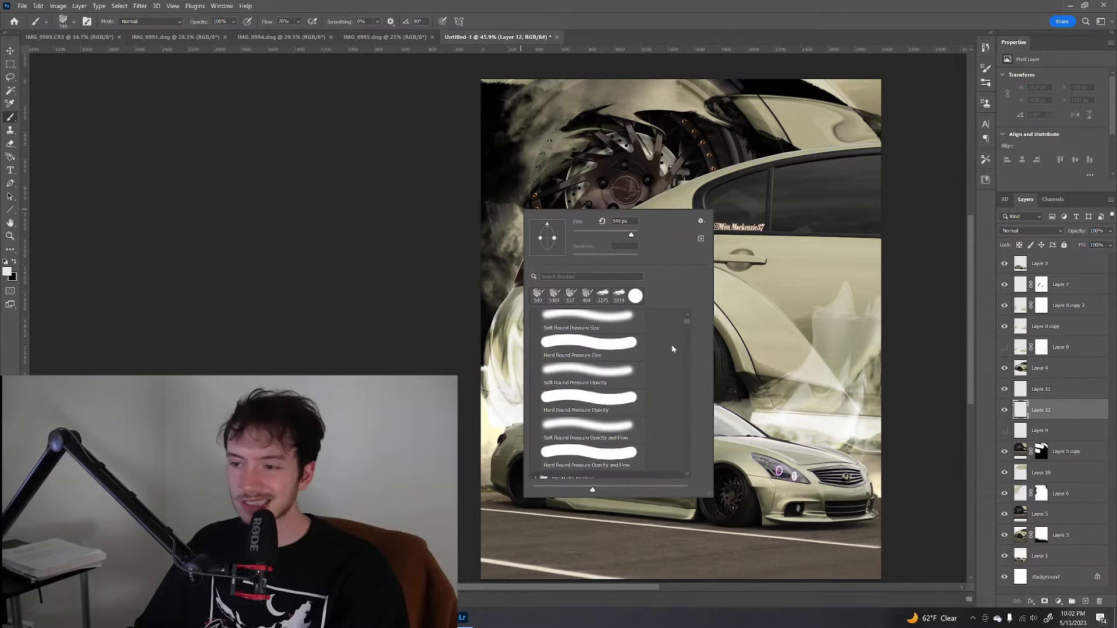
Scroll the brush presets and choose an AB Designer Thunder Strokes lightning brush
scroll(down, 3)
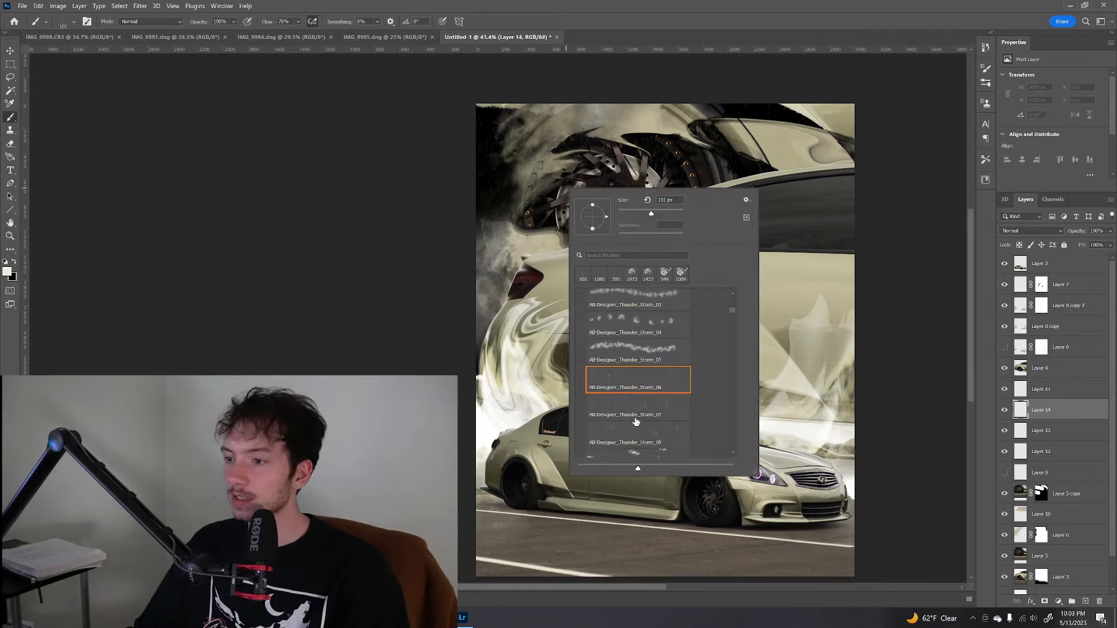
click(638, 406)
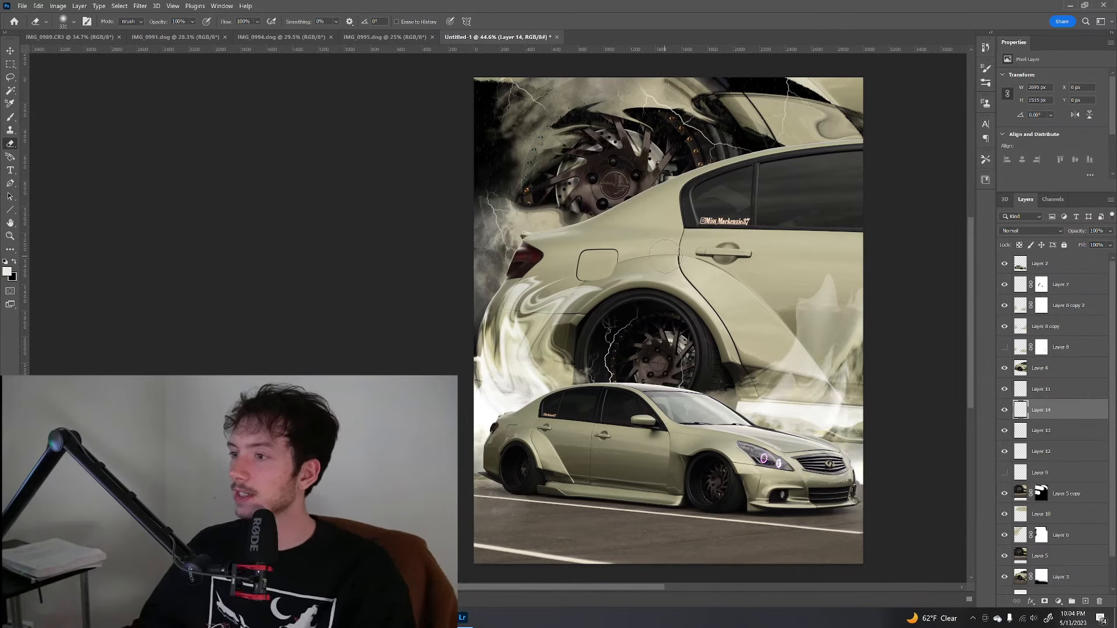
mouse_move(258, 99)
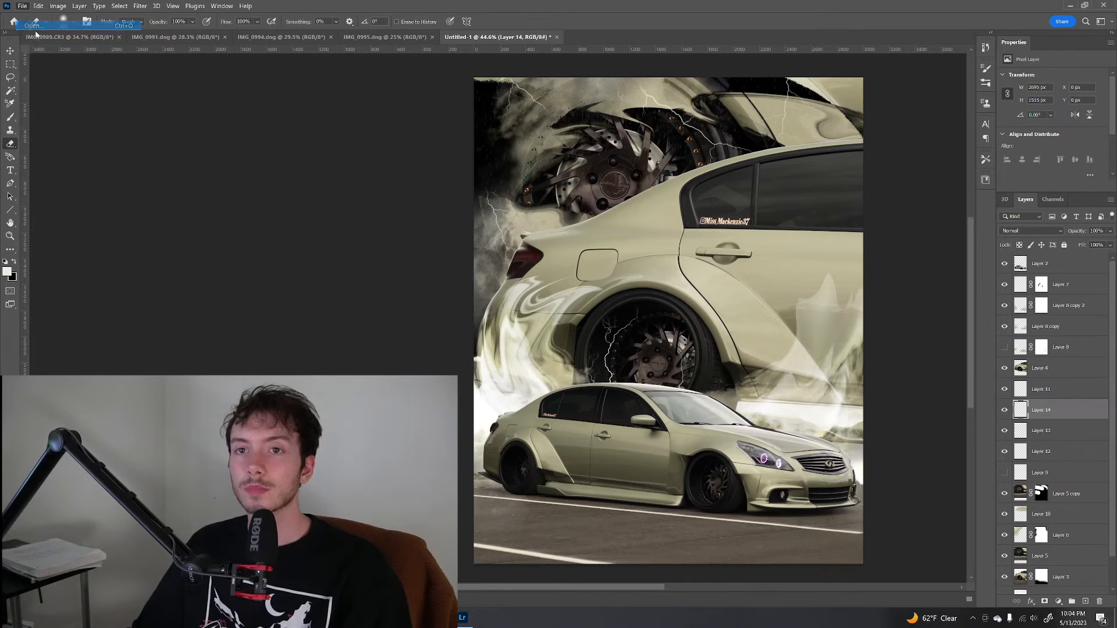
Bring the white Bakslash logo PNG into the composite, shrunk and placed below the lower car
click(673, 36)
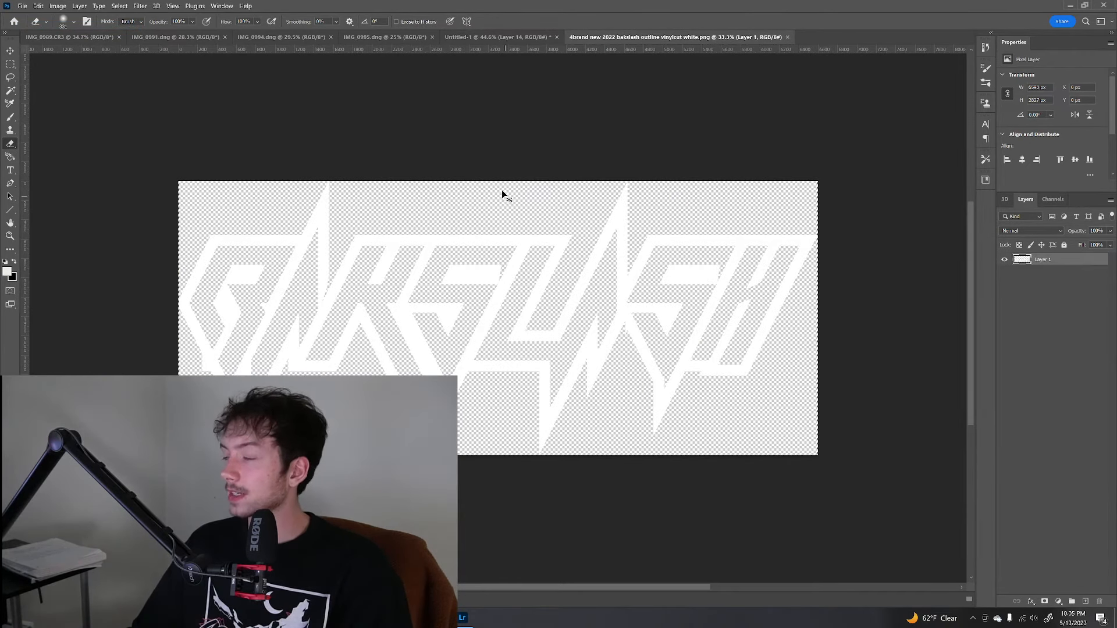
click(499, 36)
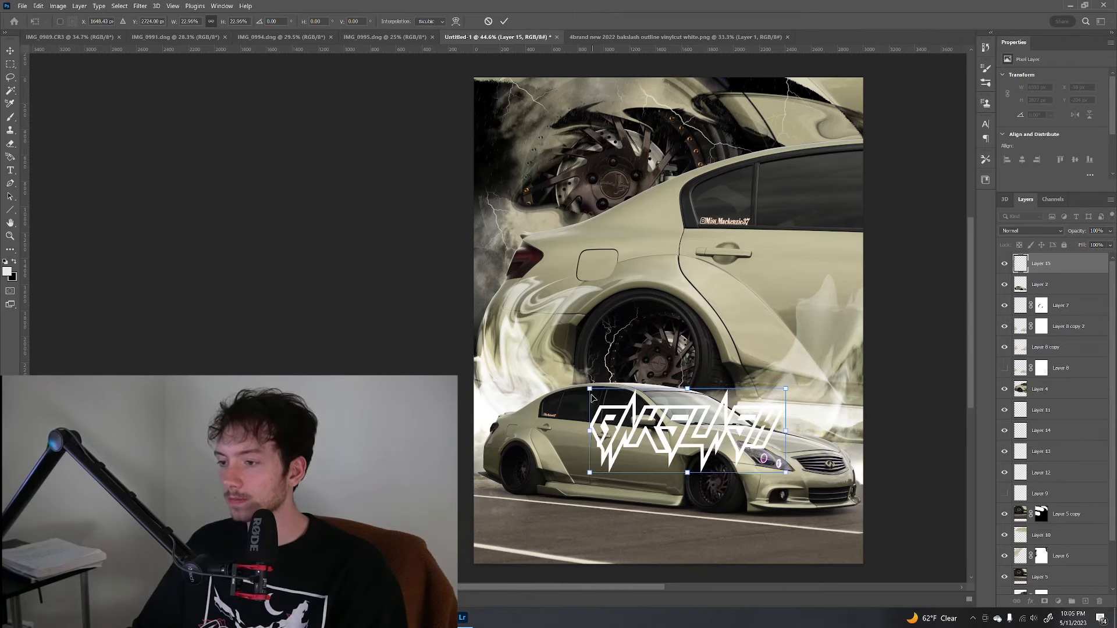
drag(688, 428, 670, 538)
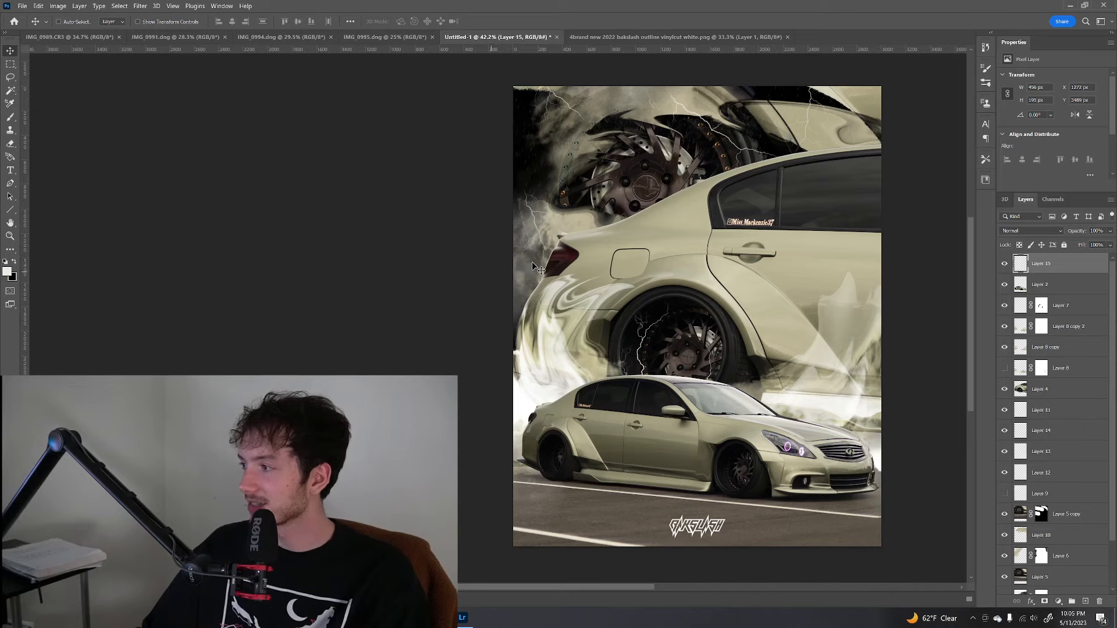
mouse_move(634, 178)
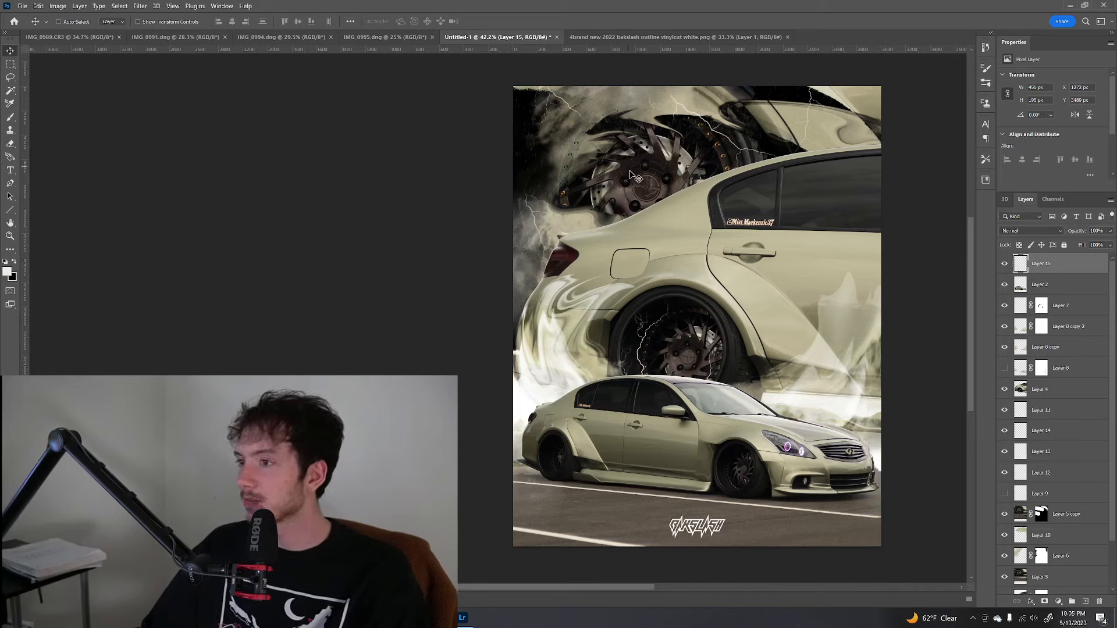
mouse_move(664, 344)
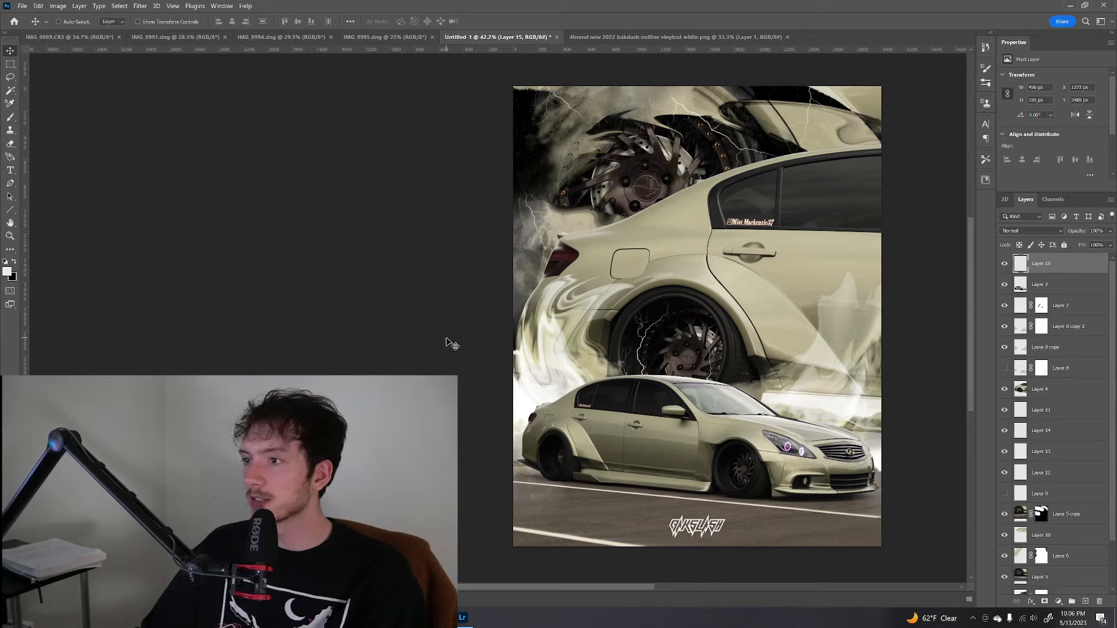
mouse_move(463, 343)
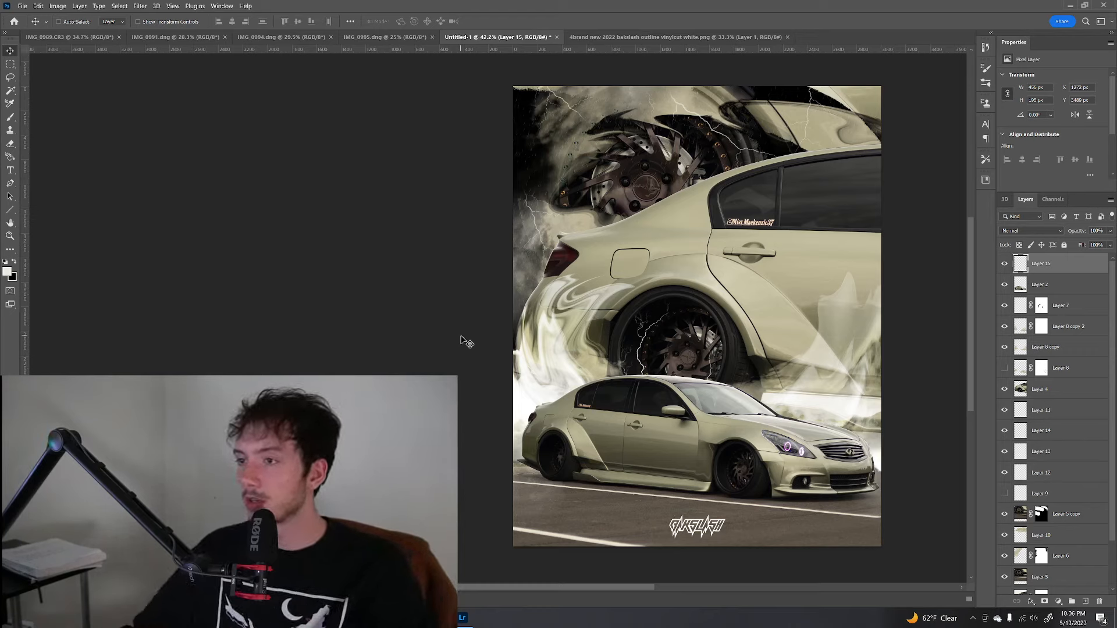
mouse_move(459, 332)
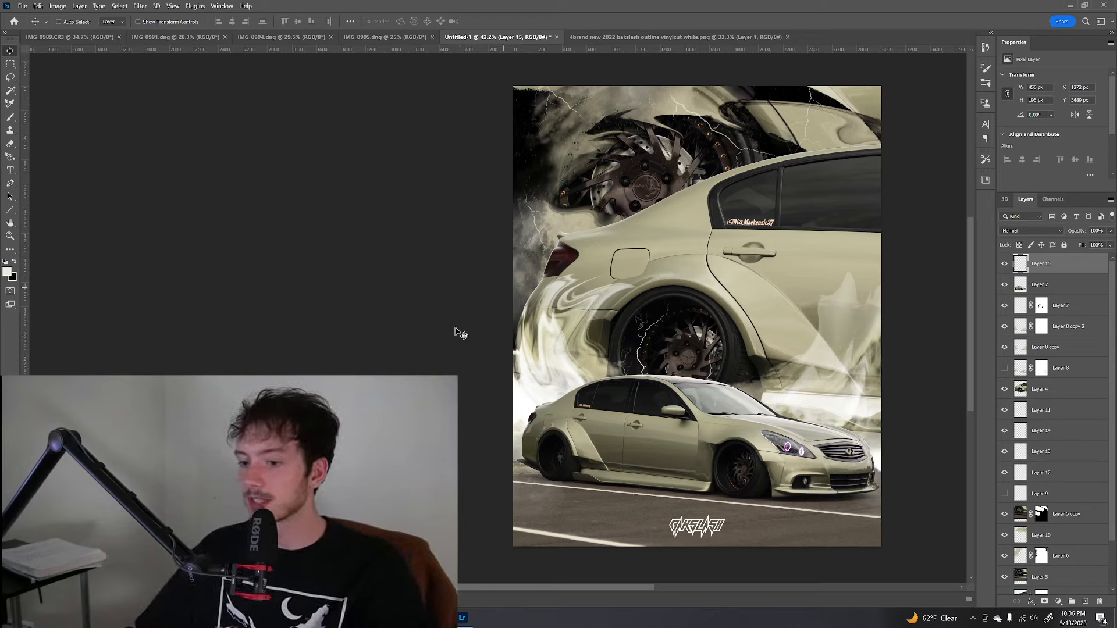
mouse_move(395, 363)
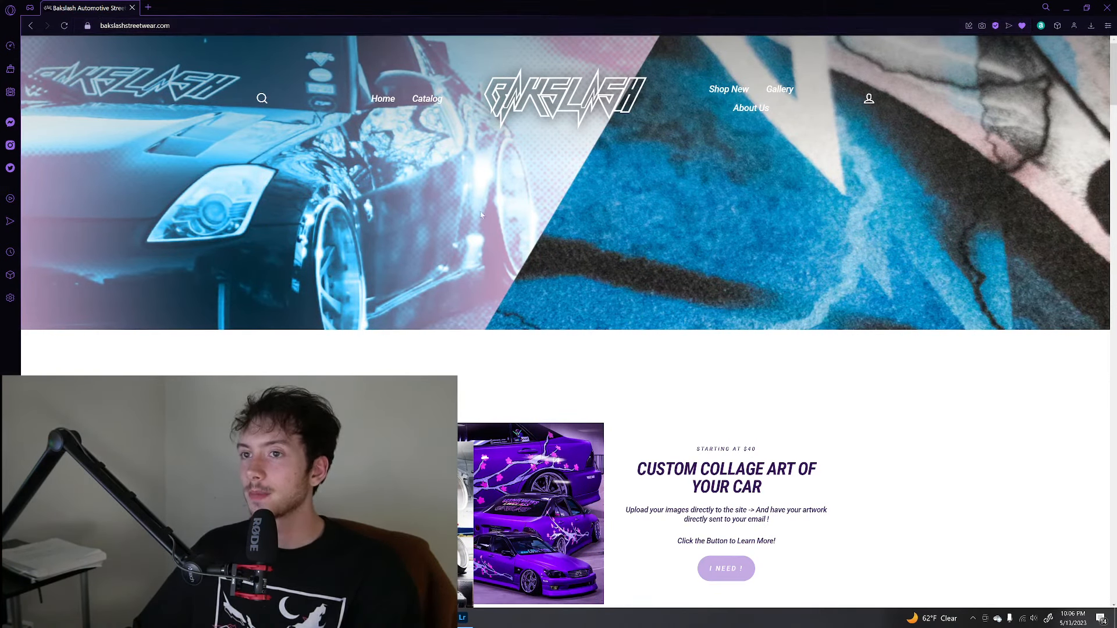
Scroll the Bakslash homepage, open the Custom Collage Art product page and view a sample
scroll(down, 3)
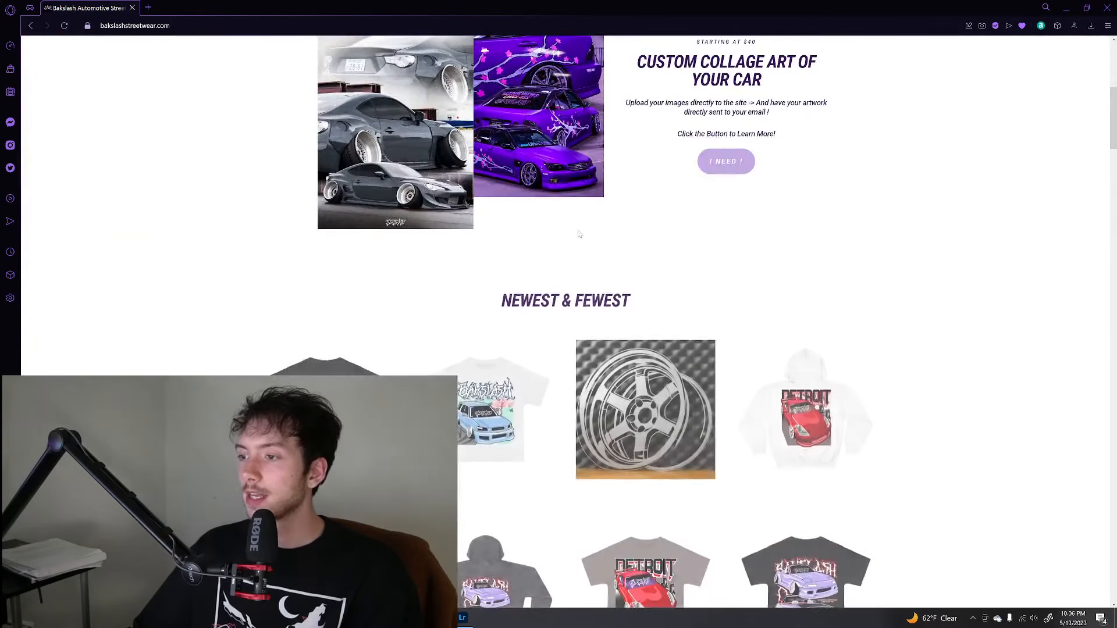
scroll(down, 3)
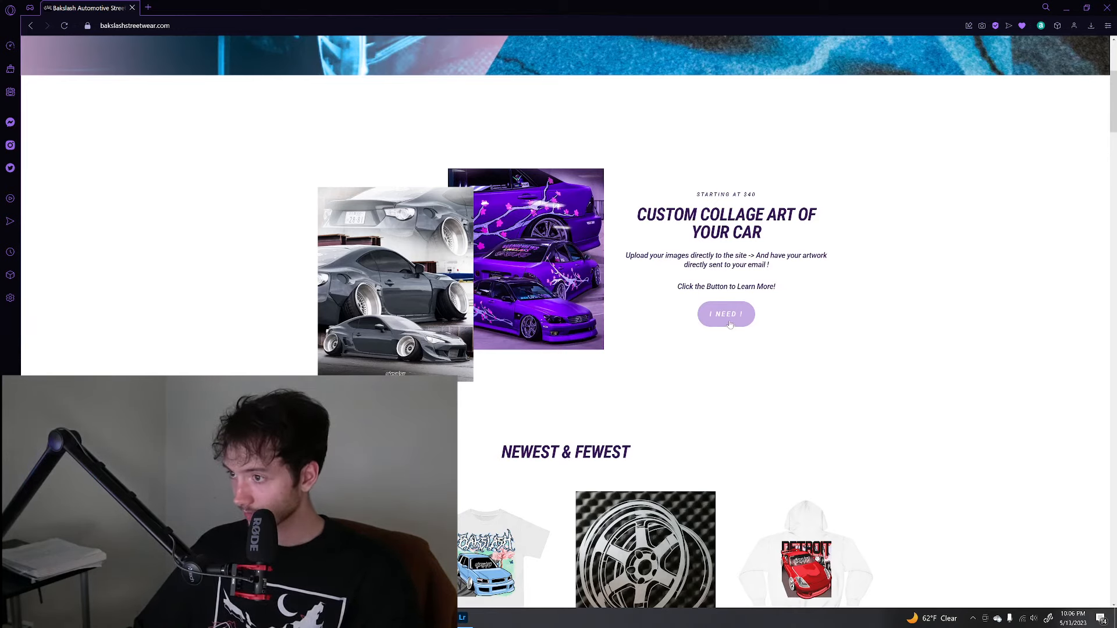
click(726, 314)
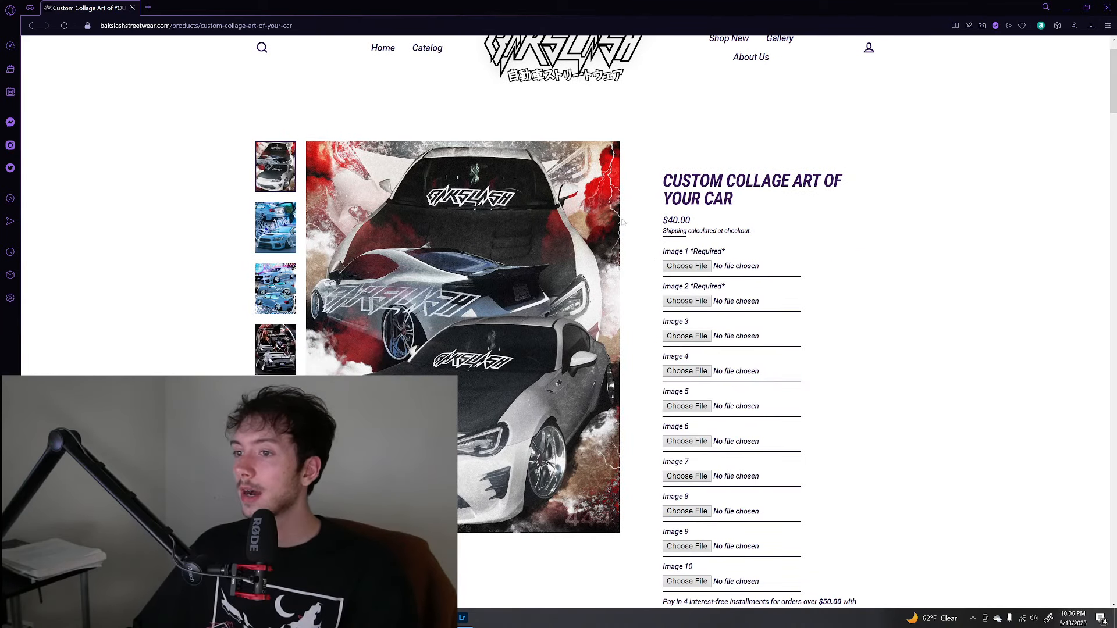
click(275, 227)
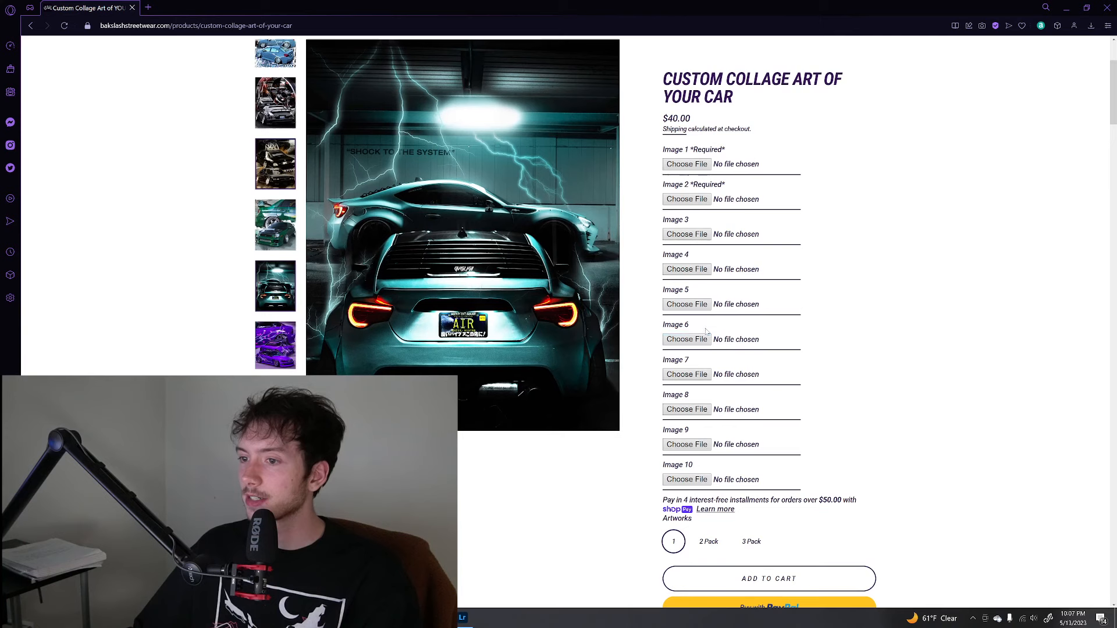
Select a multi-artwork pack option and browse more sample collage thumbnails
scroll(down, 3)
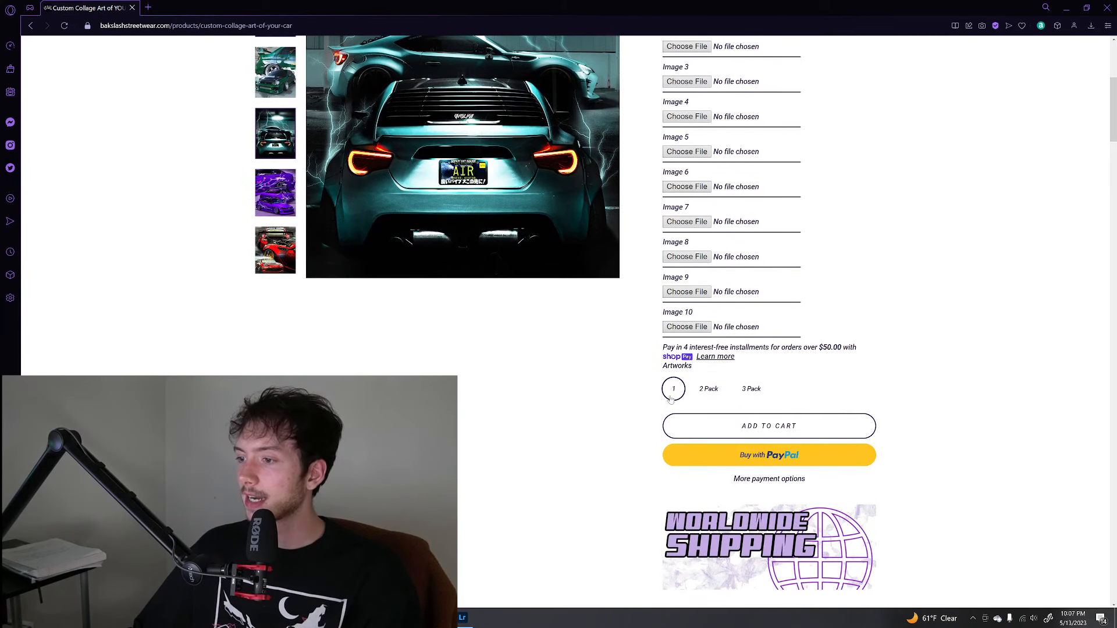
click(708, 388)
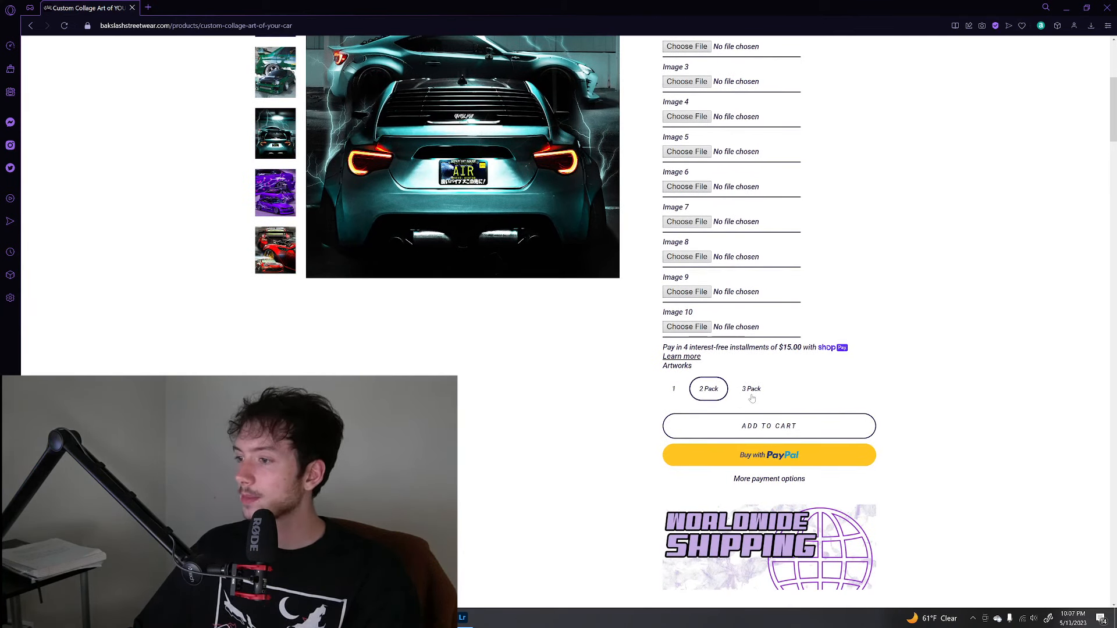
scroll(up, 3)
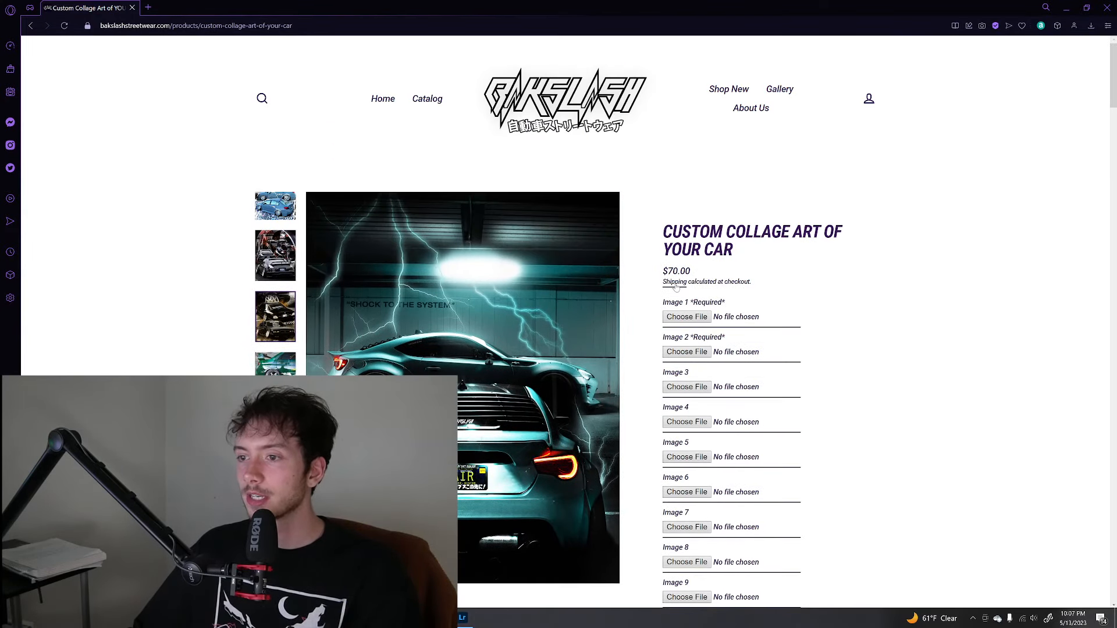
click(275, 335)
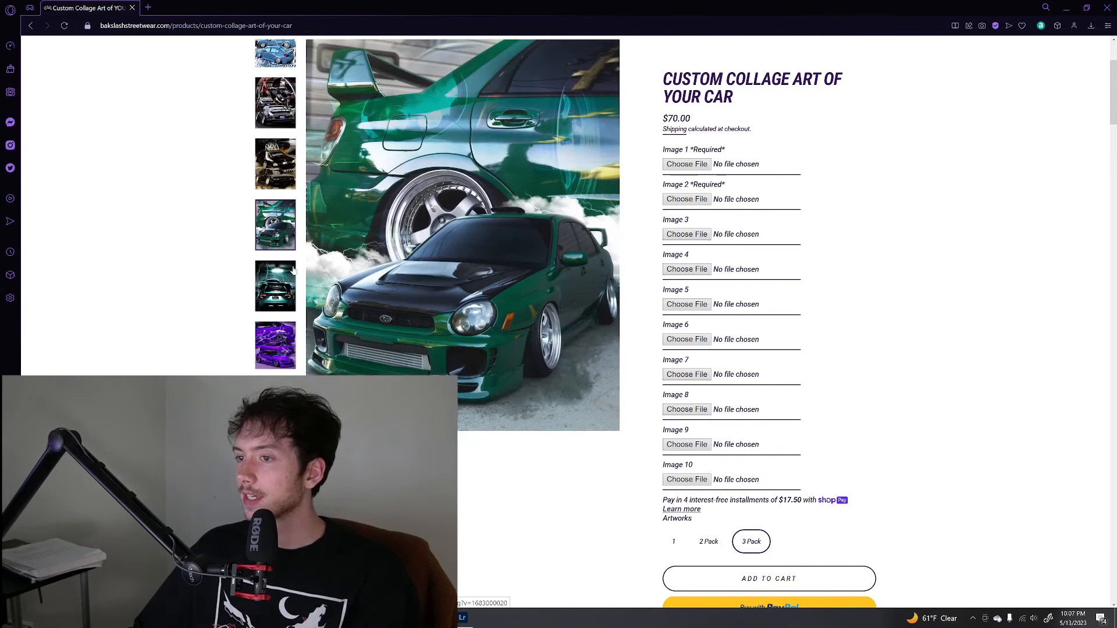
scroll(up, 3)
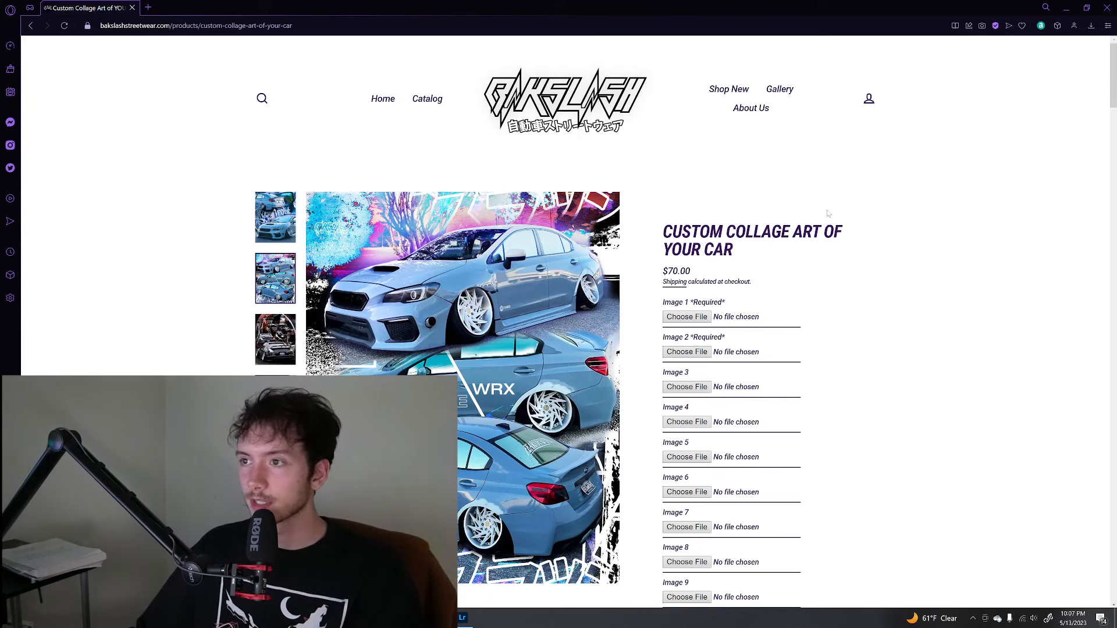
mouse_move(961, 203)
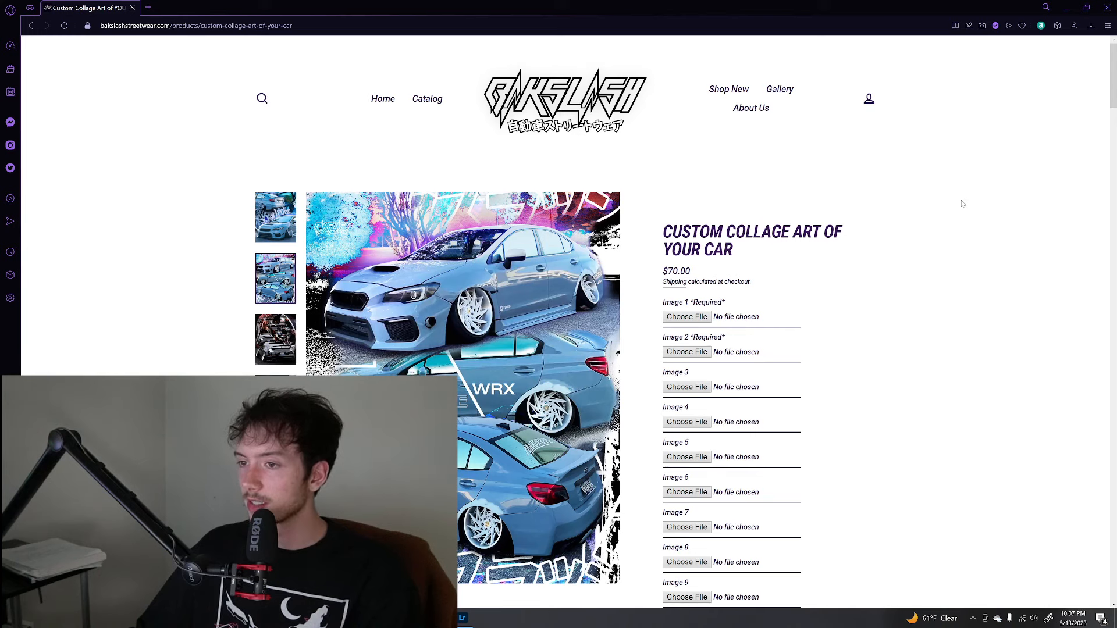
mouse_move(924, 181)
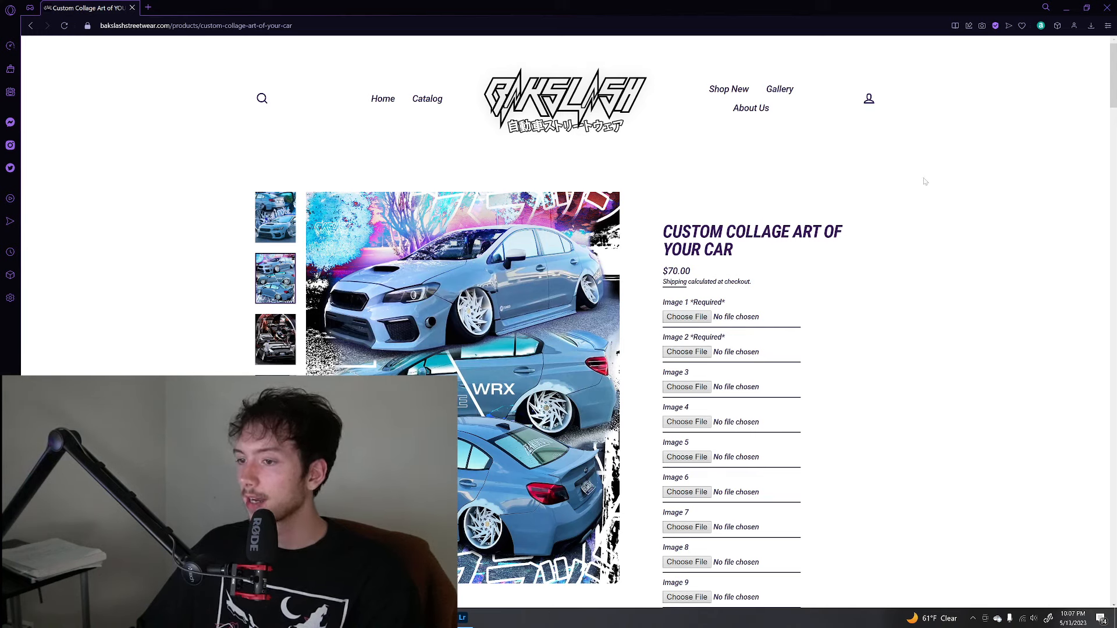